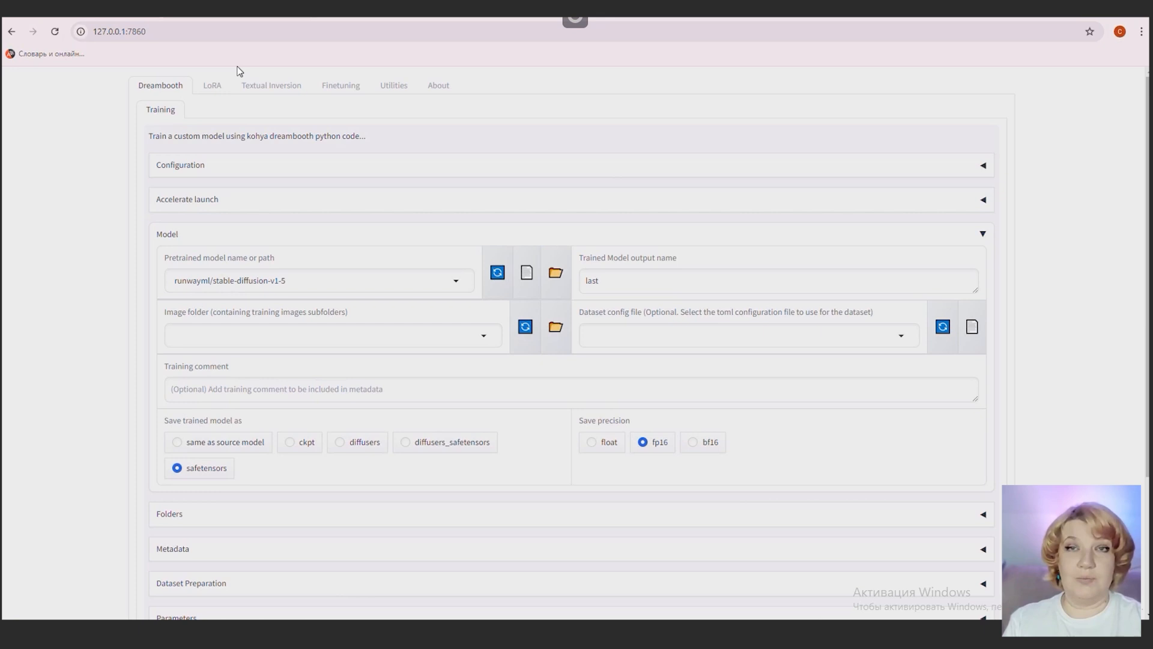
mouse_move(1074, 254)
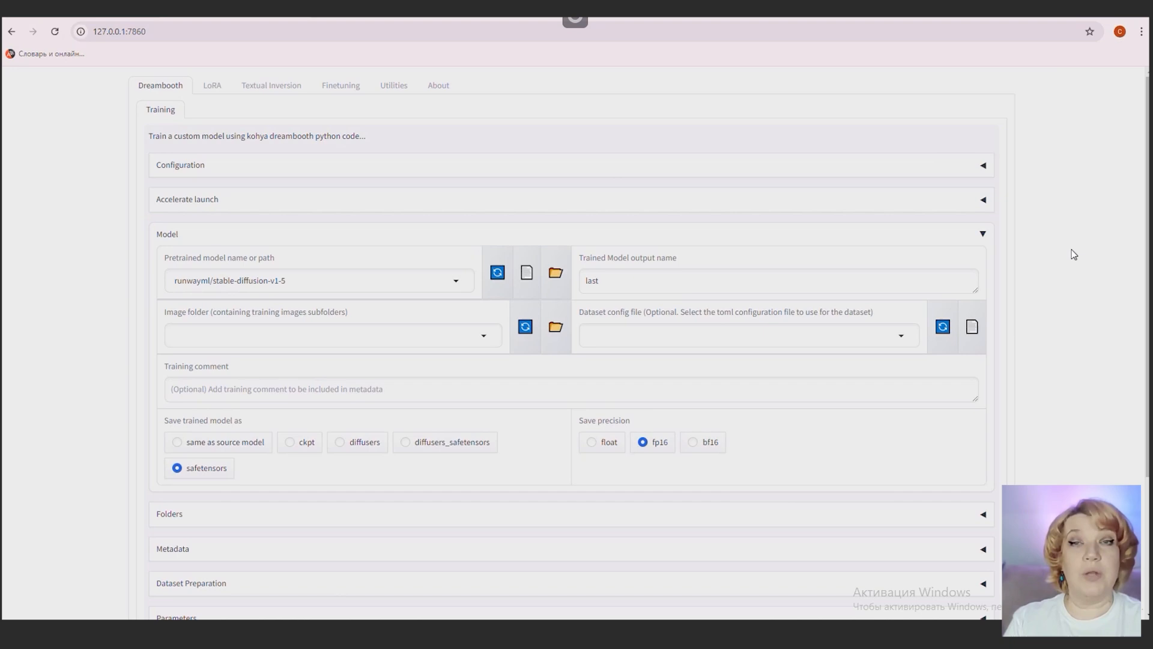
- Enable the Shuffle caption checkbox in Kohya's Advanced training settings
scroll(down, 3)
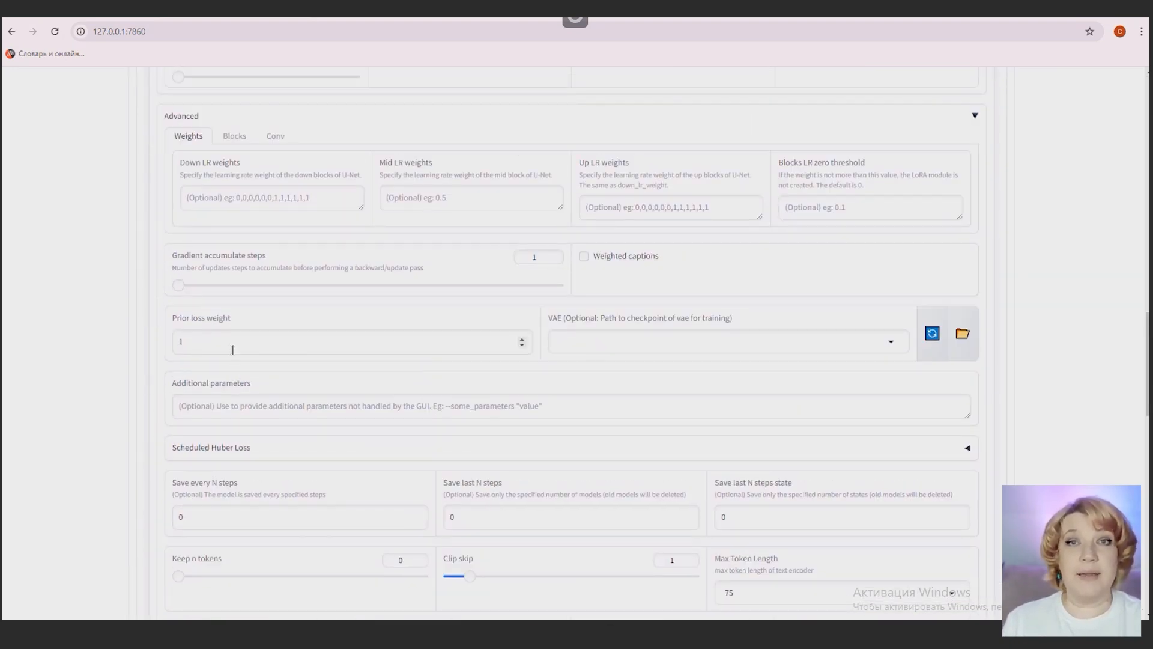
scroll(down, 3)
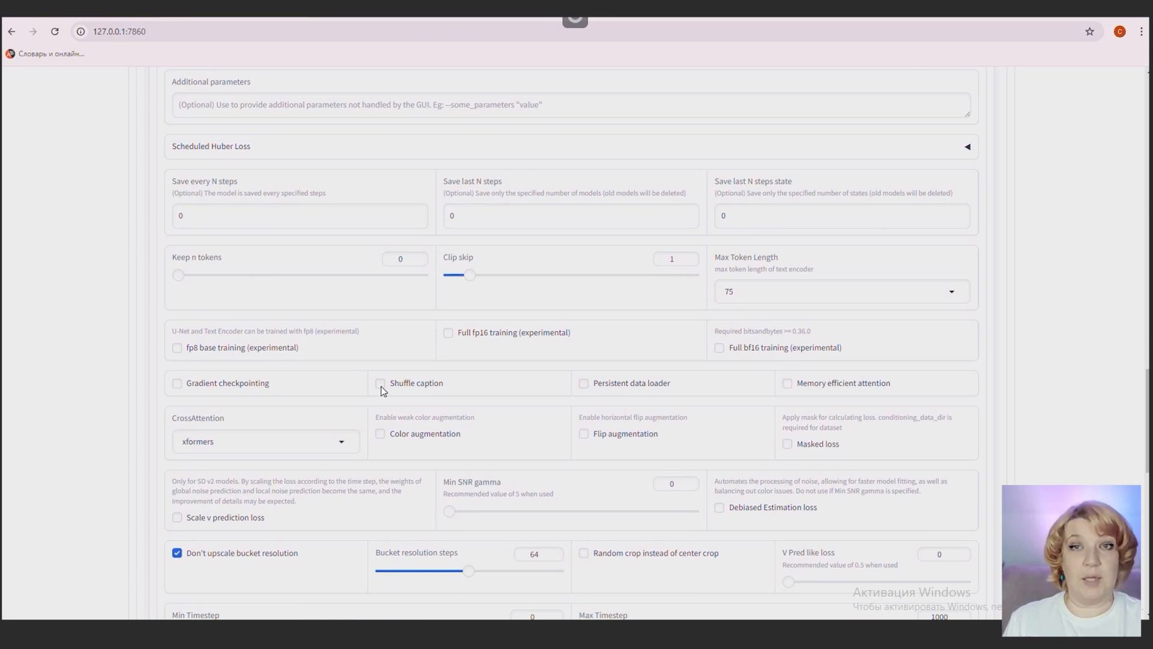
click(381, 382)
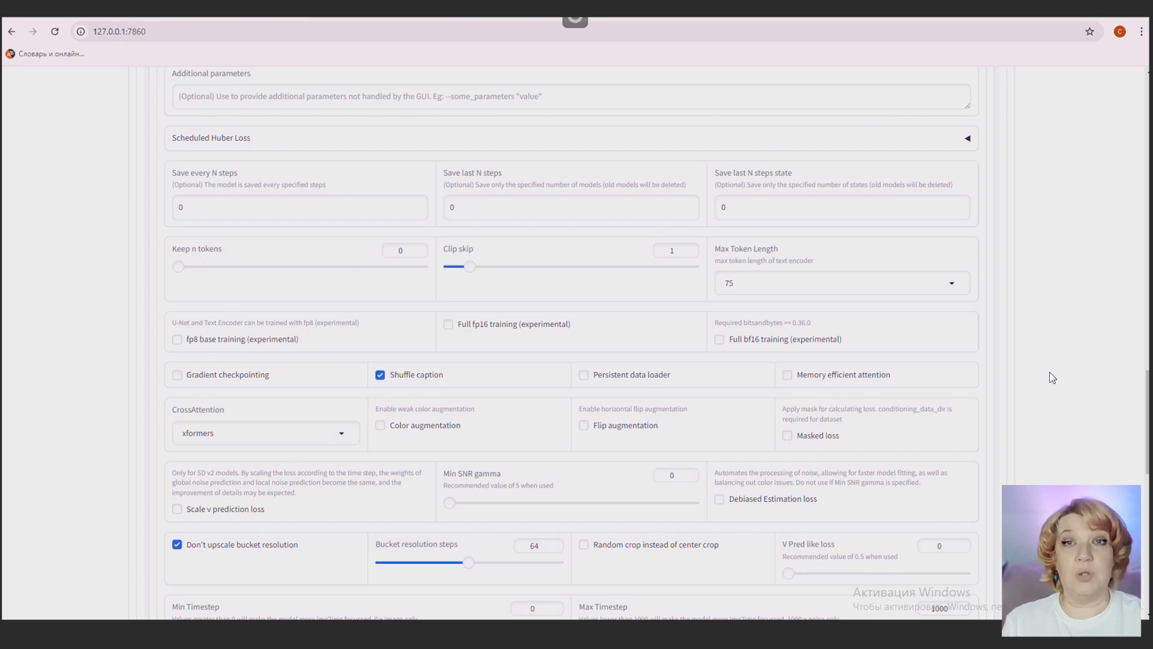
scroll(down, 3)
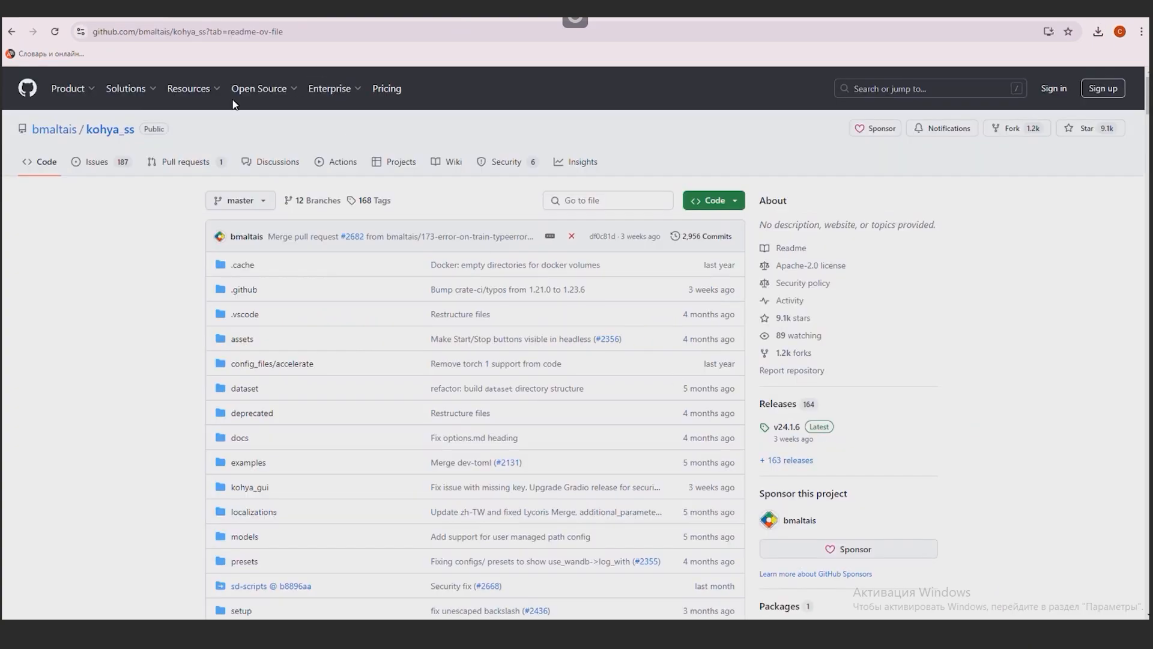
- Download Python 3.10.11 from the README's Windows Pre-requirements section
scroll(down, 3)
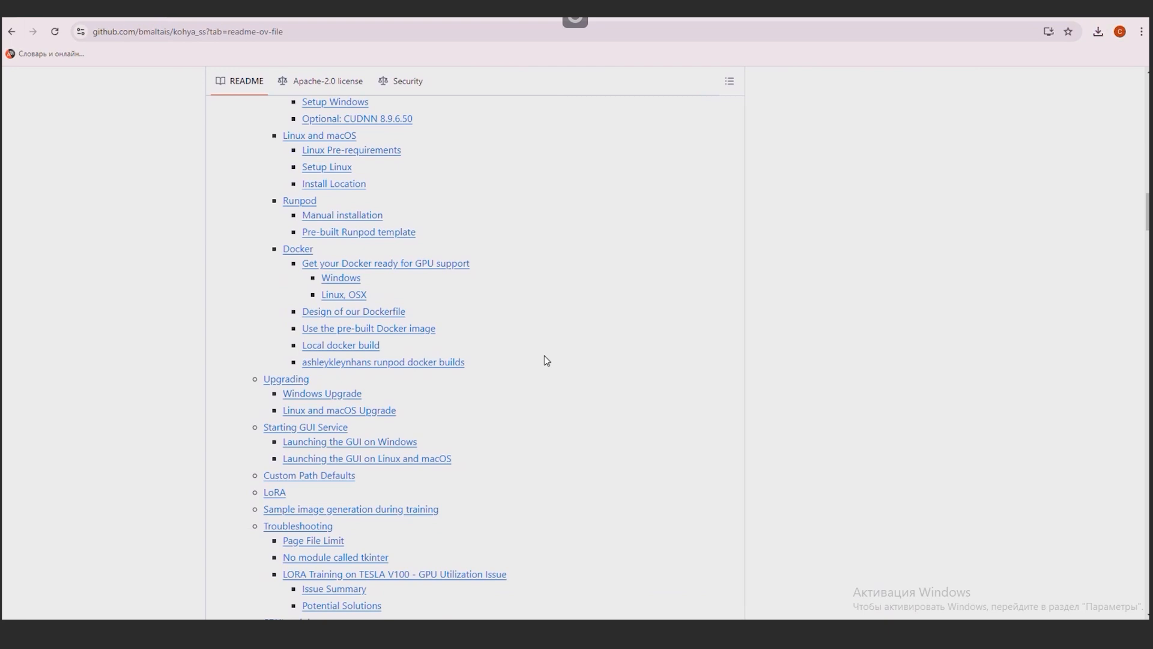
scroll(down, 3)
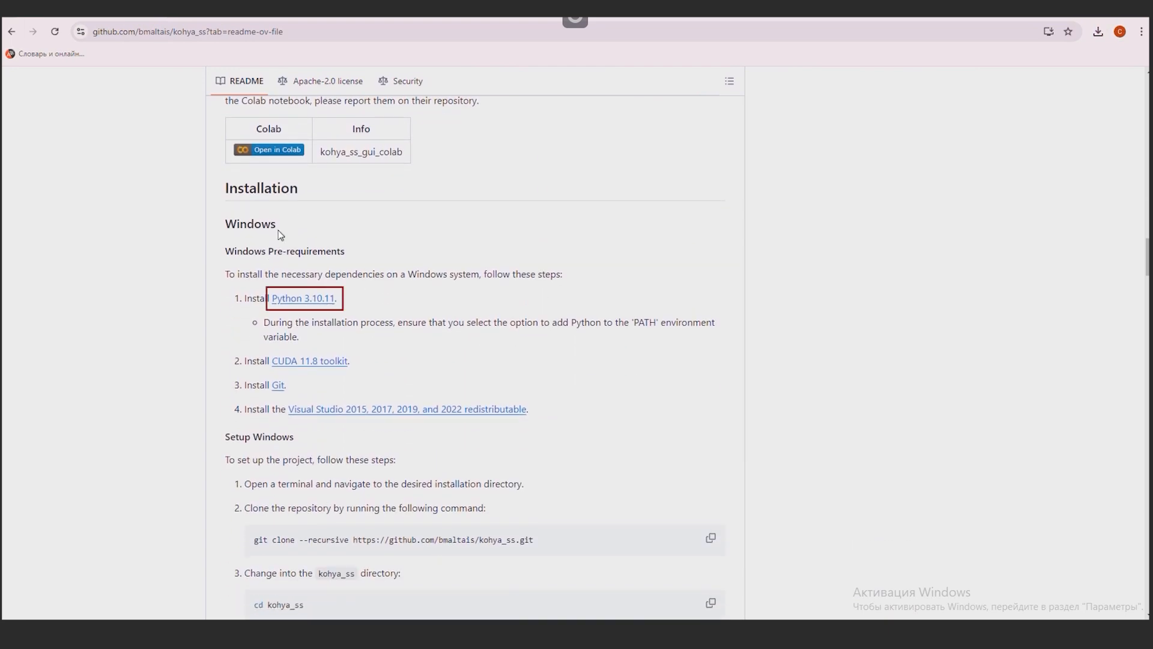
mouse_move(303, 298)
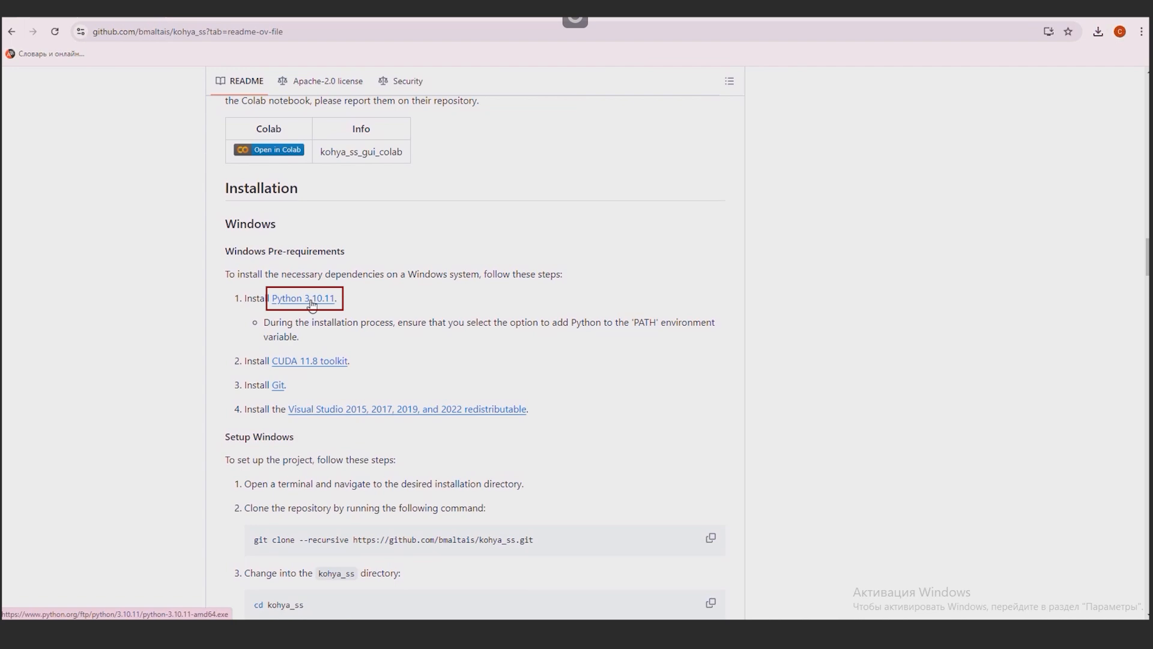
click(302, 298)
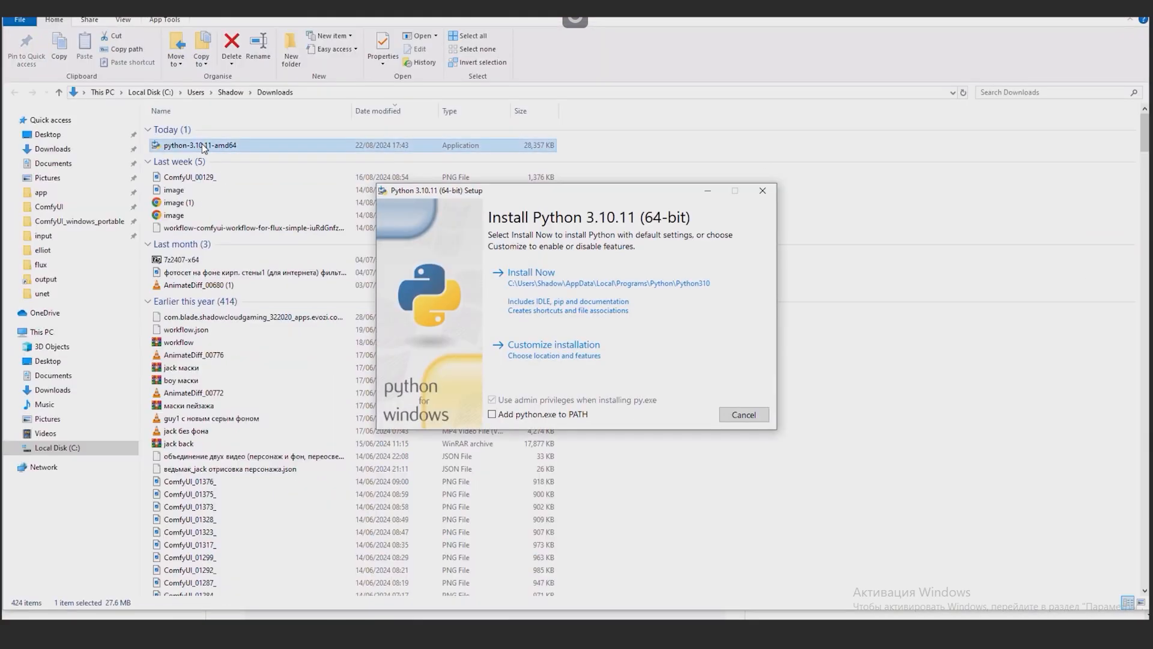
- Install Python 3.10.11 with defaults, then Git 2.46.0 and the VC++ 2015–2022 redistributable
click(531, 272)
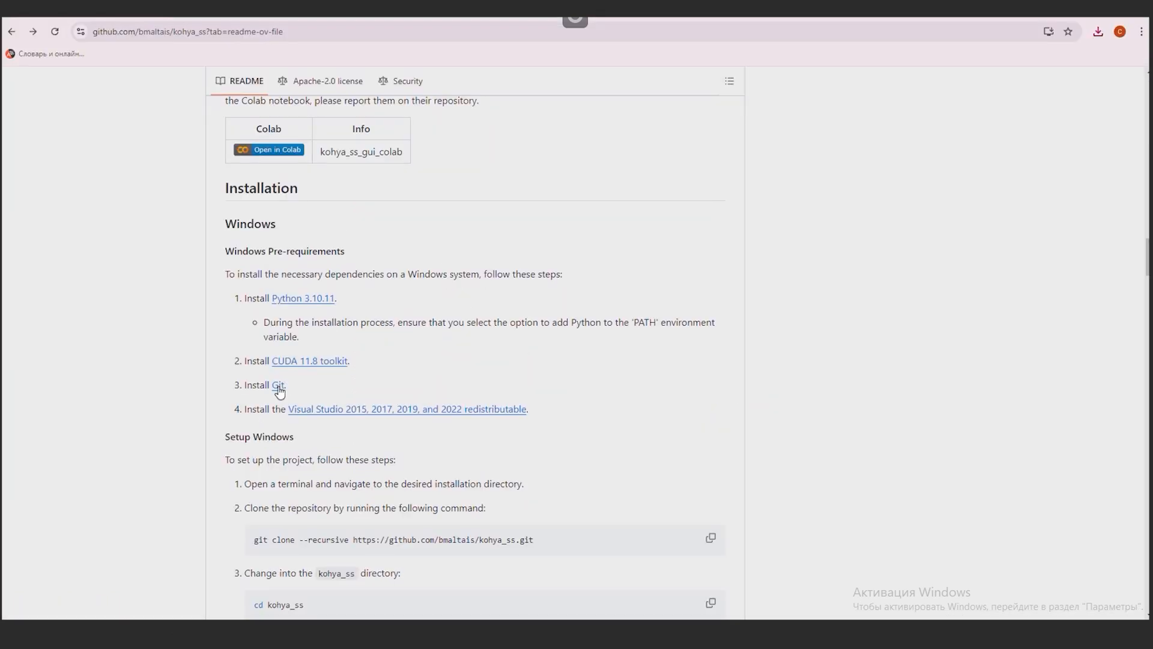
right_click(278, 384)
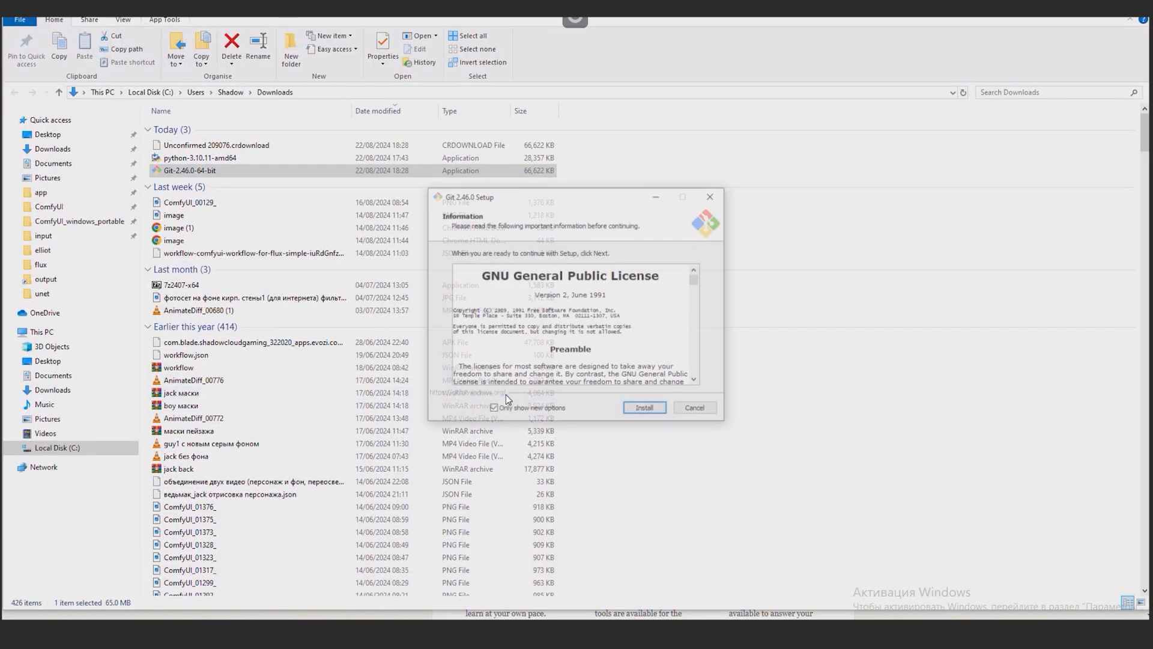
click(642, 406)
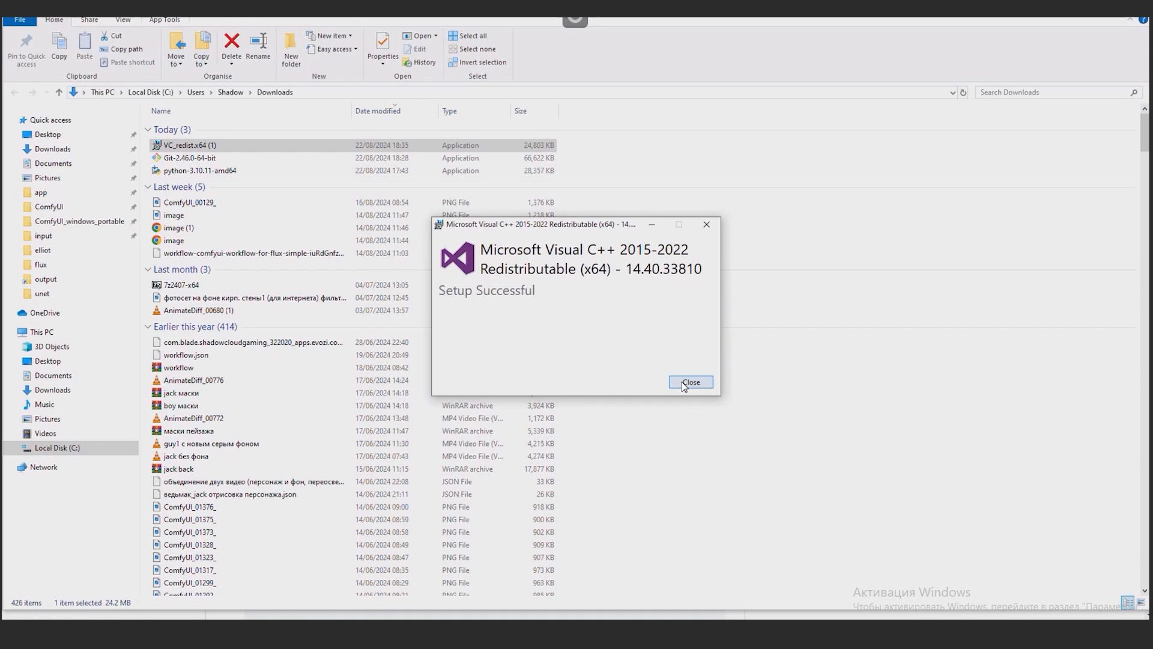
click(688, 383)
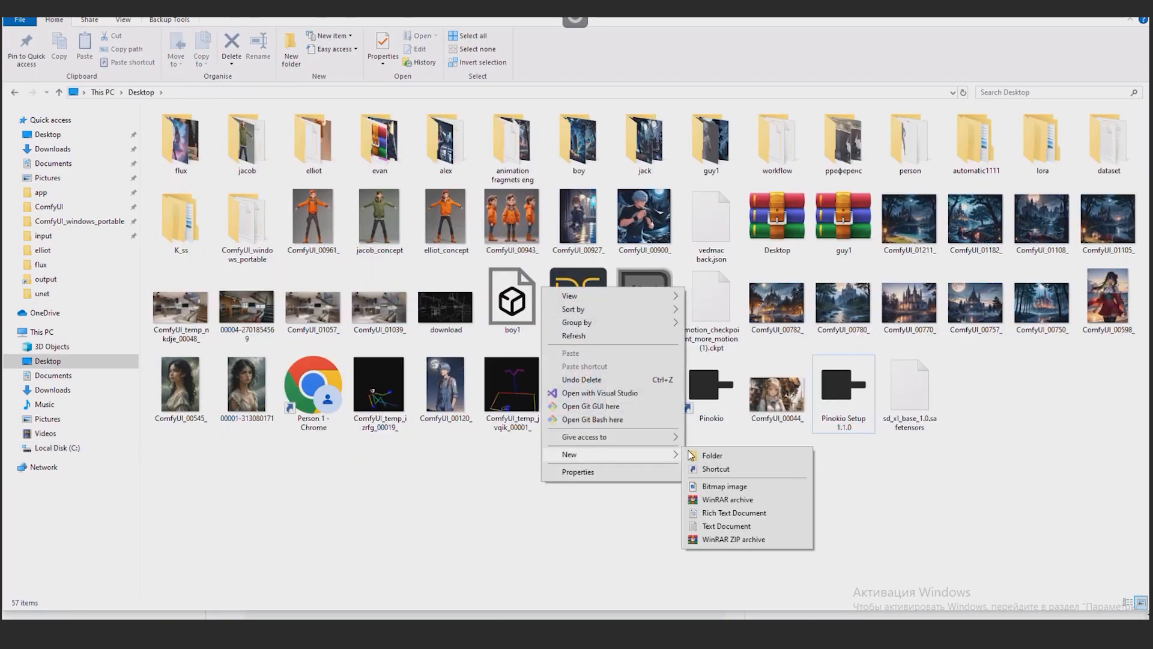
- Create a Kohya_training folder on the Desktop and open cmd inside it
click(711, 454)
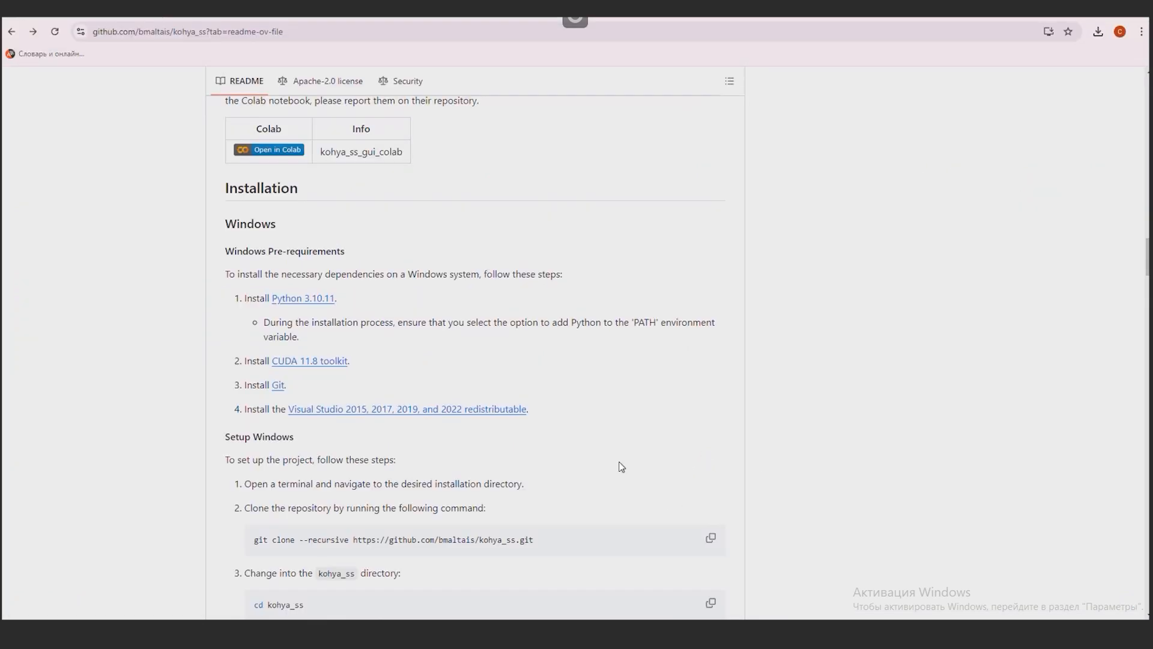
scroll(down, 3)
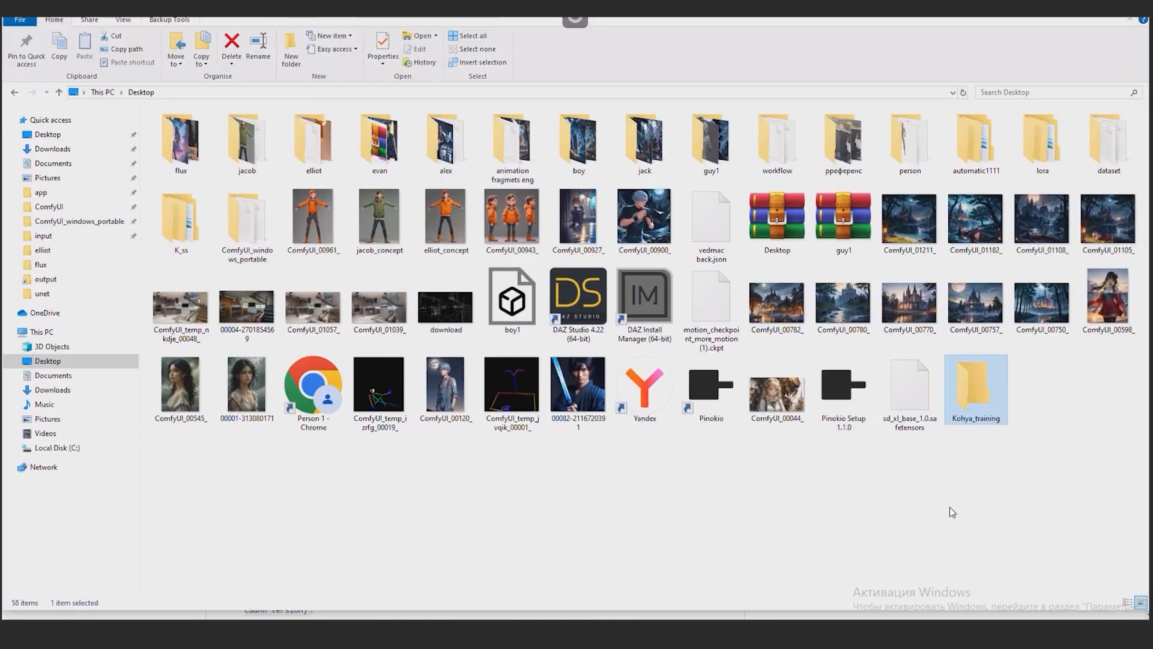
double_click(974, 383)
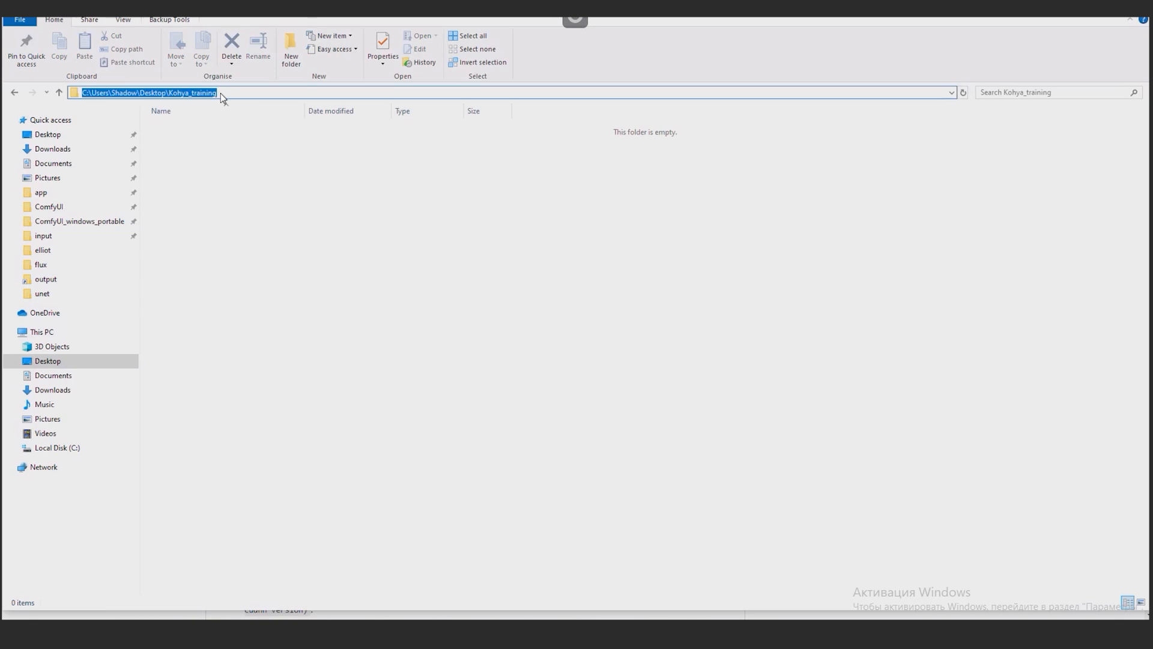
text(cmd)
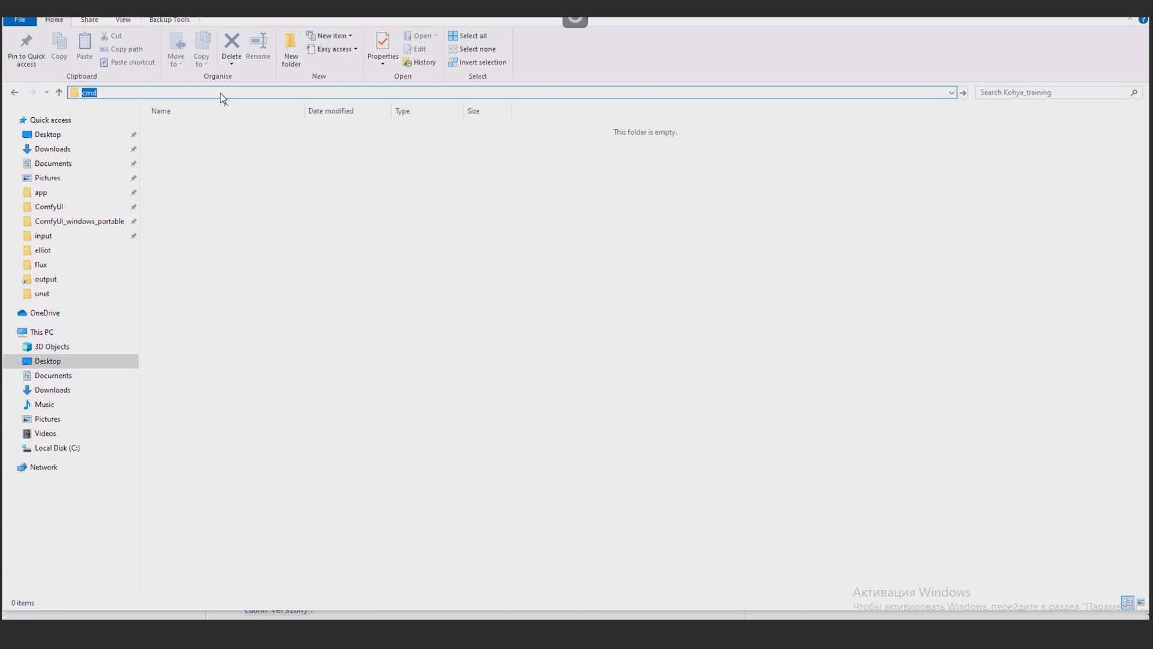
key(Enter)
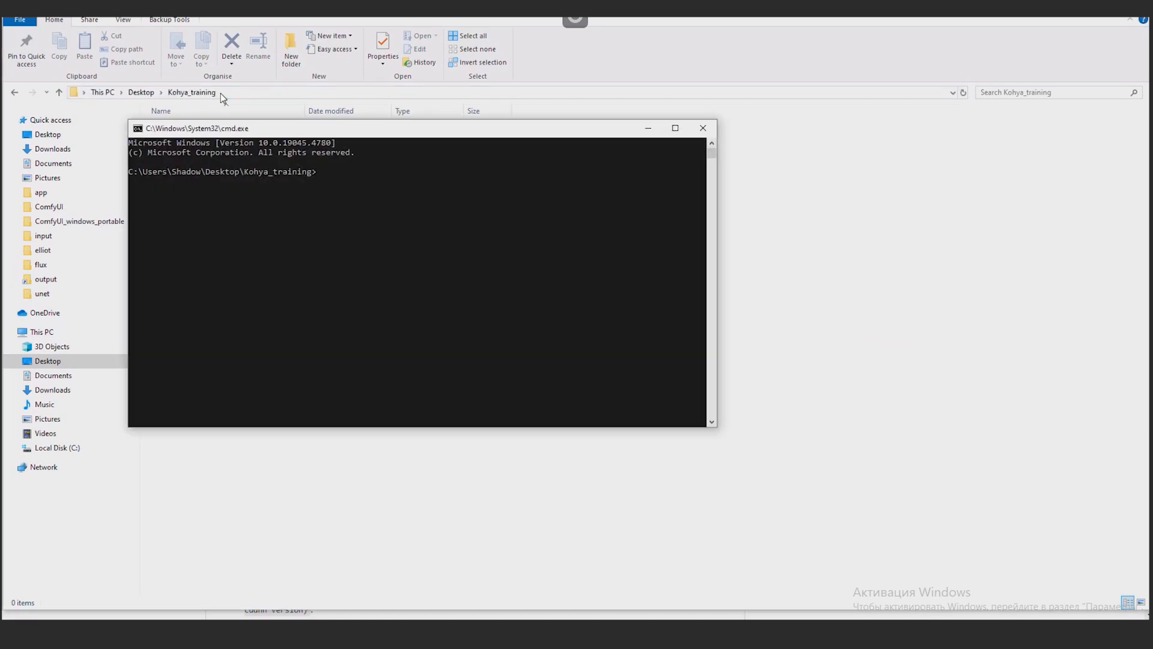
- Clone bmaltais/kohya_ss recursively and run setup-3.10.bat with option 1
text(git clone --recursive https://github.com/bmaltais/kohya_ss.git)
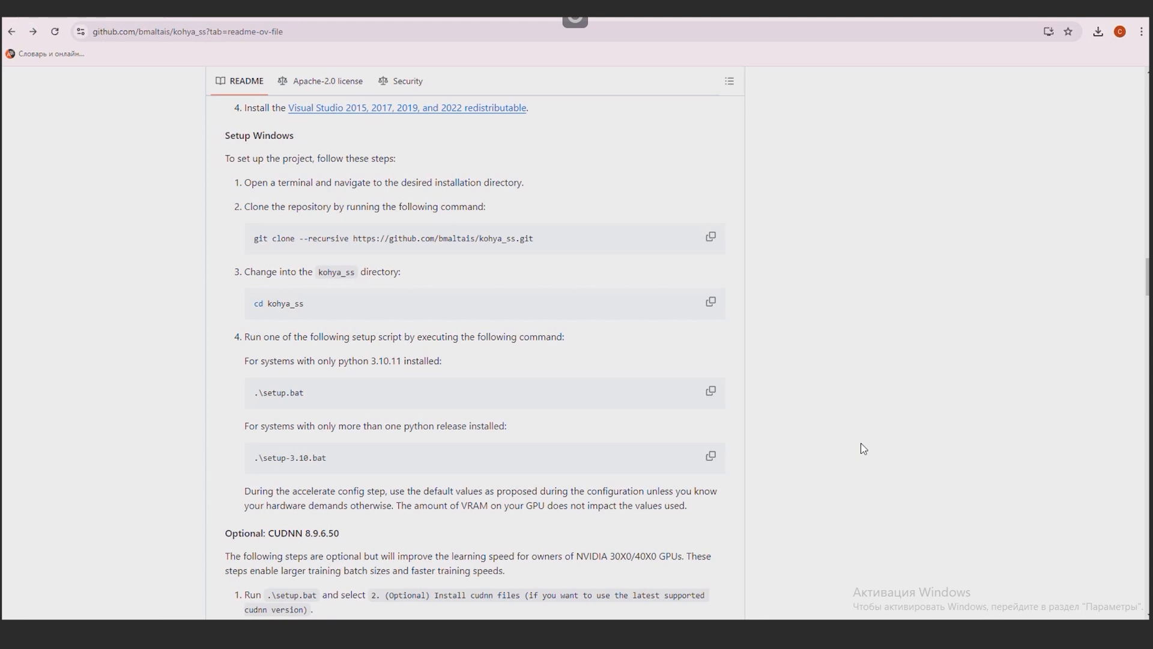
double_click(258, 303)
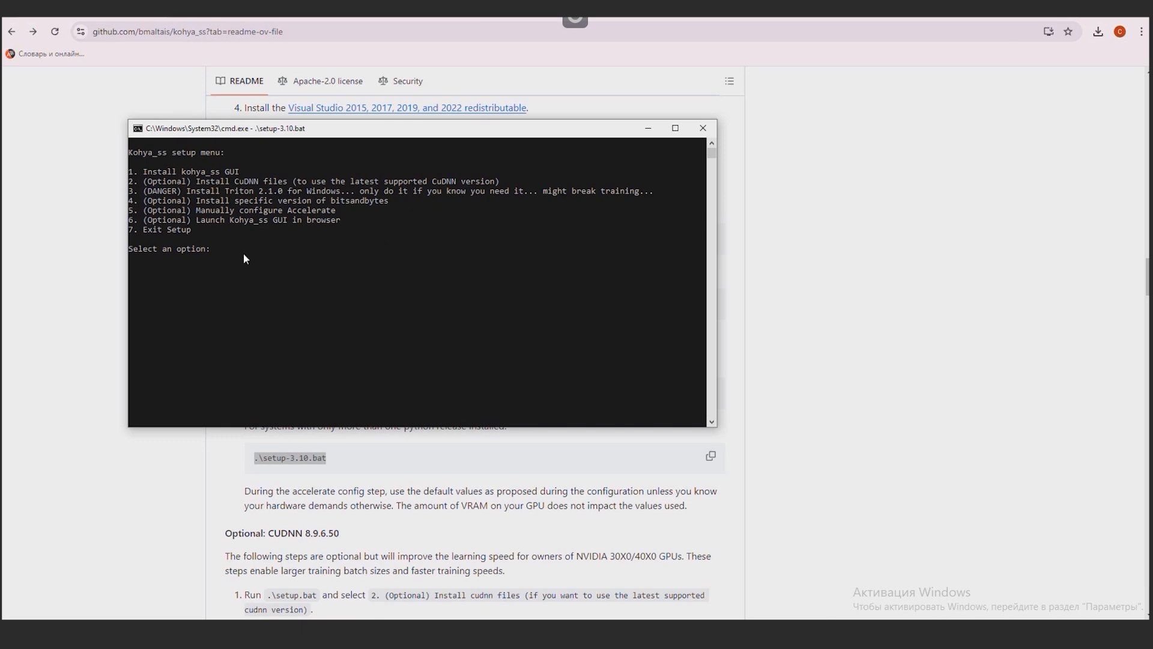
text(1)
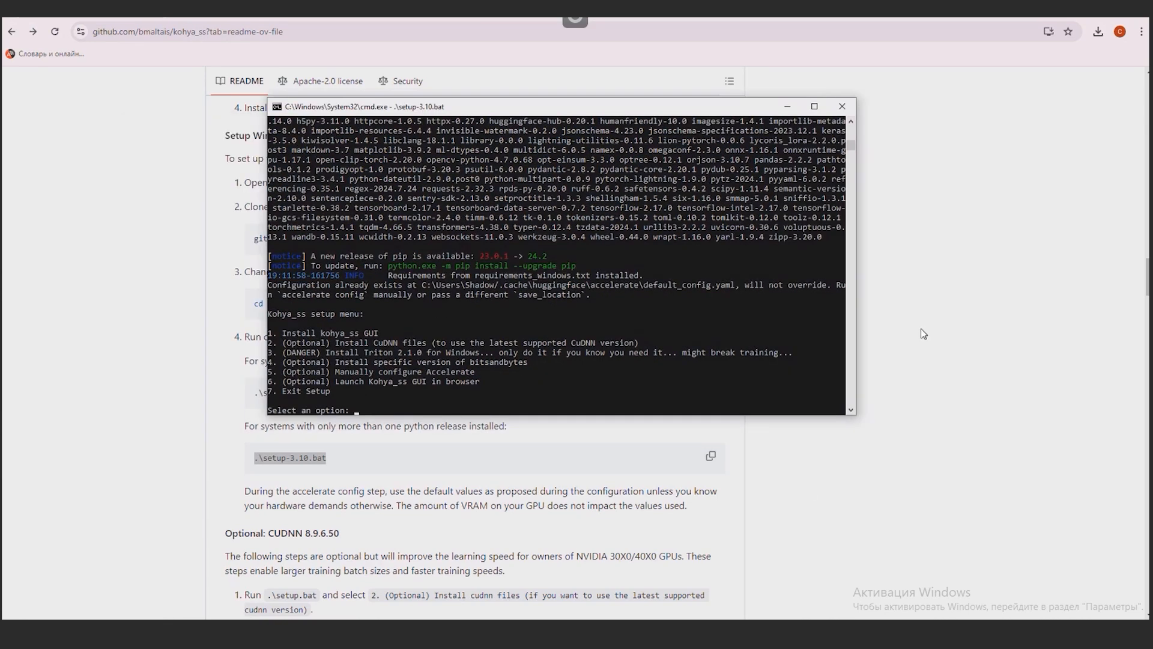
mouse_move(575, 414)
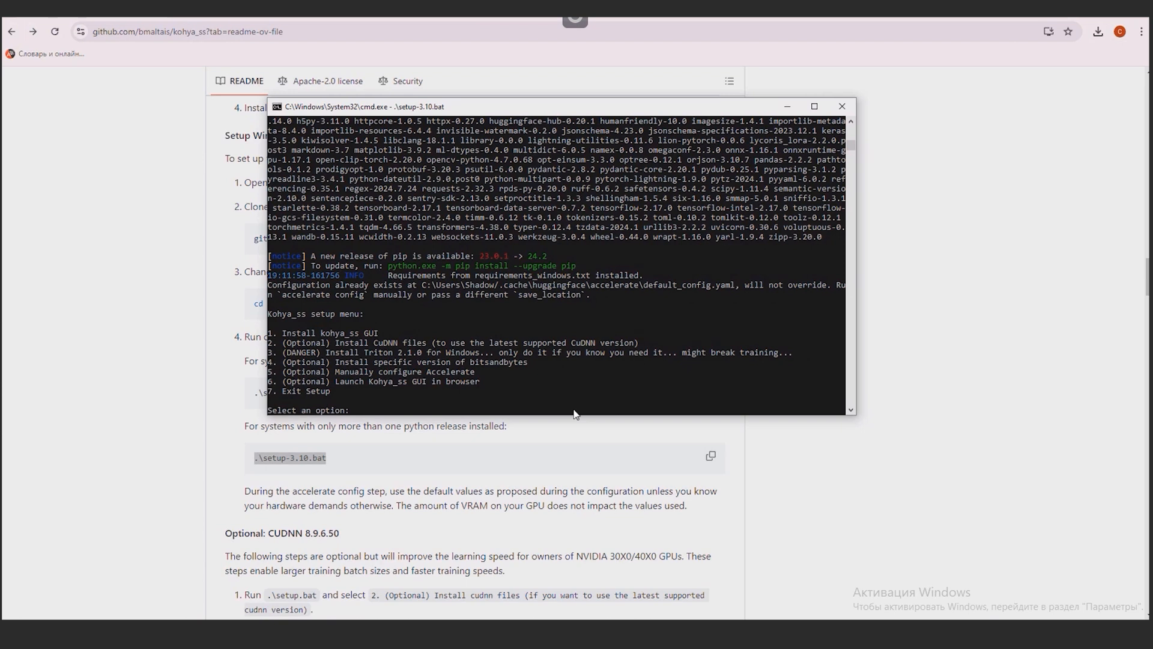
mouse_move(575, 413)
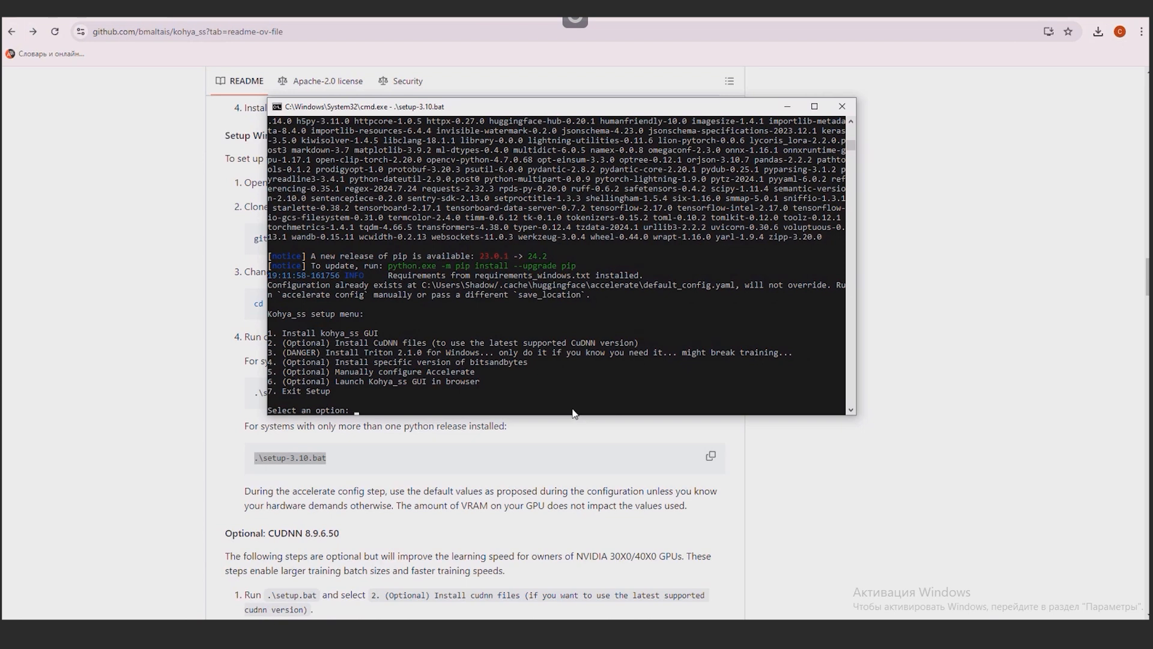
- Pick setup option 2 to install CuDNN files, then option 7 to exit
text(2)
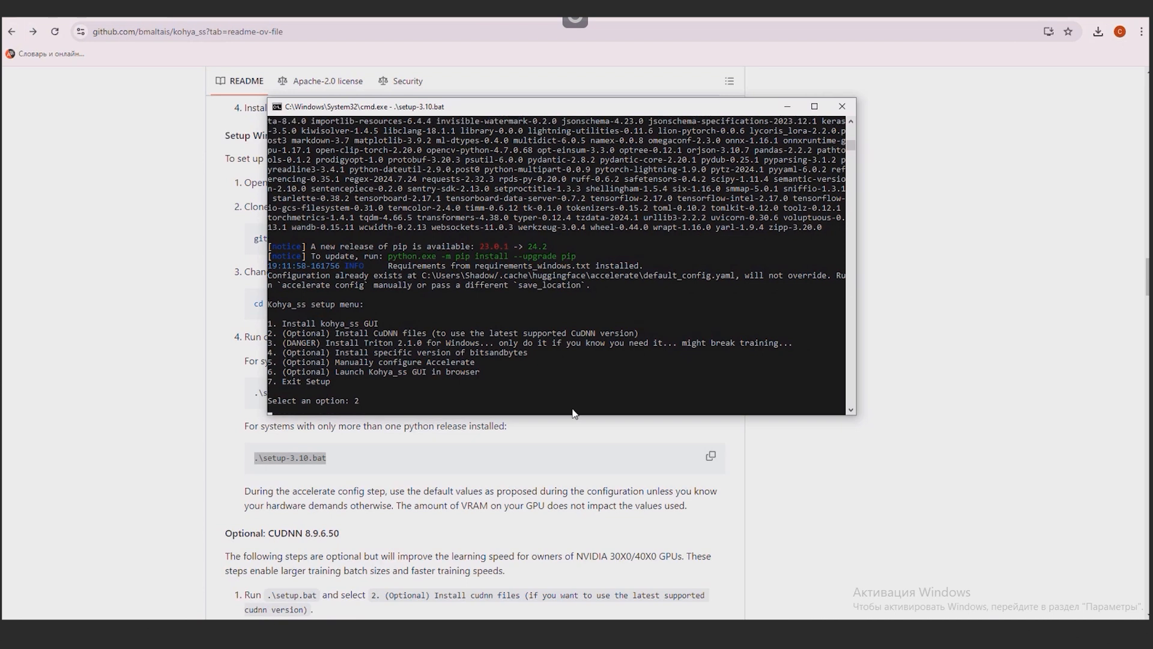
key(enter)
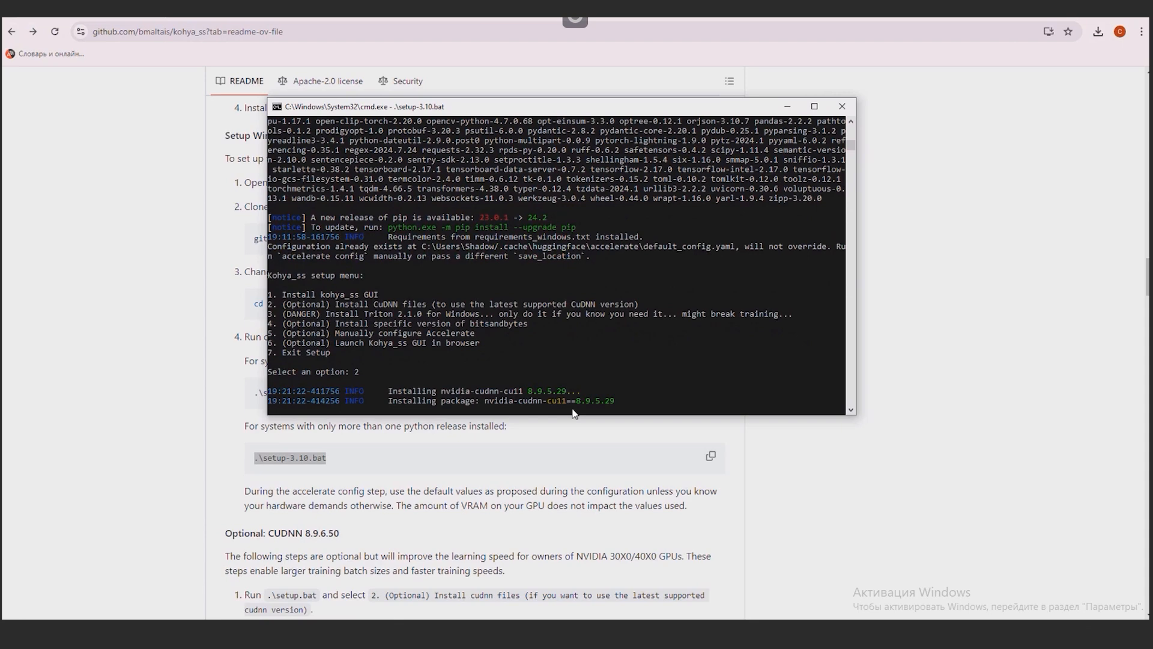
mouse_move(576, 441)
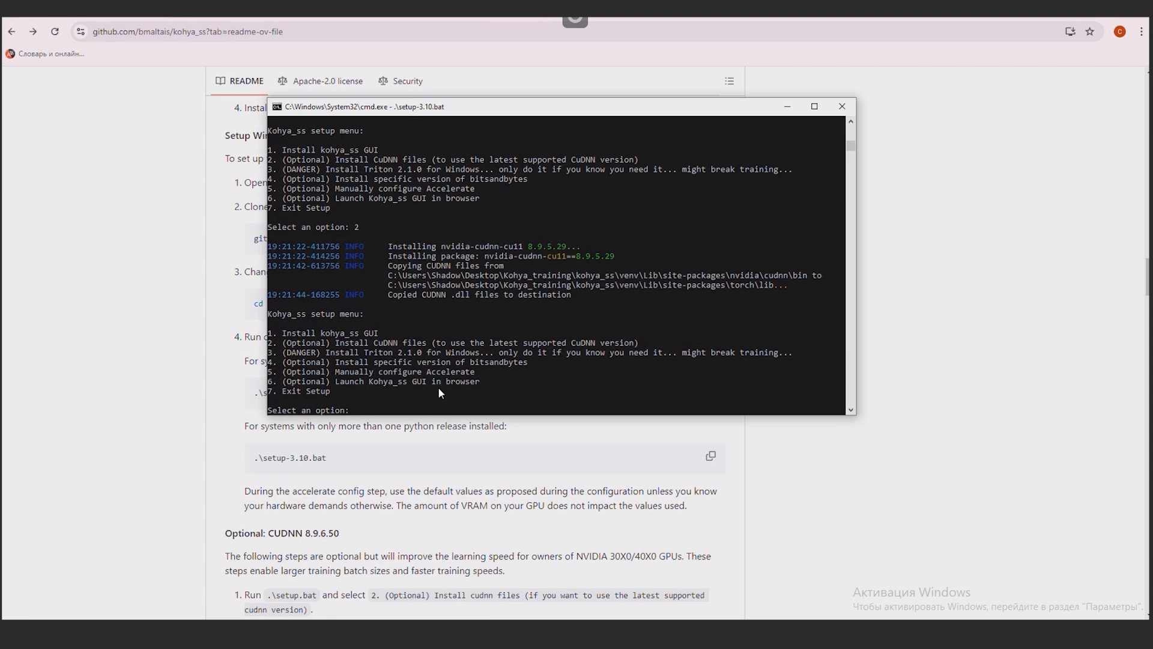
text(7)
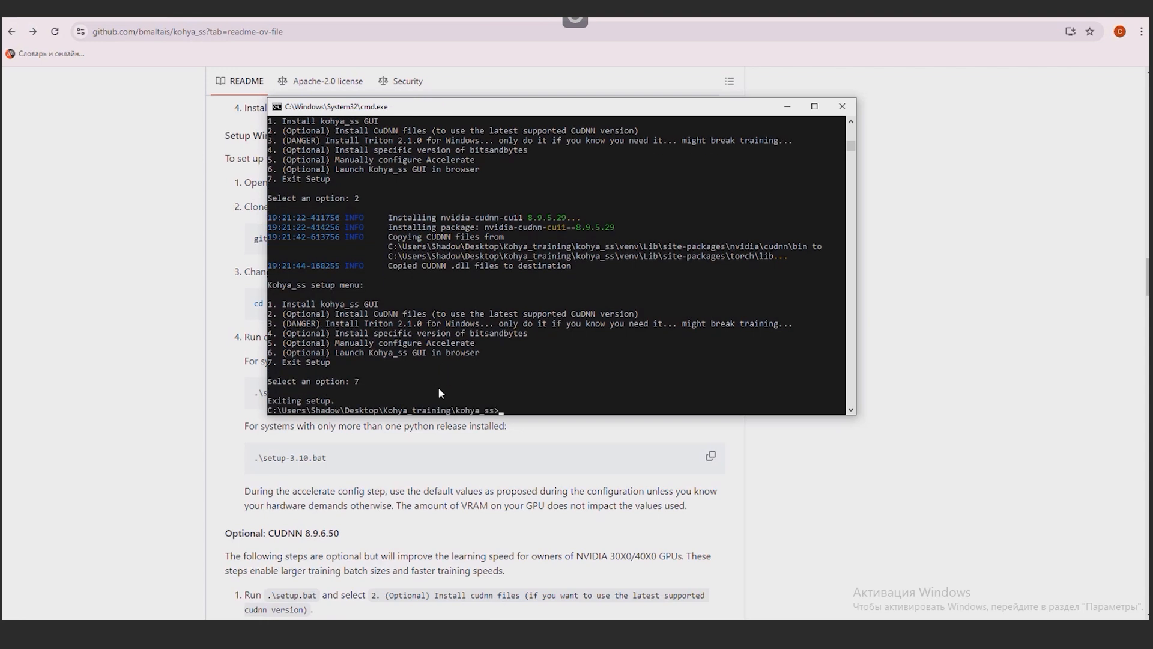
mouse_move(525, 396)
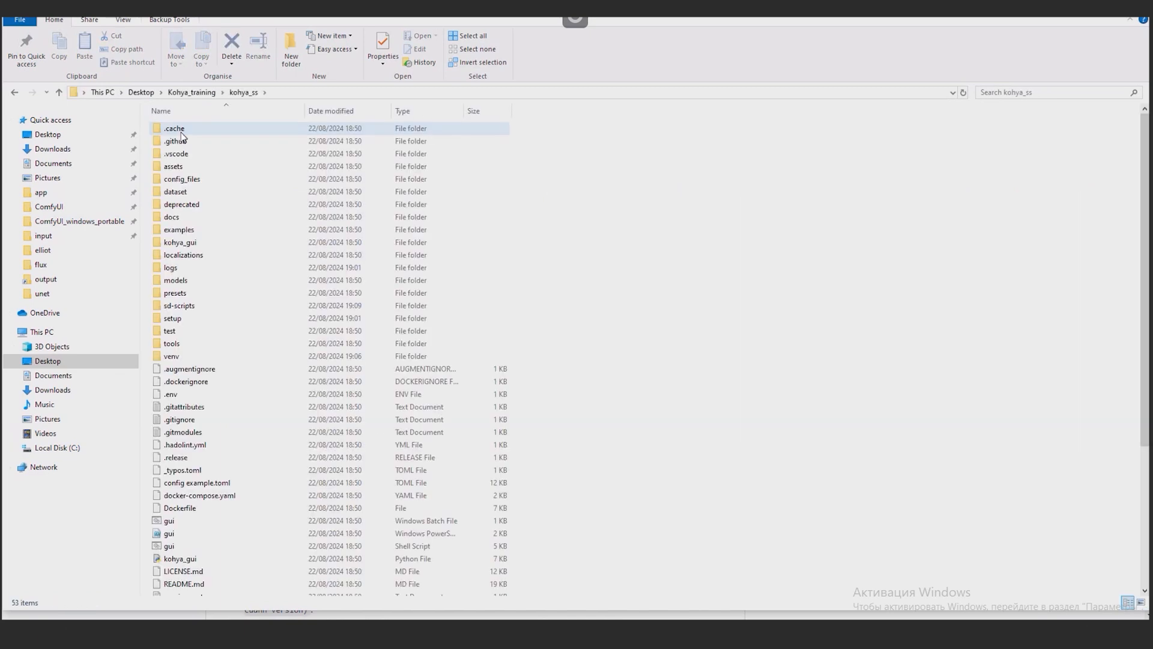
double_click(168, 520)
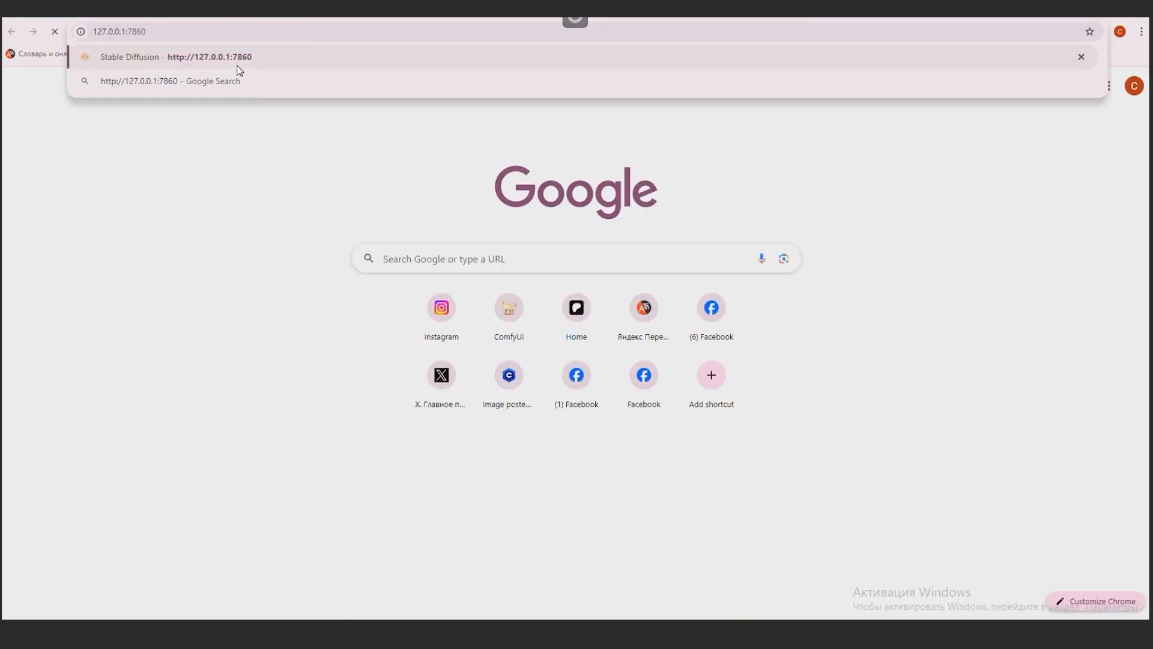
click(174, 57)
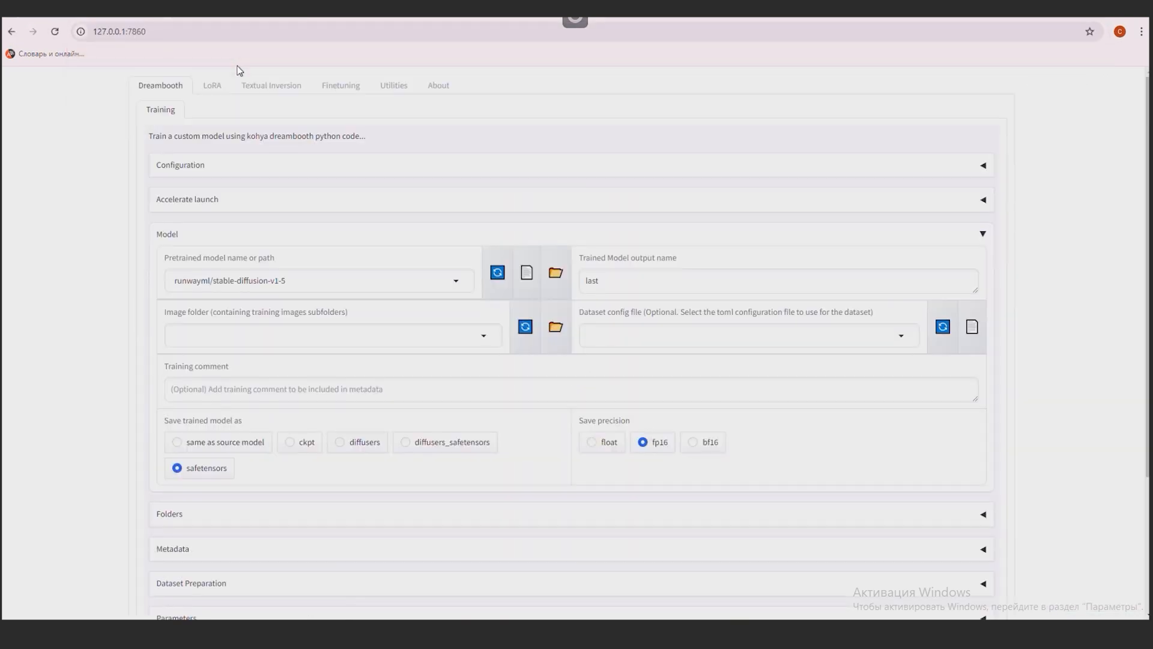
mouse_move(1073, 254)
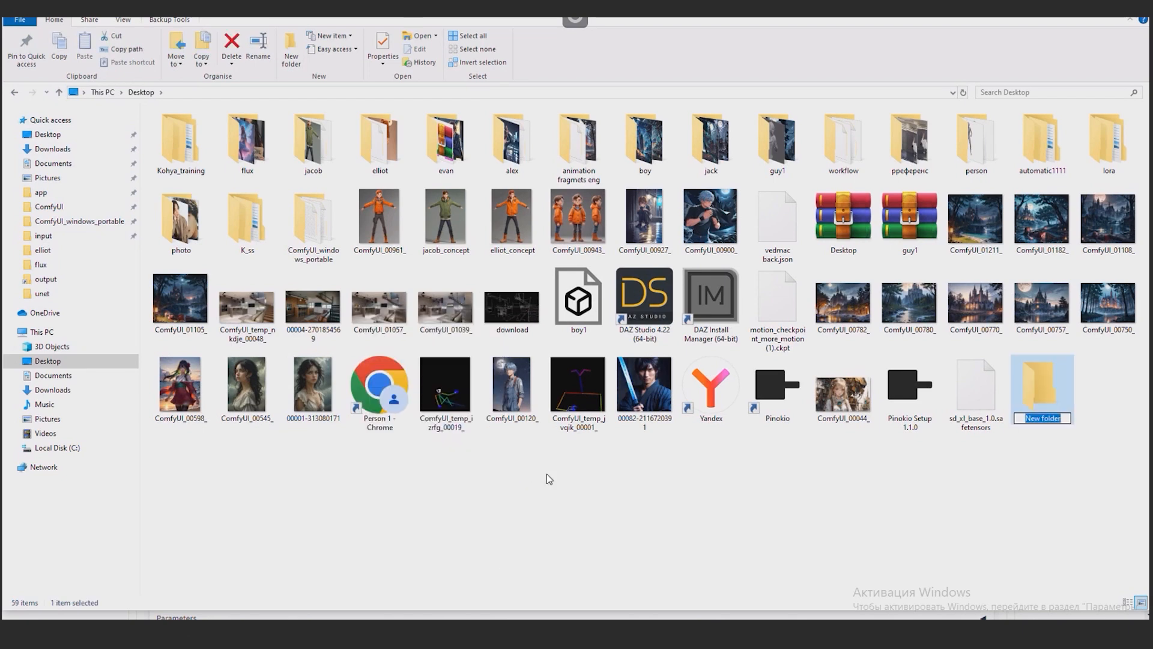
- Name the new Desktop folder 'dataset' and paste the twelve face images into it
text(data)
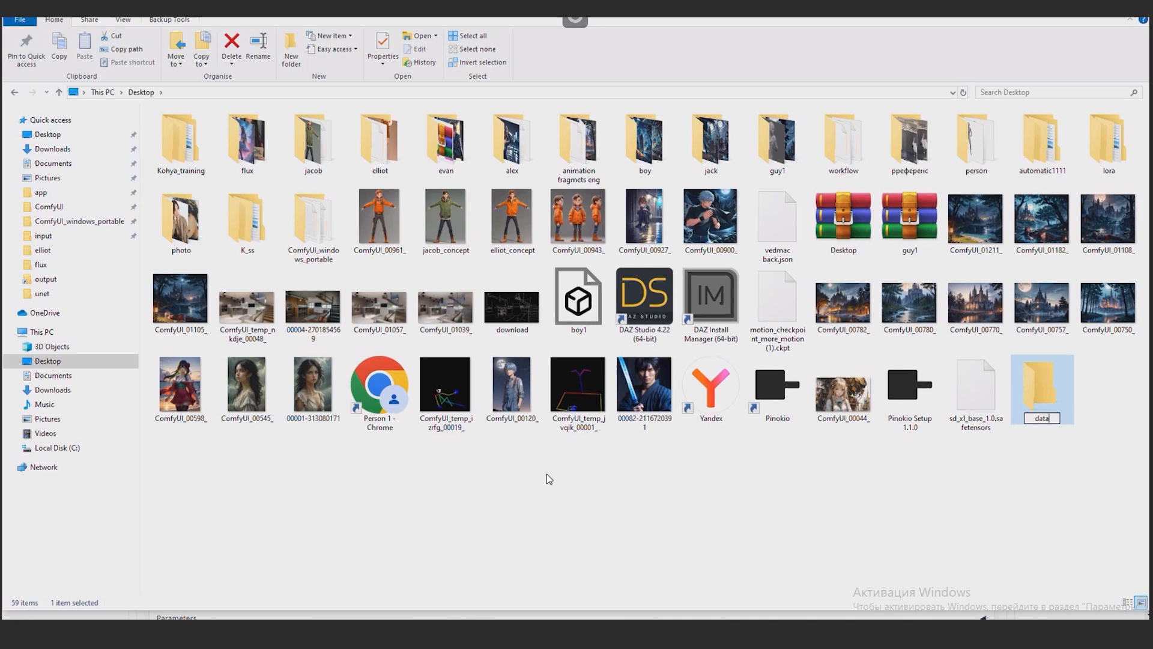
text(set)
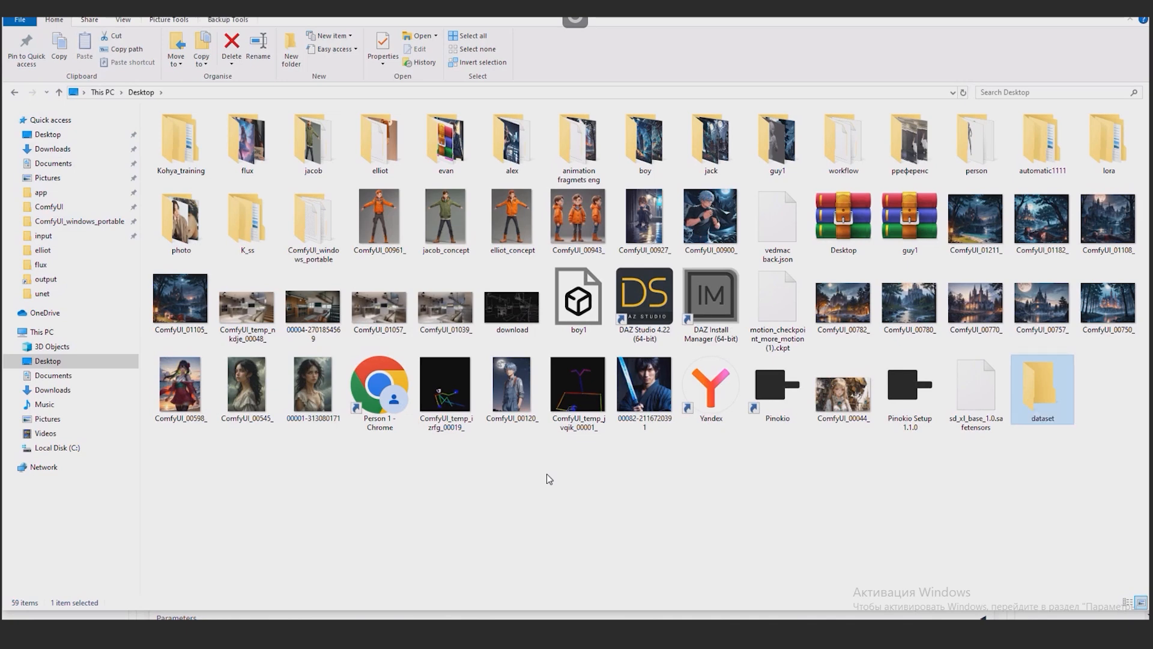
double_click(1041, 386)
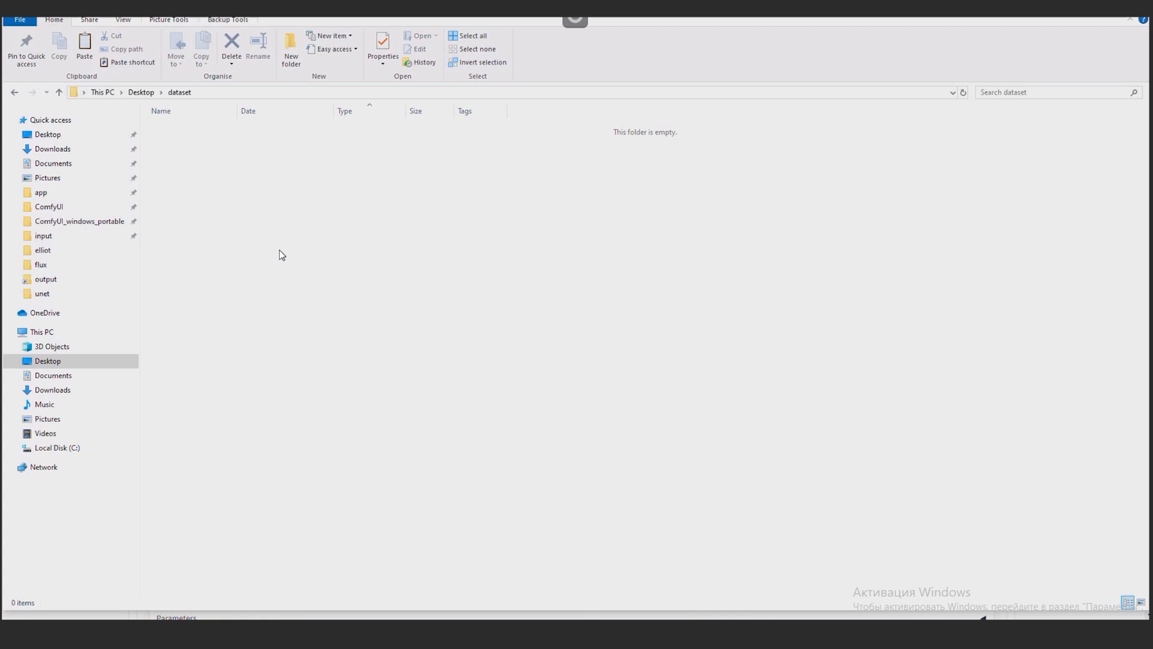
mouse_move(341, 247)
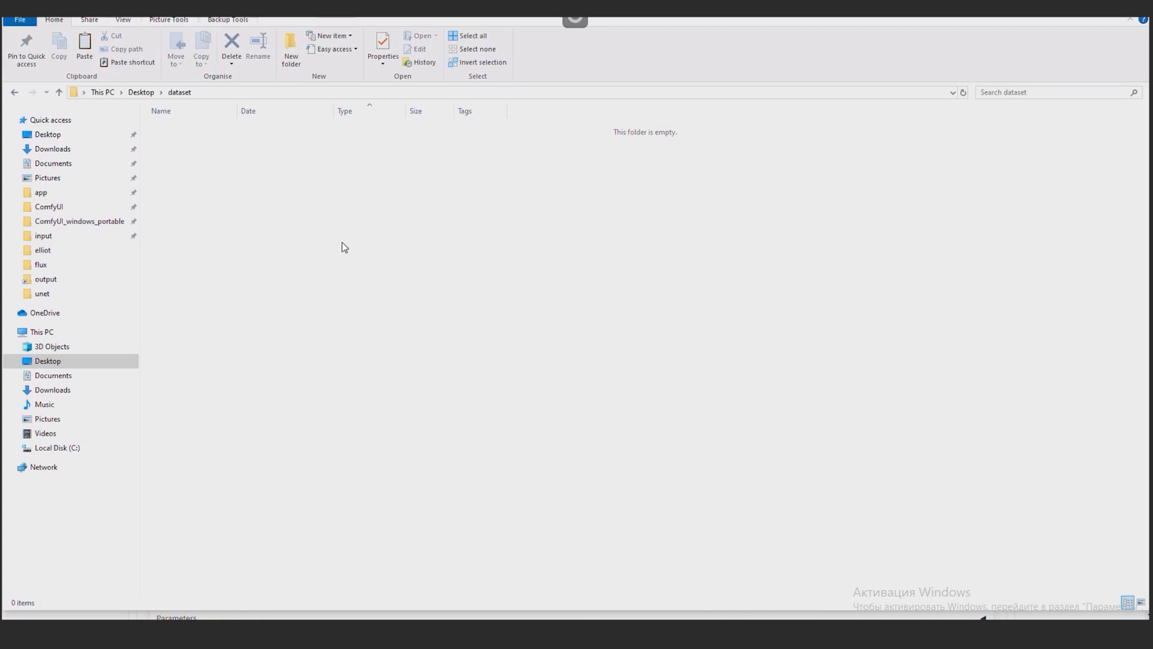
right_click(341, 247)
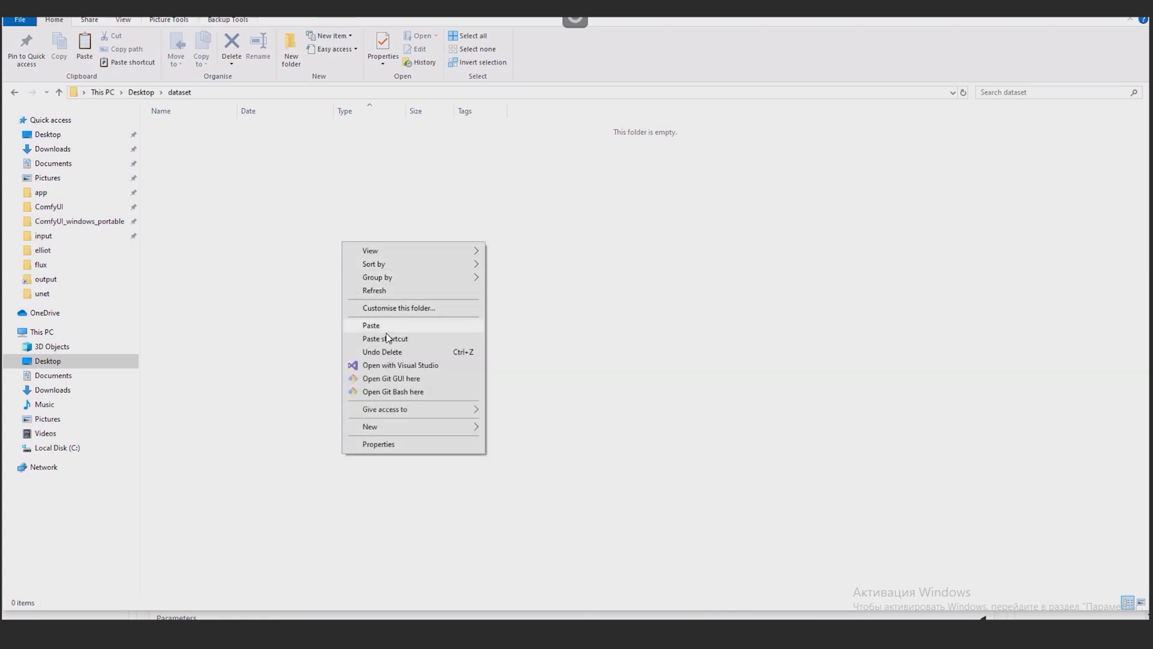
click(370, 324)
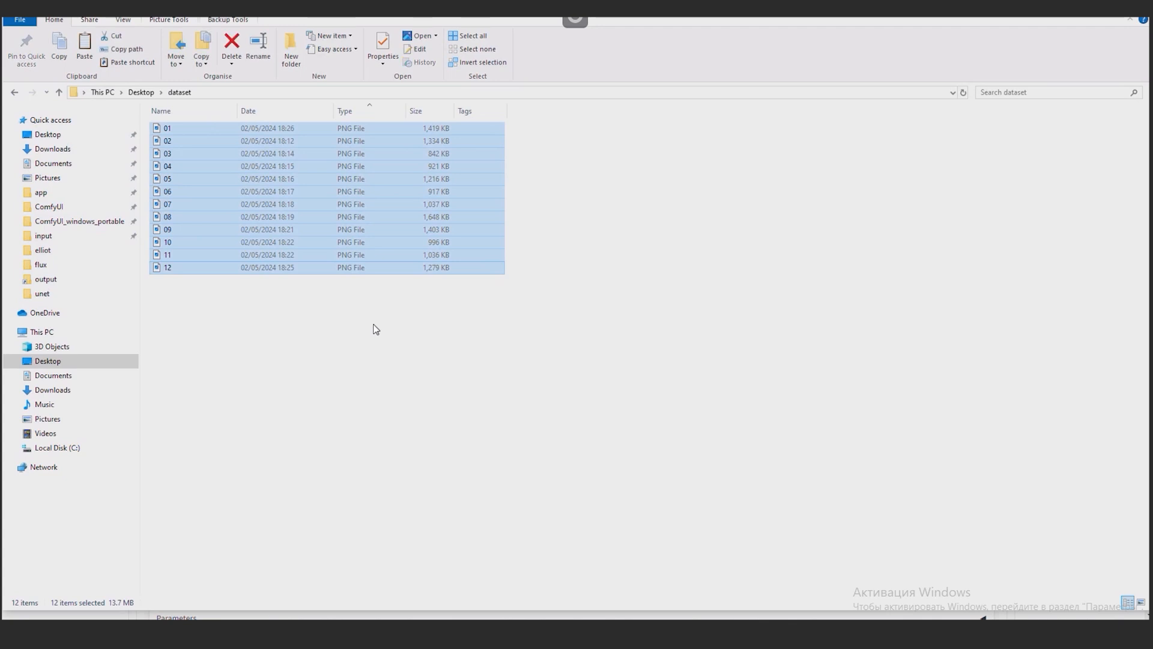
click(613, 464)
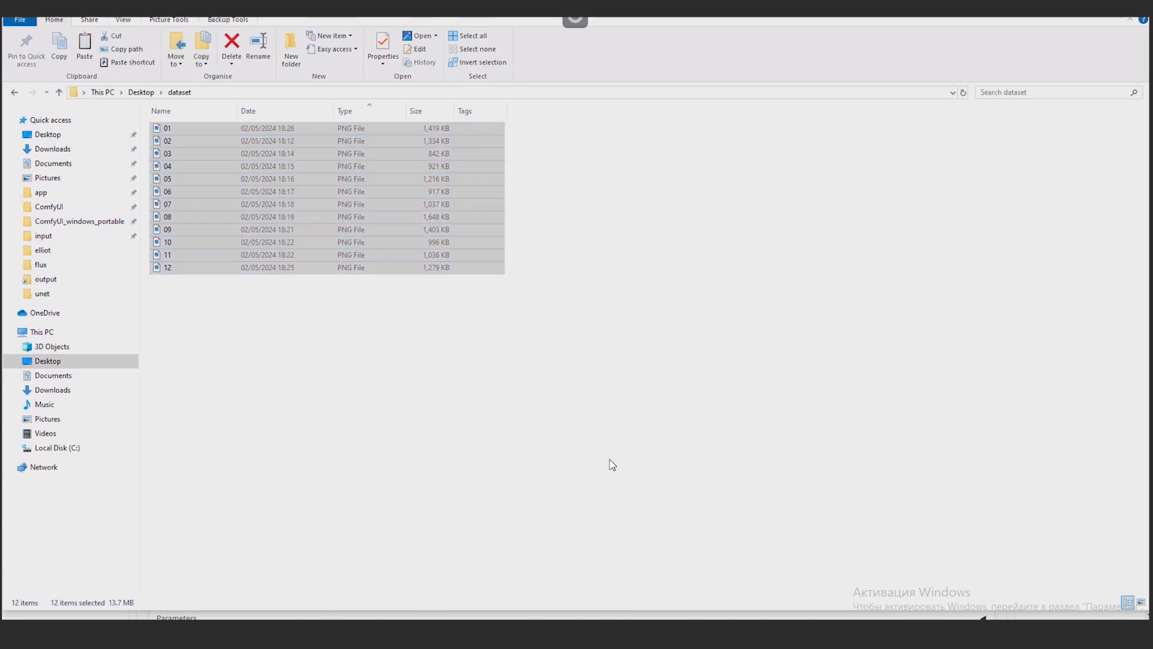
mouse_move(836, 530)
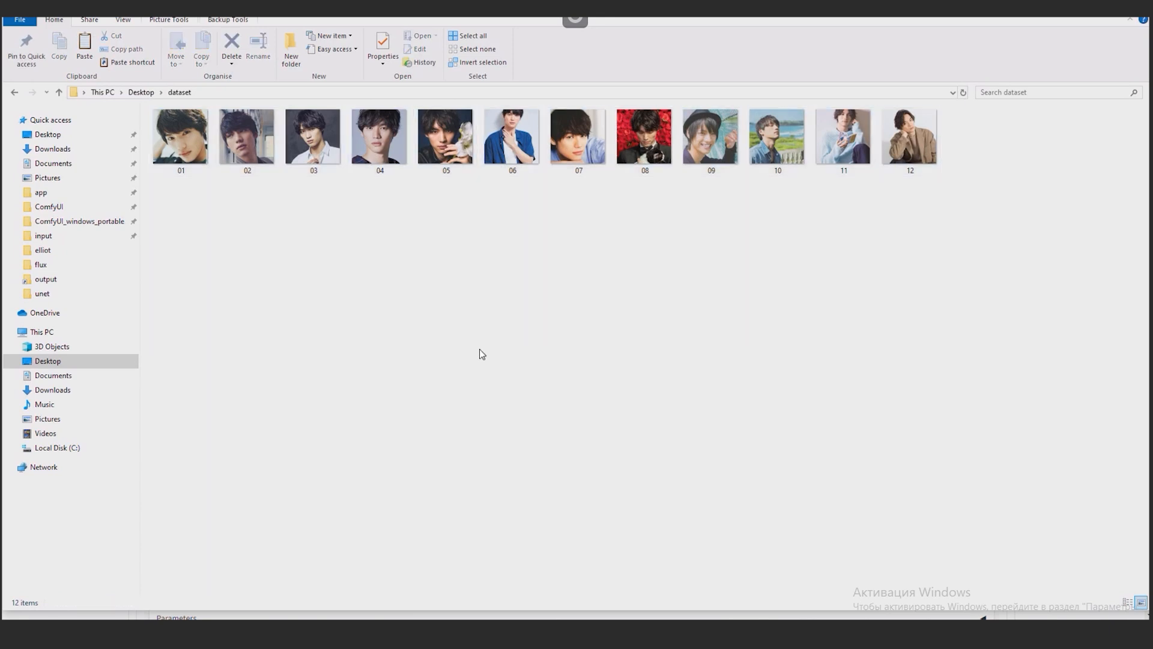
mouse_move(471, 348)
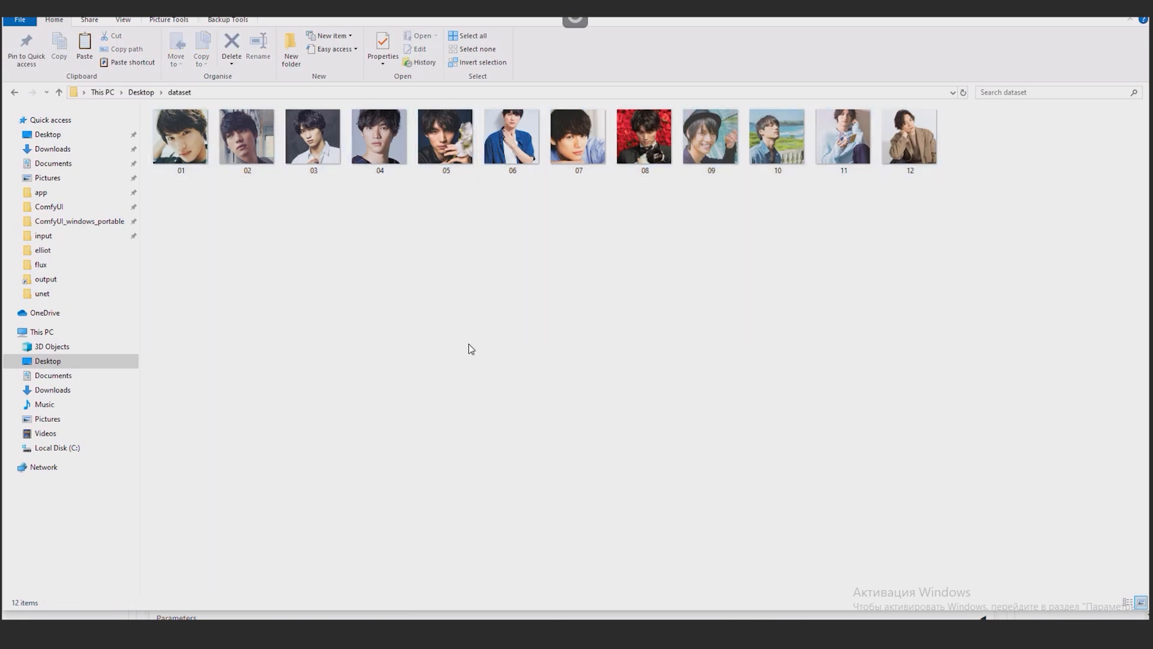
mouse_move(465, 311)
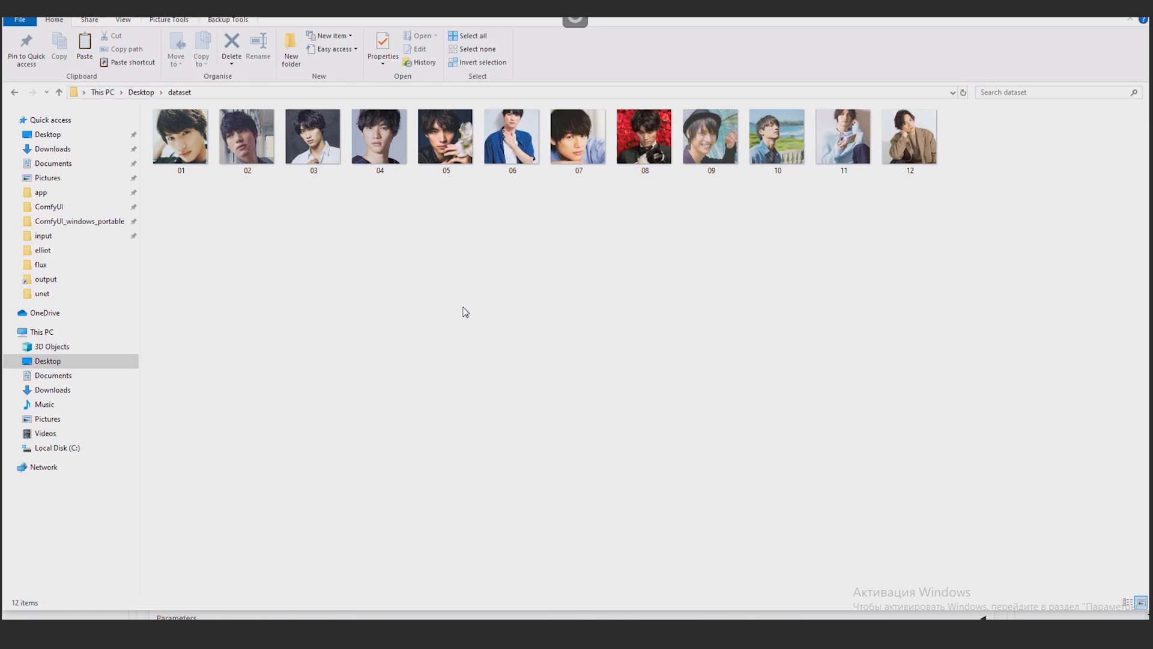
mouse_move(465, 310)
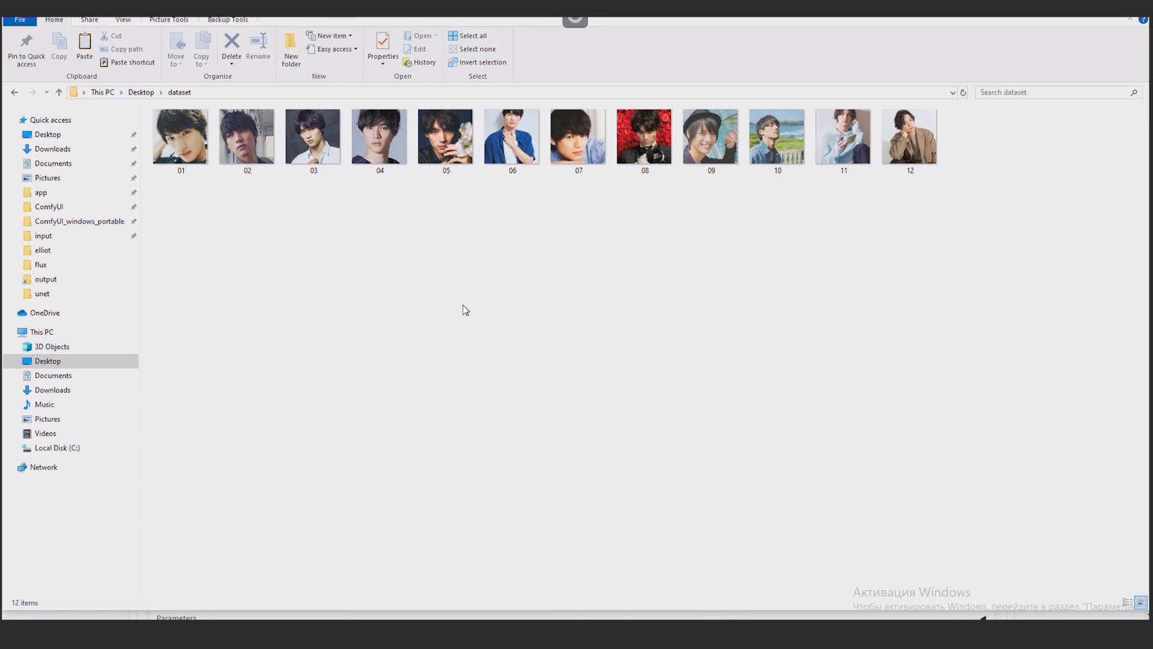
mouse_move(464, 309)
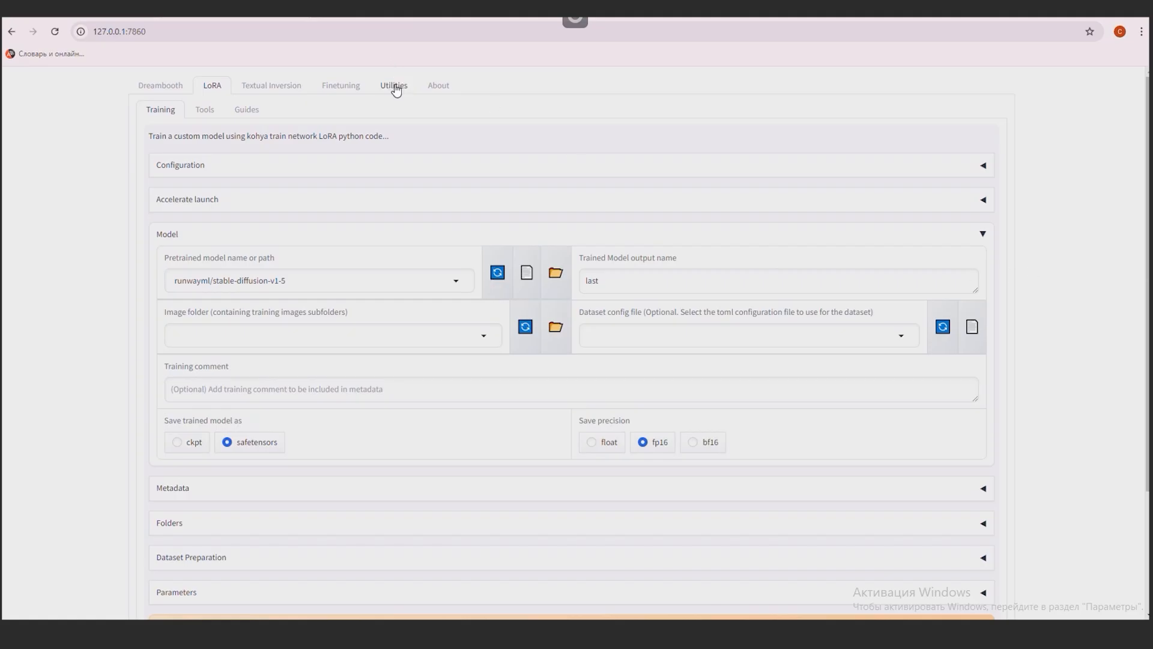
- In BLIP Captioning, set folder C:\Users\Shadow\Desktop\dataset and caption prefix 'fghj man'
click(393, 85)
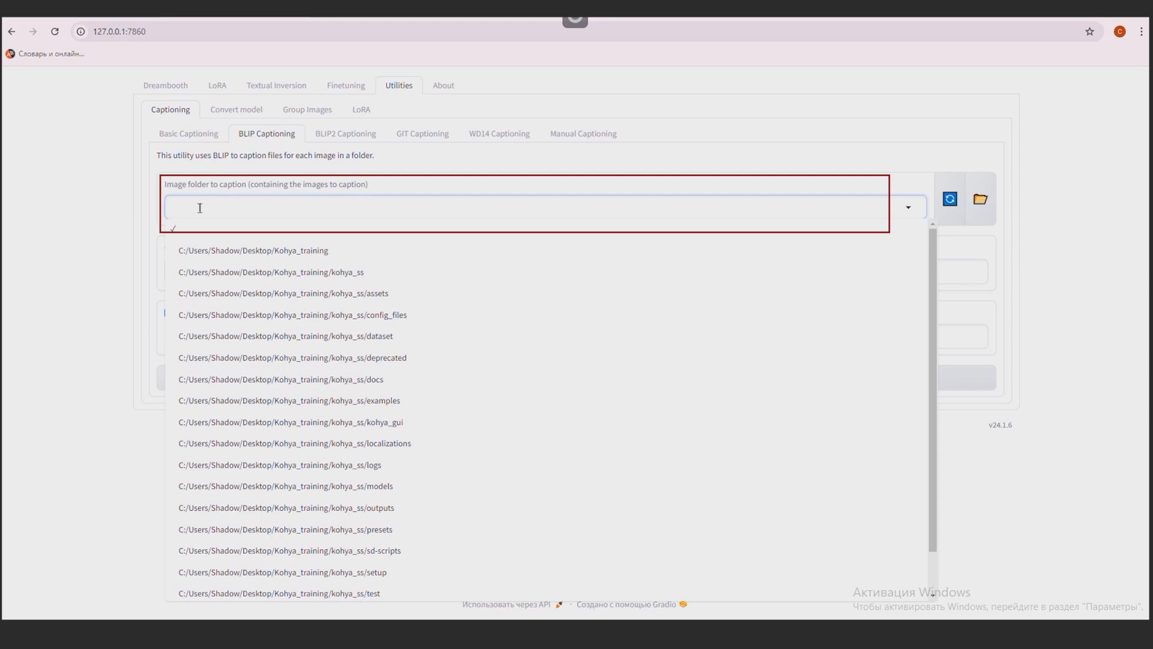
text(C:\Users\Shadow\Desktop\dataset)
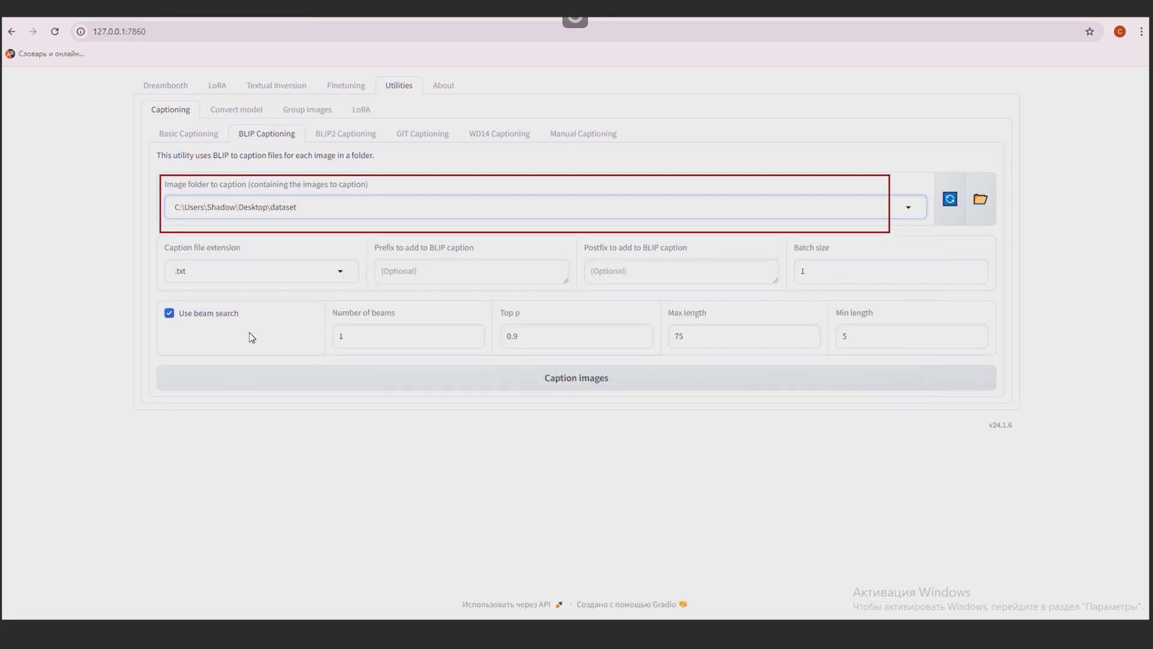
click(471, 271)
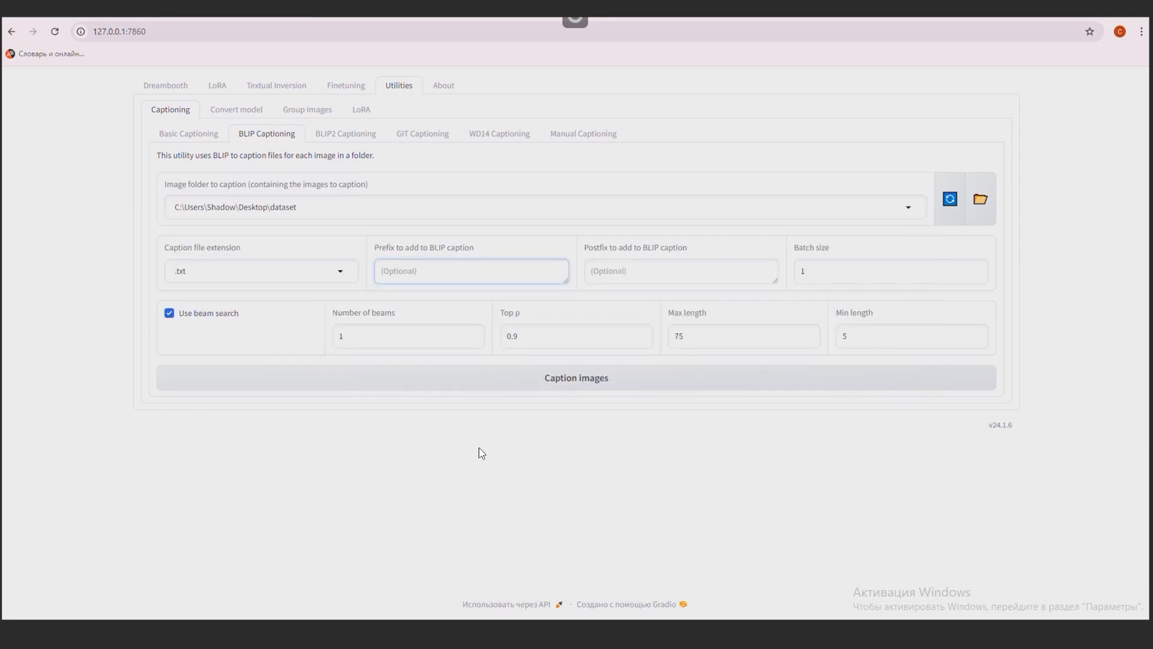
click(470, 271)
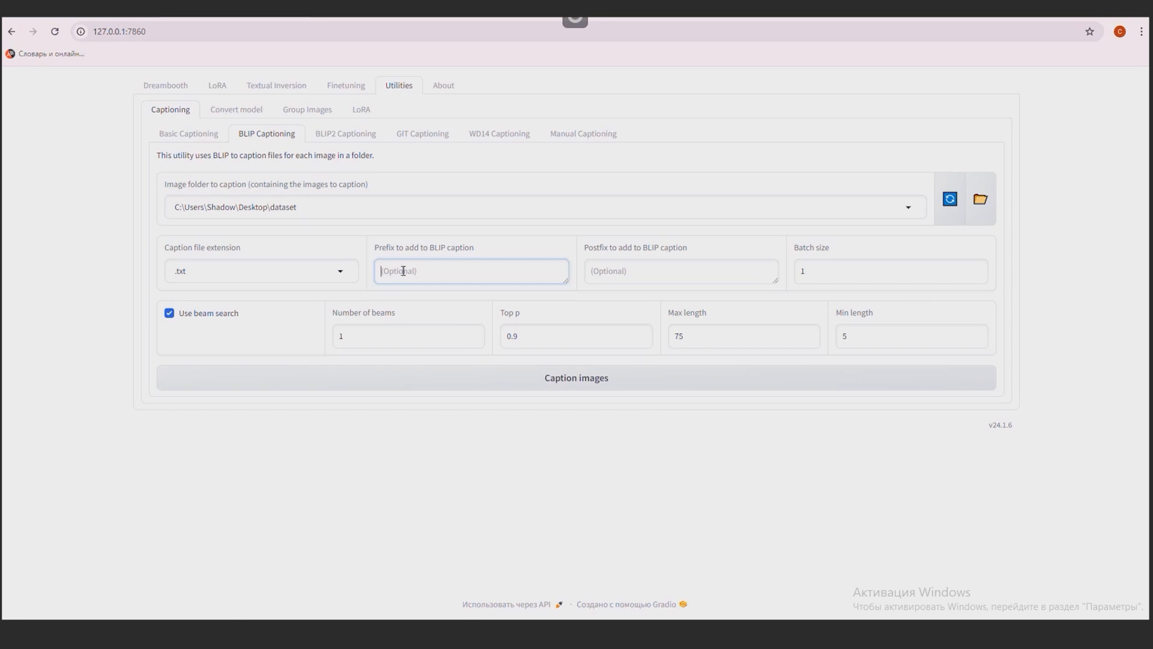
text(fgh)
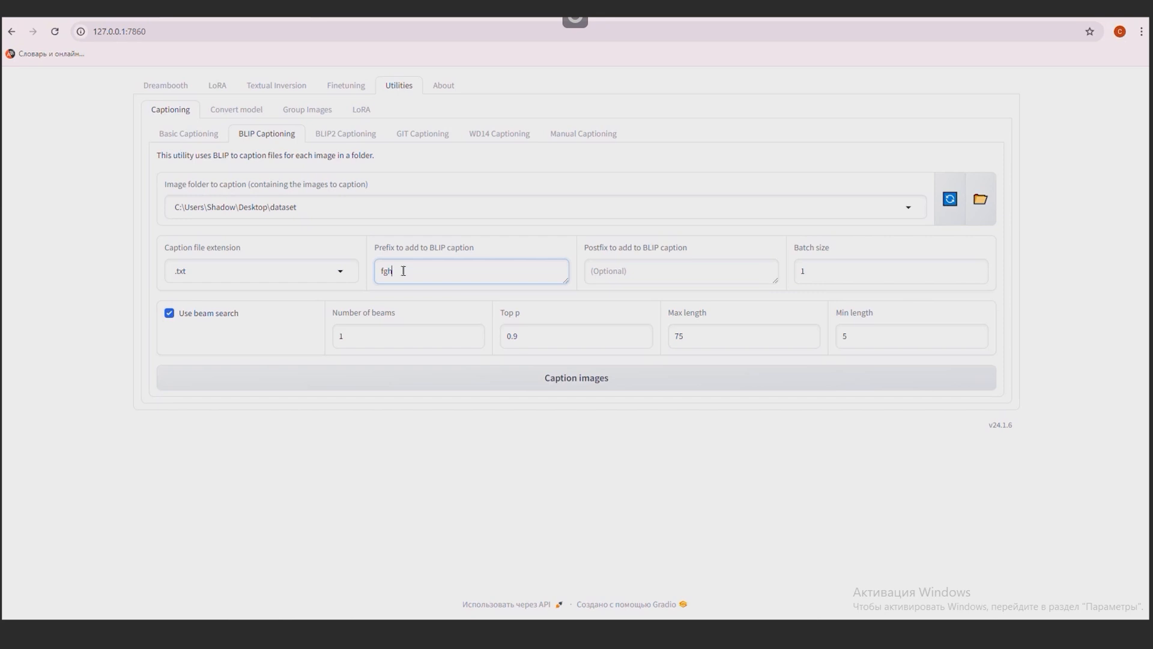
text(j)
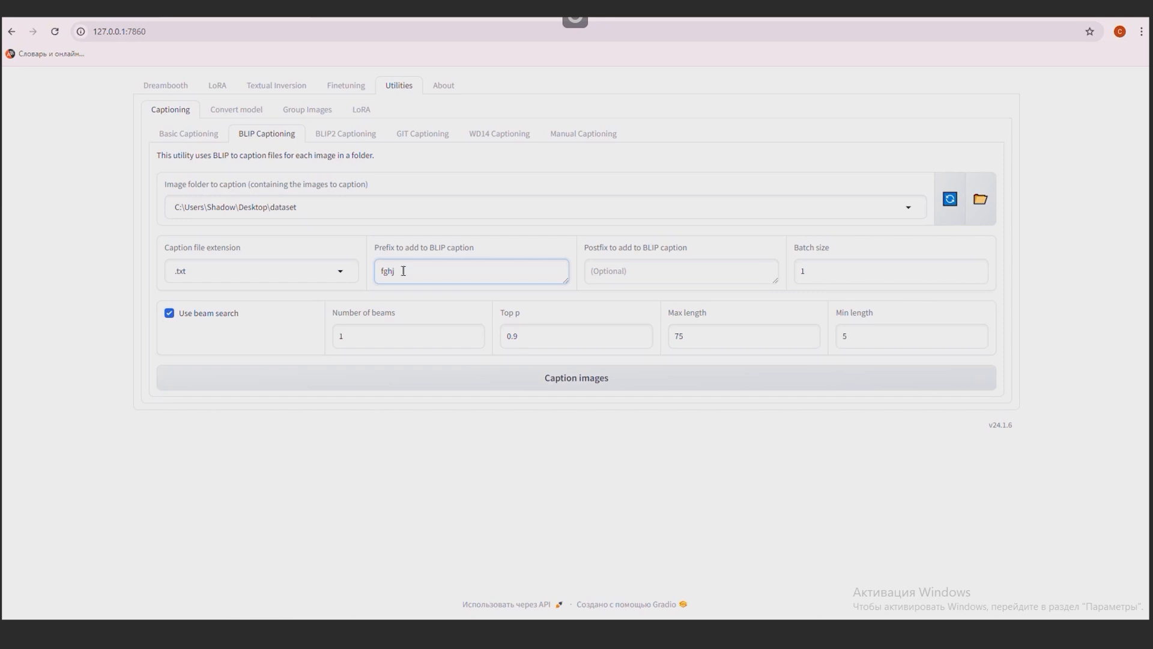
key(Backspace)
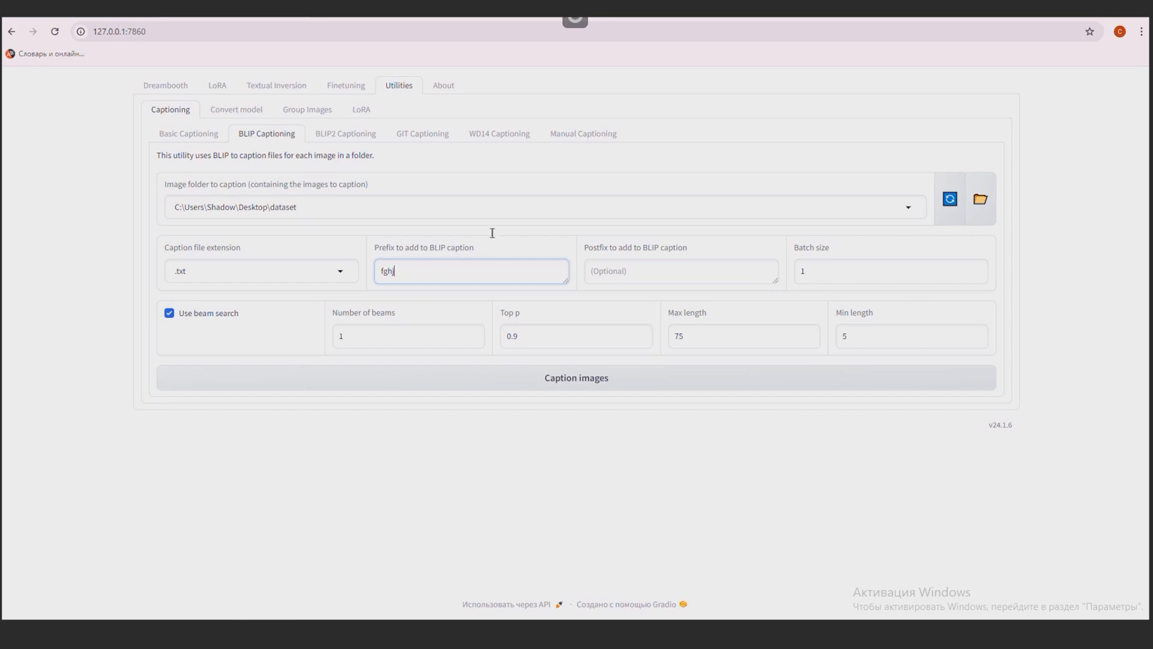
text(j)
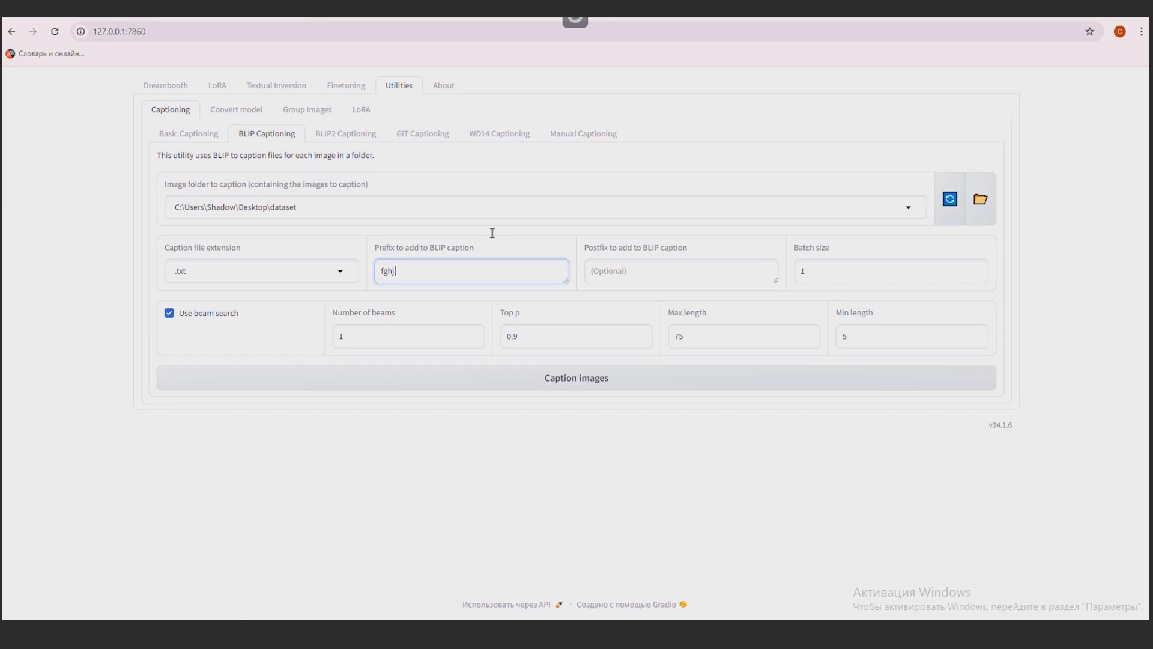
text(man)
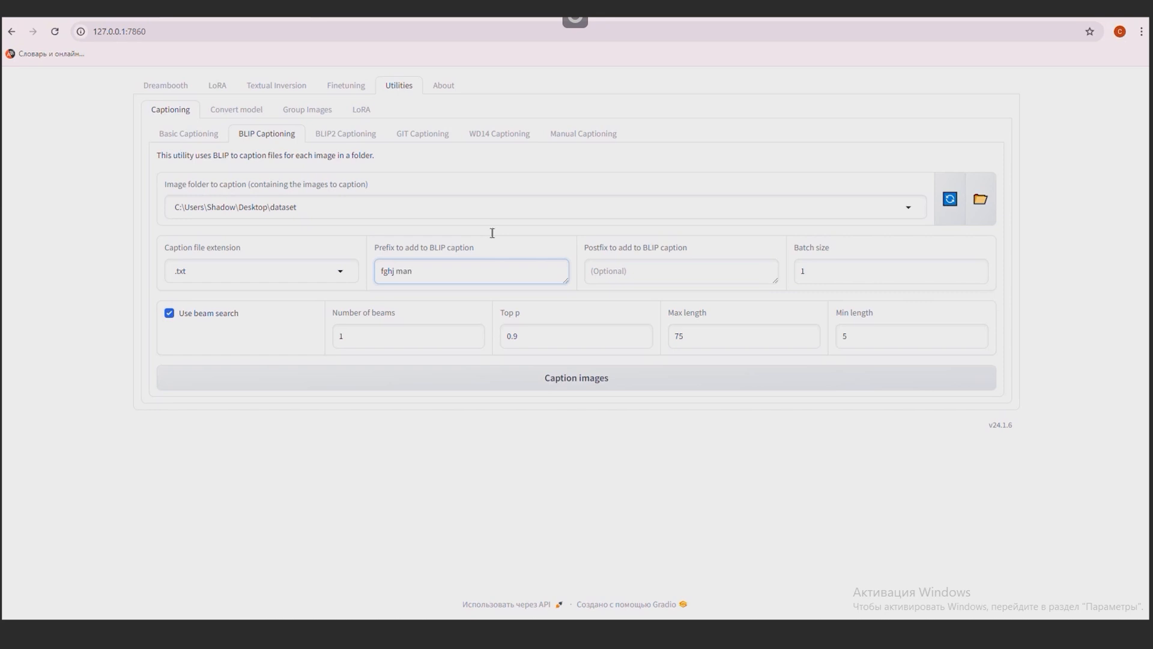
mouse_move(428, 462)
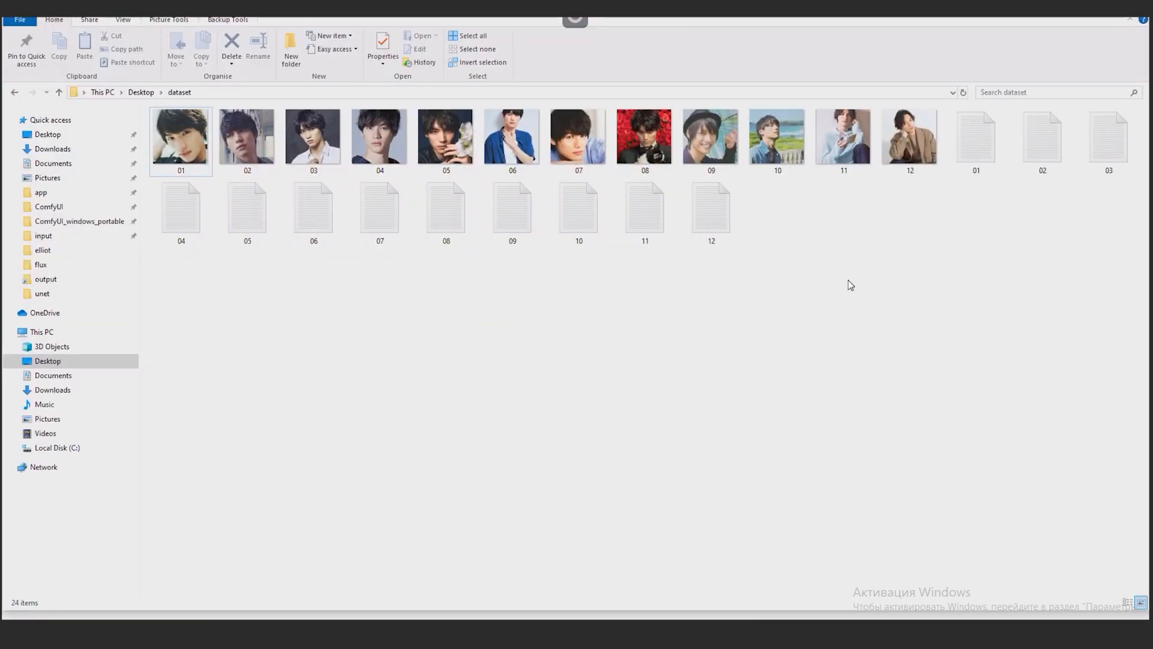
- Close the image 02 caption, then open and review 08.txt in Notepad
double_click(976, 136)
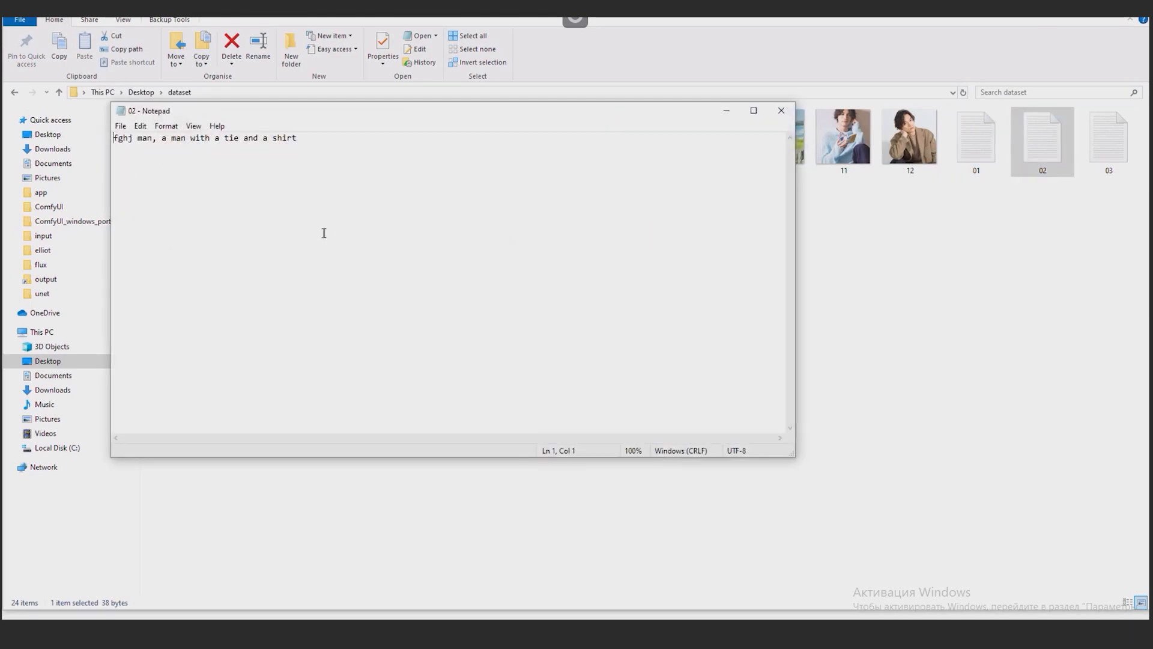
click(780, 111)
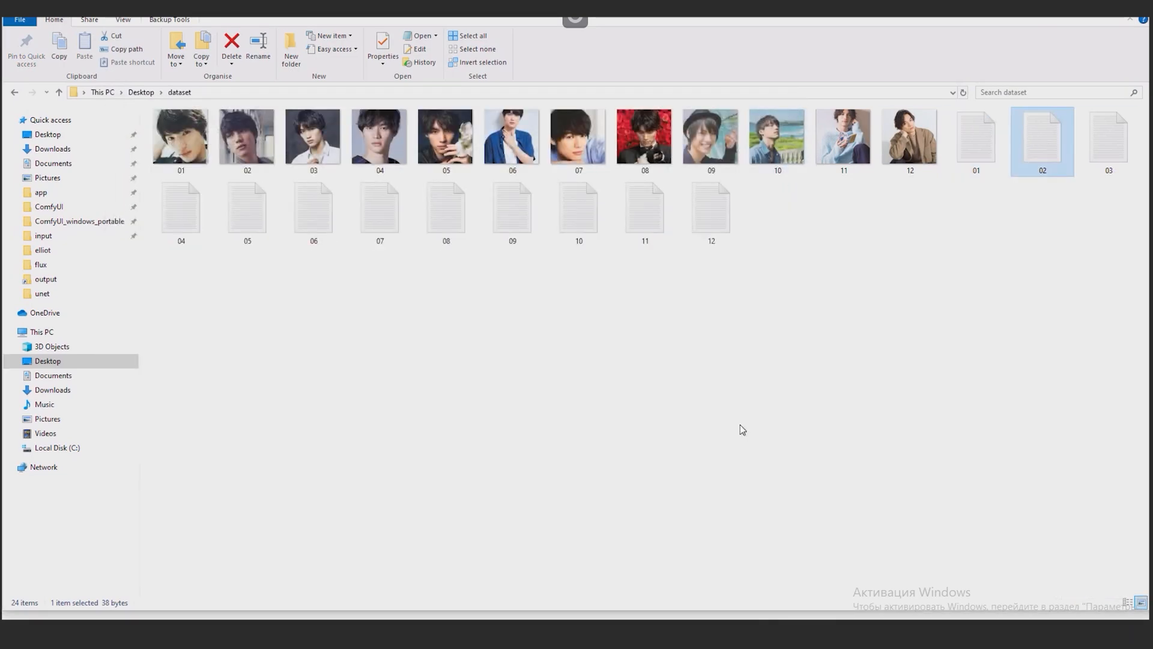
click(644, 136)
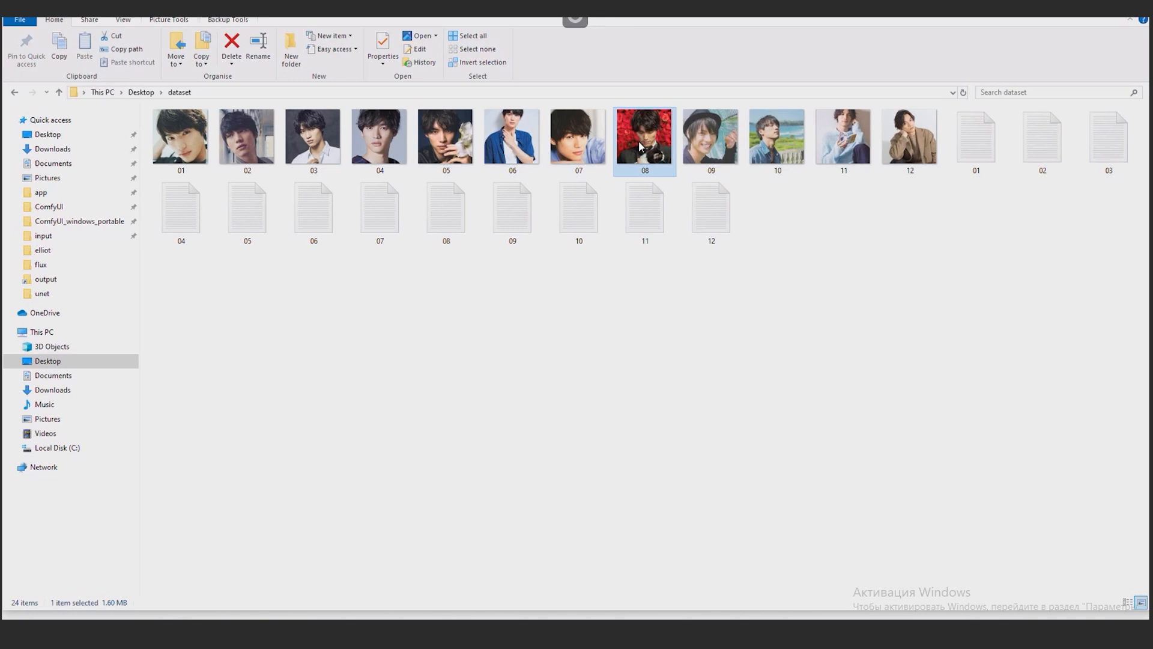
click(445, 212)
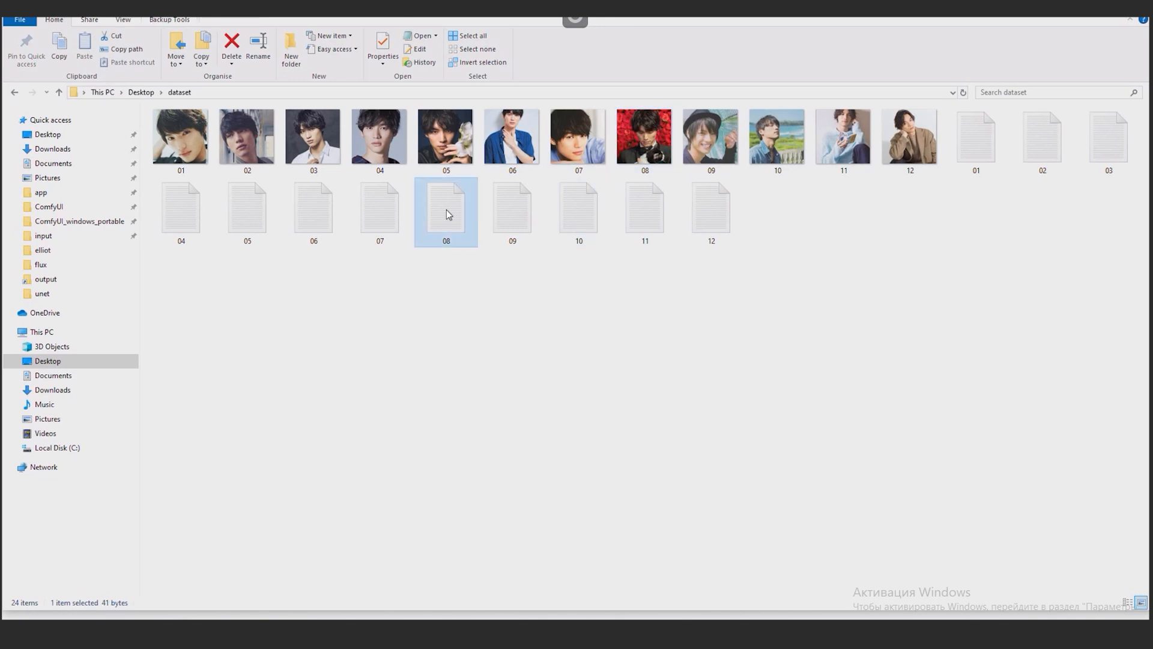
double_click(445, 209)
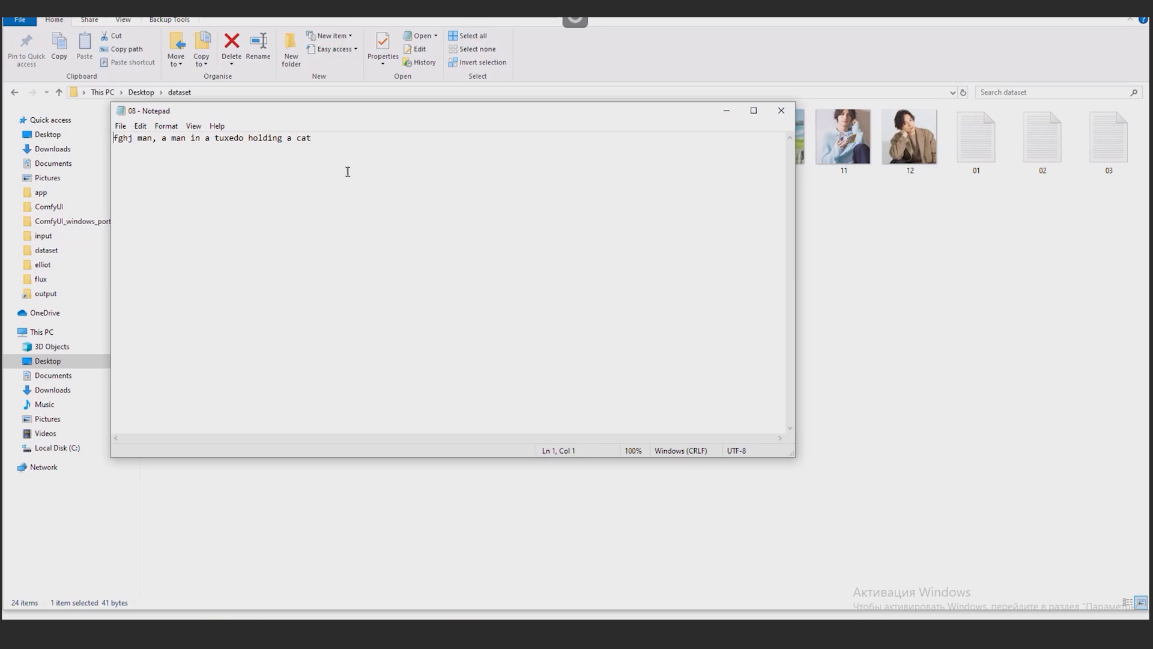
click(780, 111)
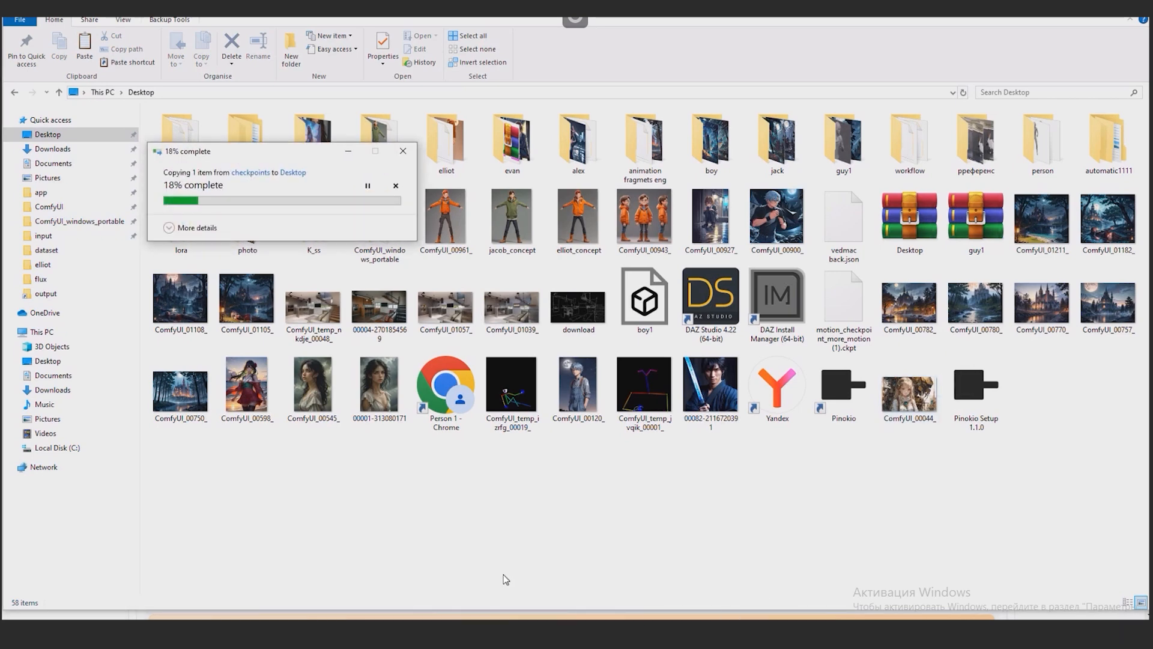
mouse_move(543, 521)
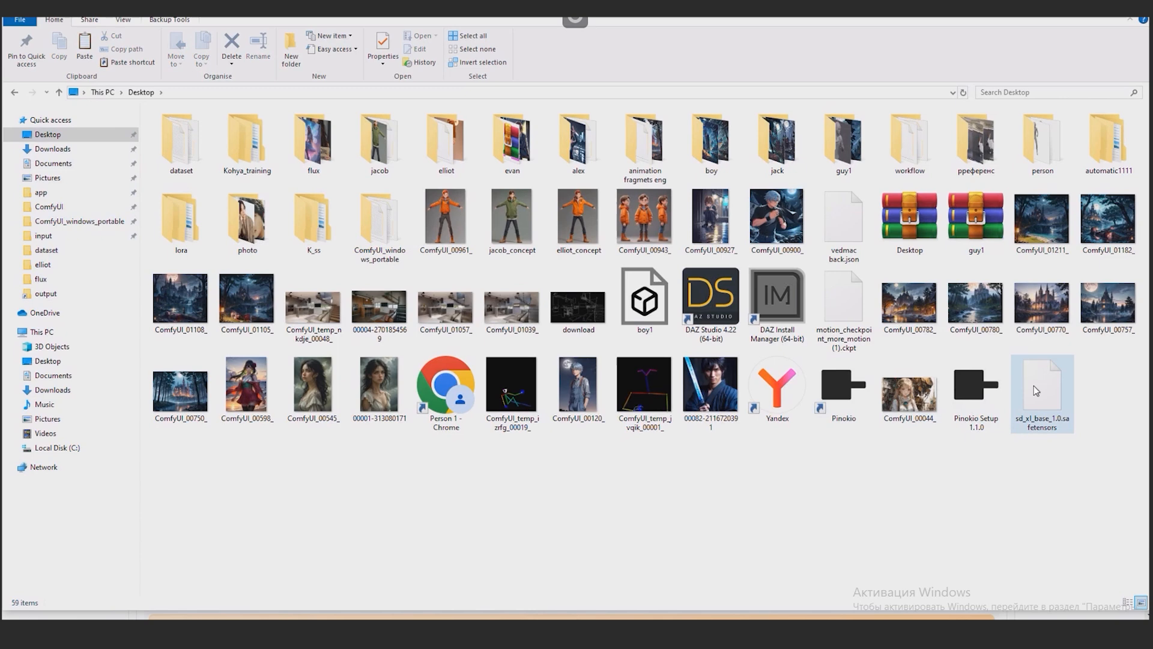
- Copy the path of the sd_xl_base_1.0.safetensors file on the Desktop
right_click(1040, 392)
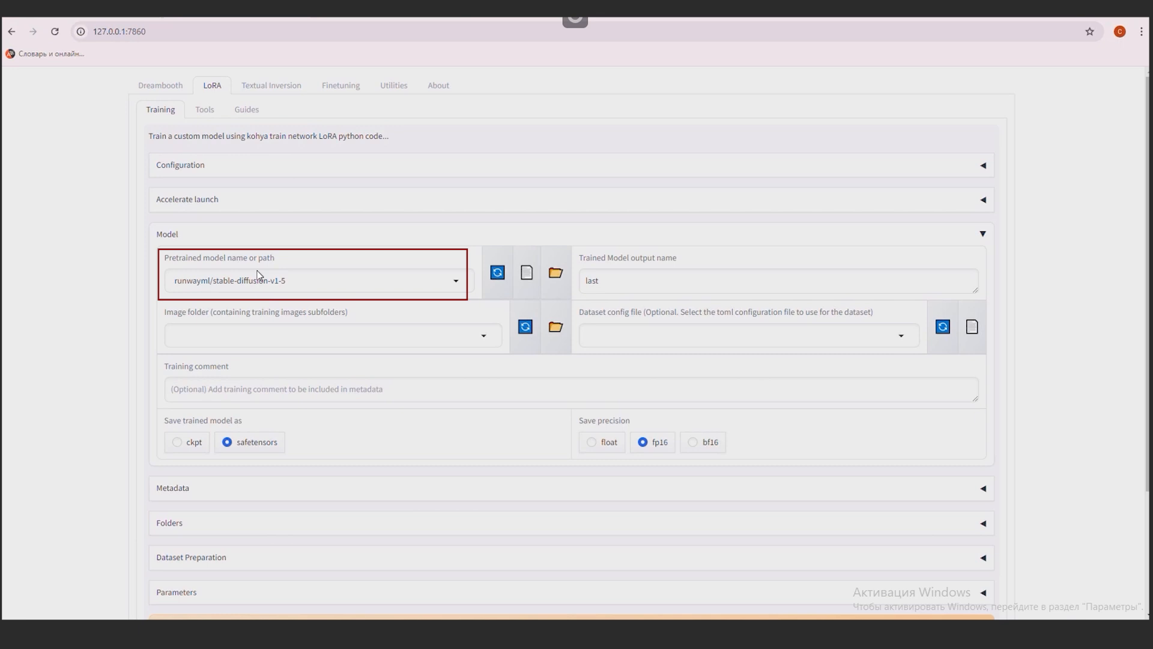
- Set Pretrained model path to C:\Users\Shadow\Desktop\sd_xl_base_1.0.safetensors and tick SDXL
click(312, 281)
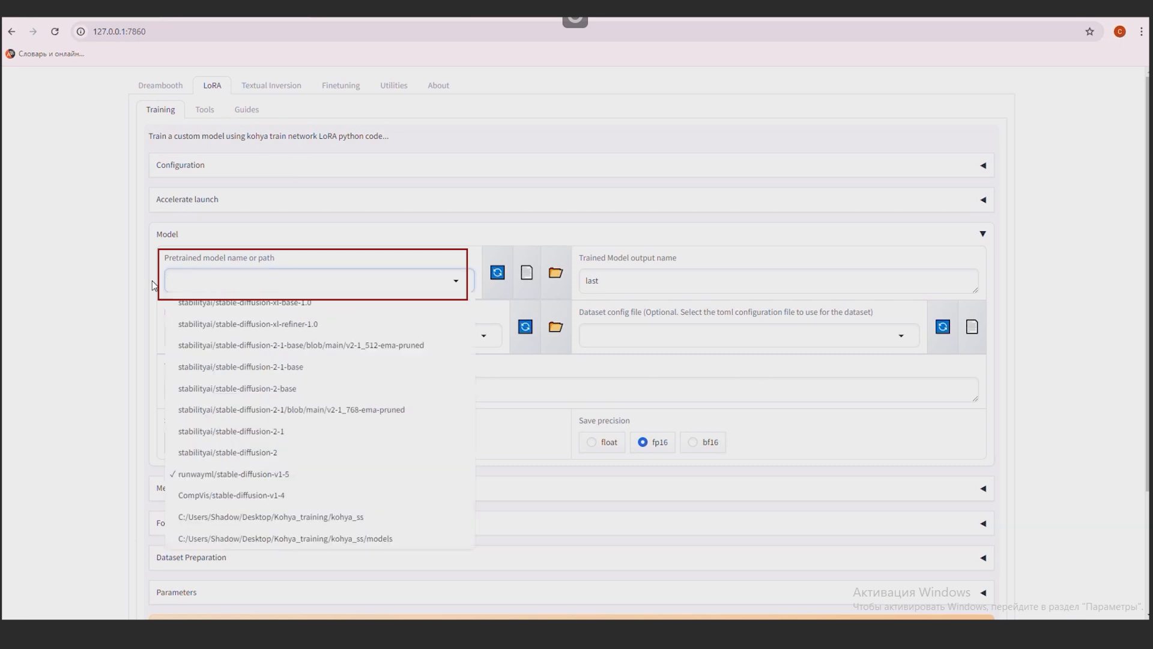
text("C:\Users\Shadow\Desktop\sd_xl_base_1.0.safetensors")
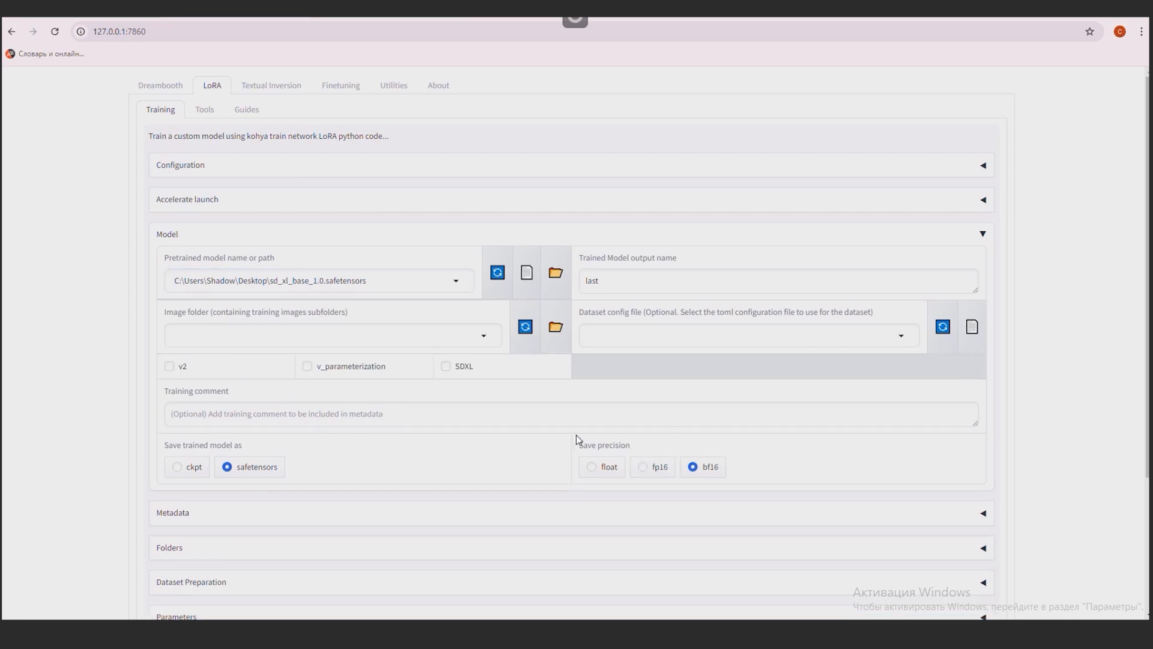
click(445, 366)
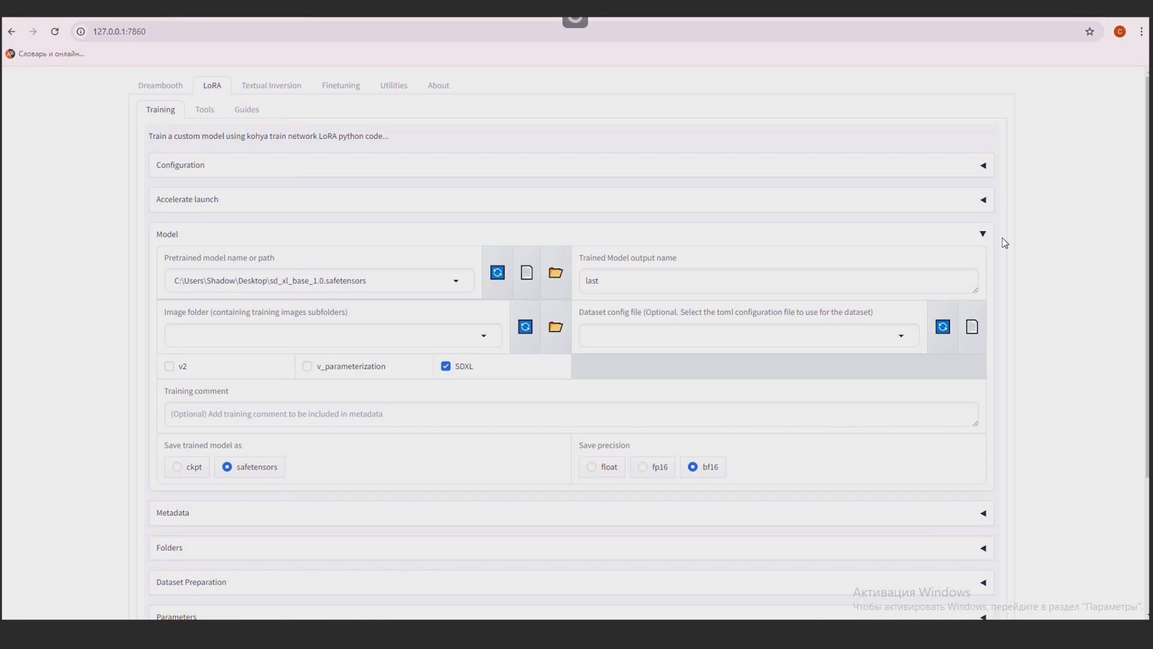
click(984, 233)
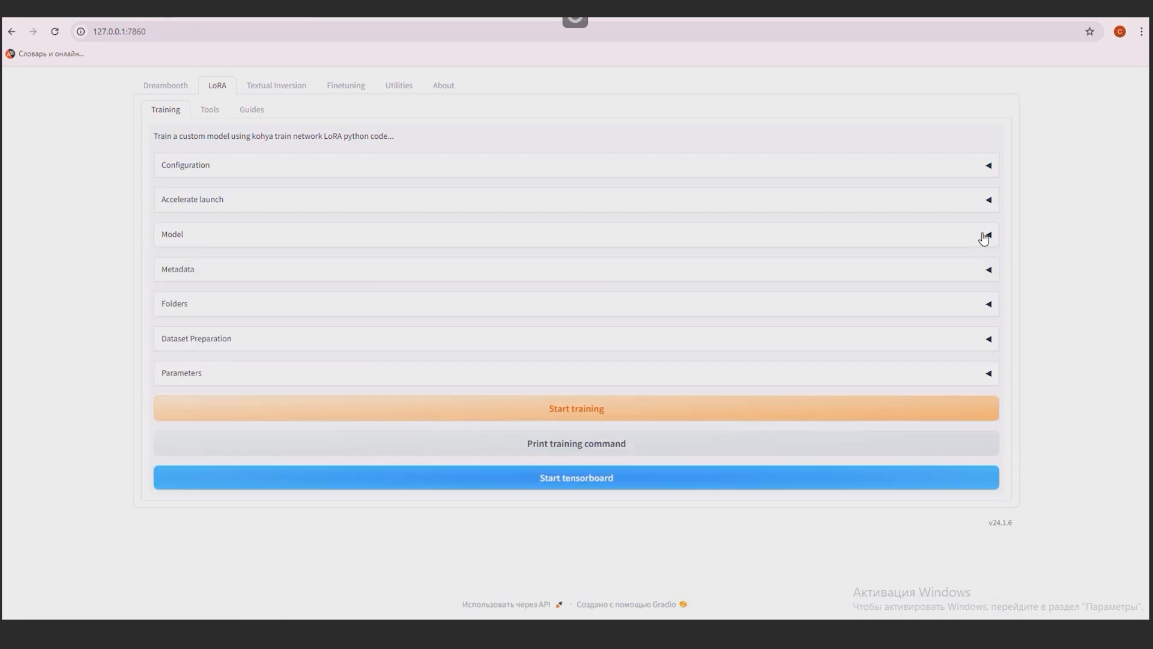
mouse_move(242, 341)
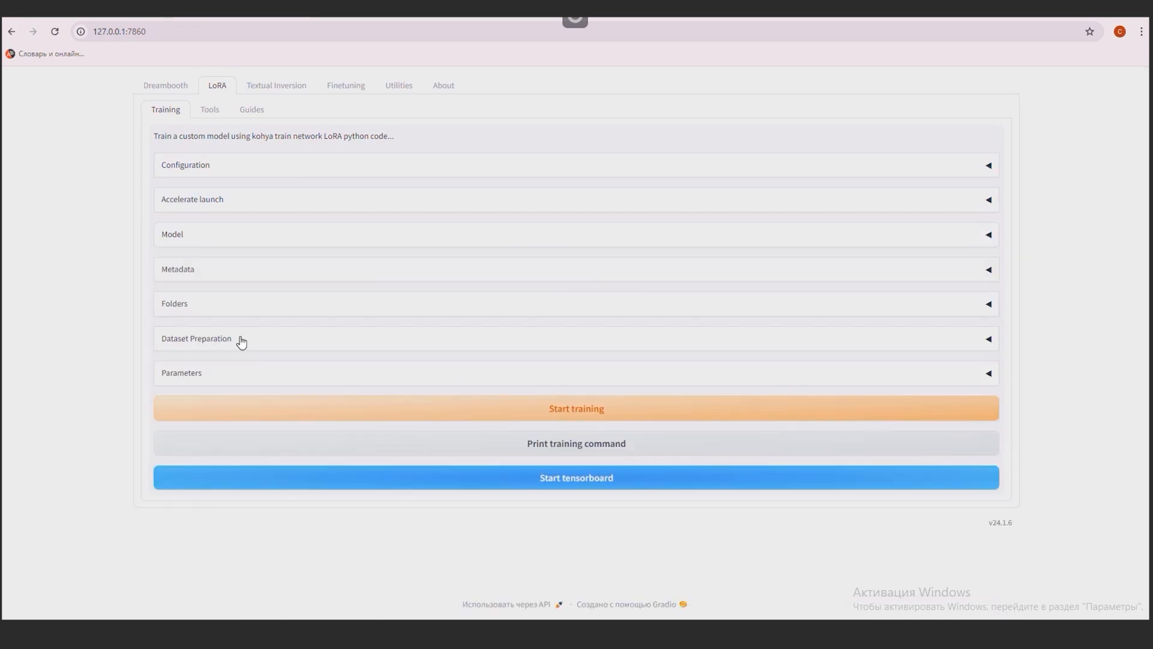
- Fill Dataset Preparation with instance prompt 'fghj' from the BLIP caption prefix and class prompt 'man'
click(195, 338)
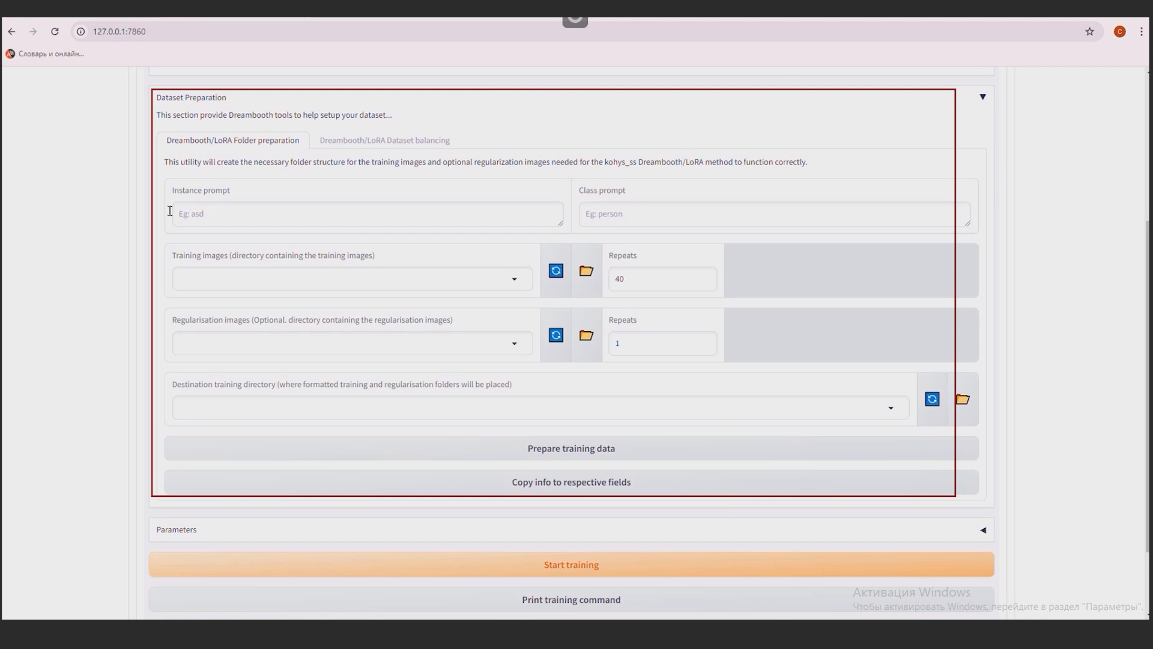
click(366, 213)
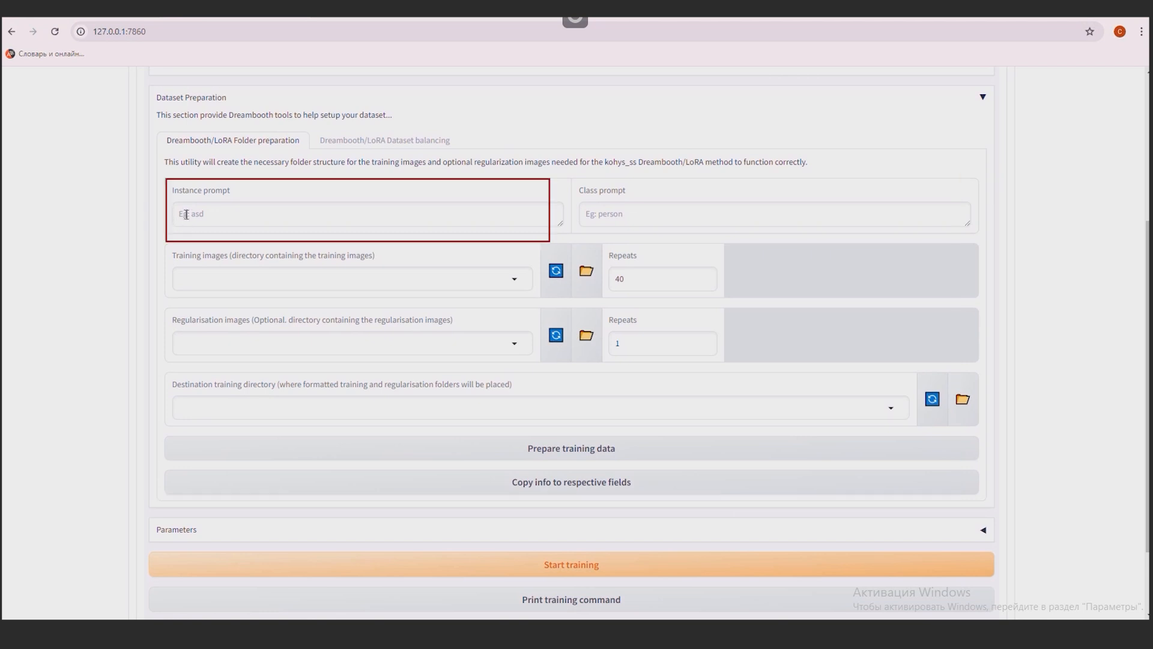
click(360, 213)
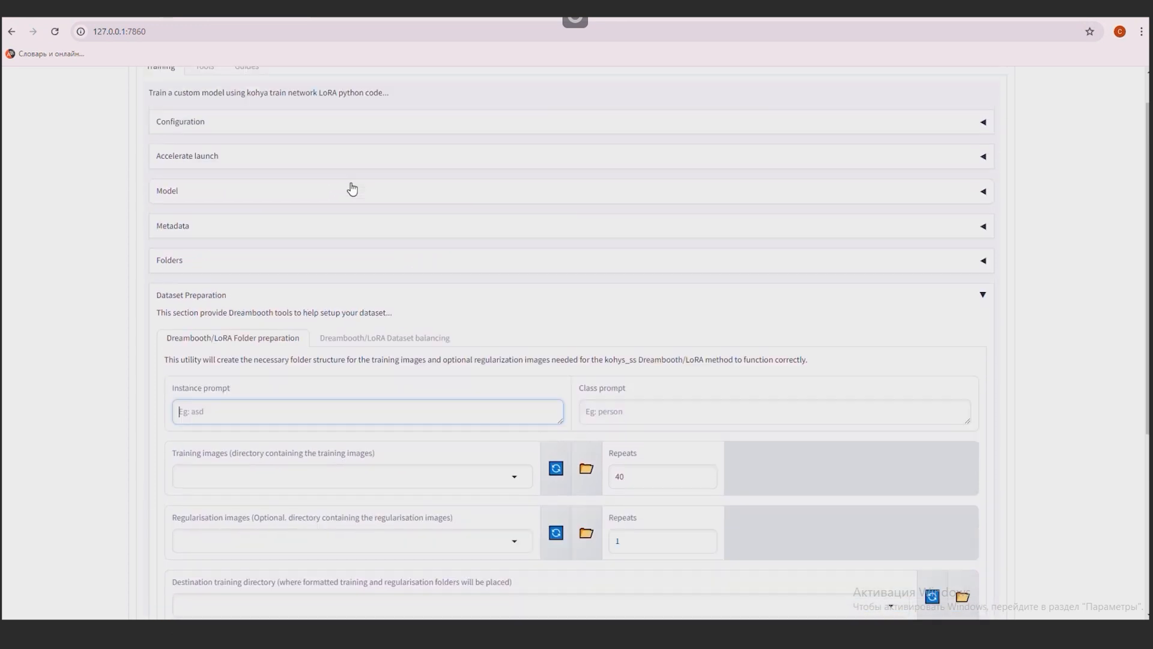
click(398, 85)
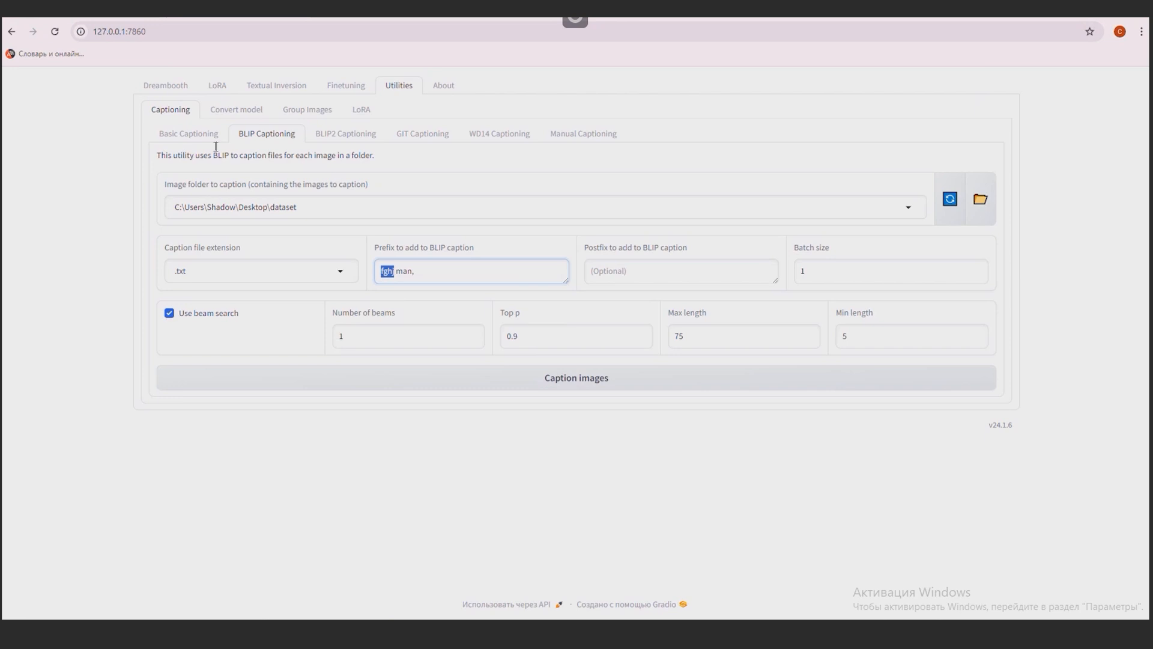
click(165, 85)
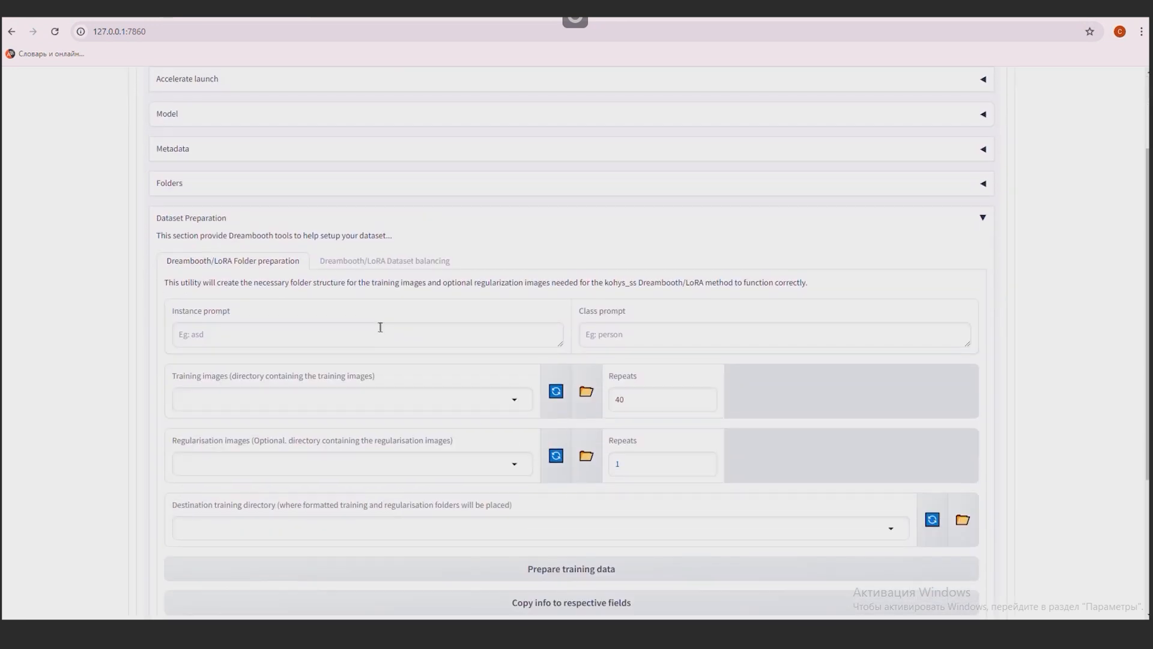
right_click(366, 334)
text(fghj)
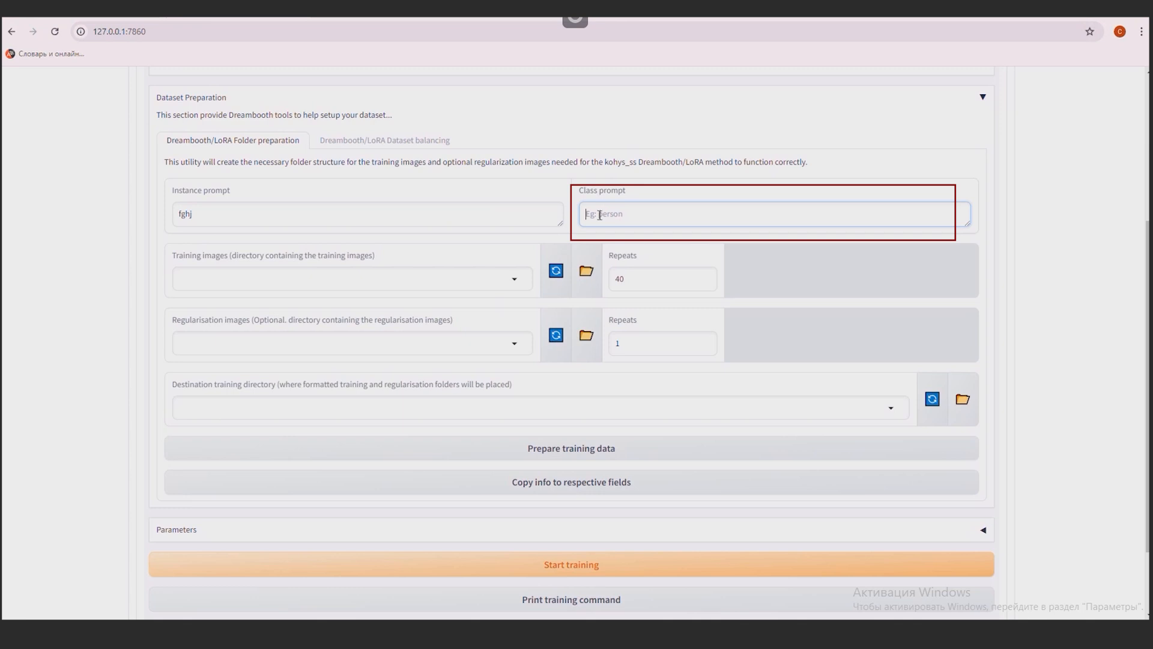
text(man)
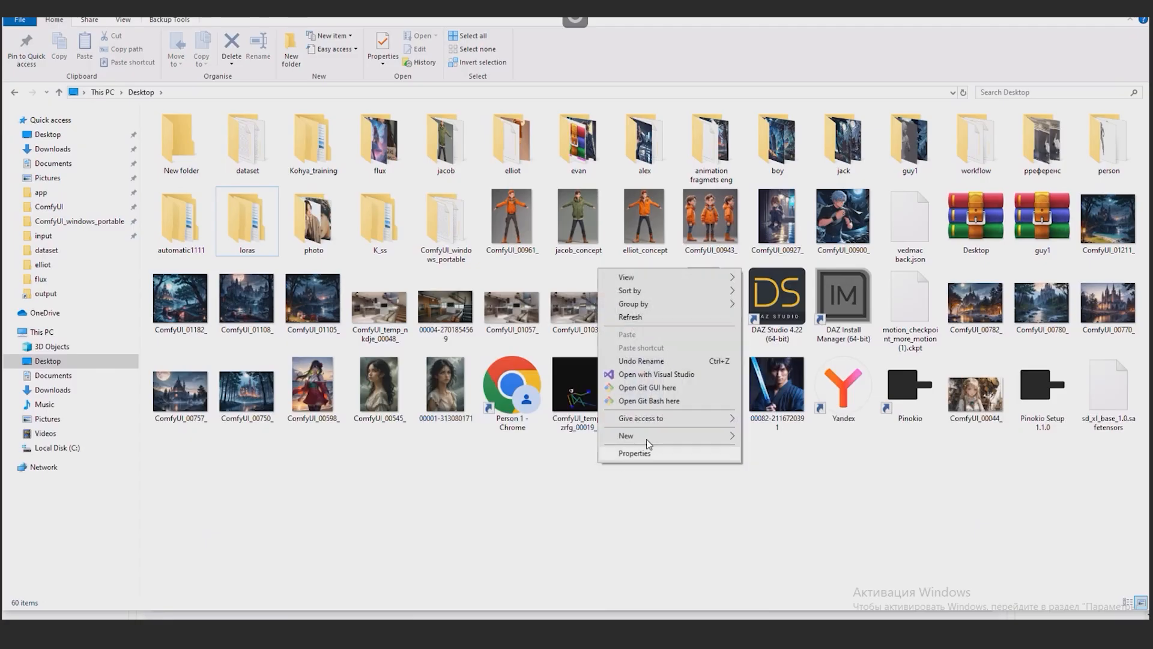
- Make a Desktop folder named lora and add img, log and model subfolders inside it
click(626, 436)
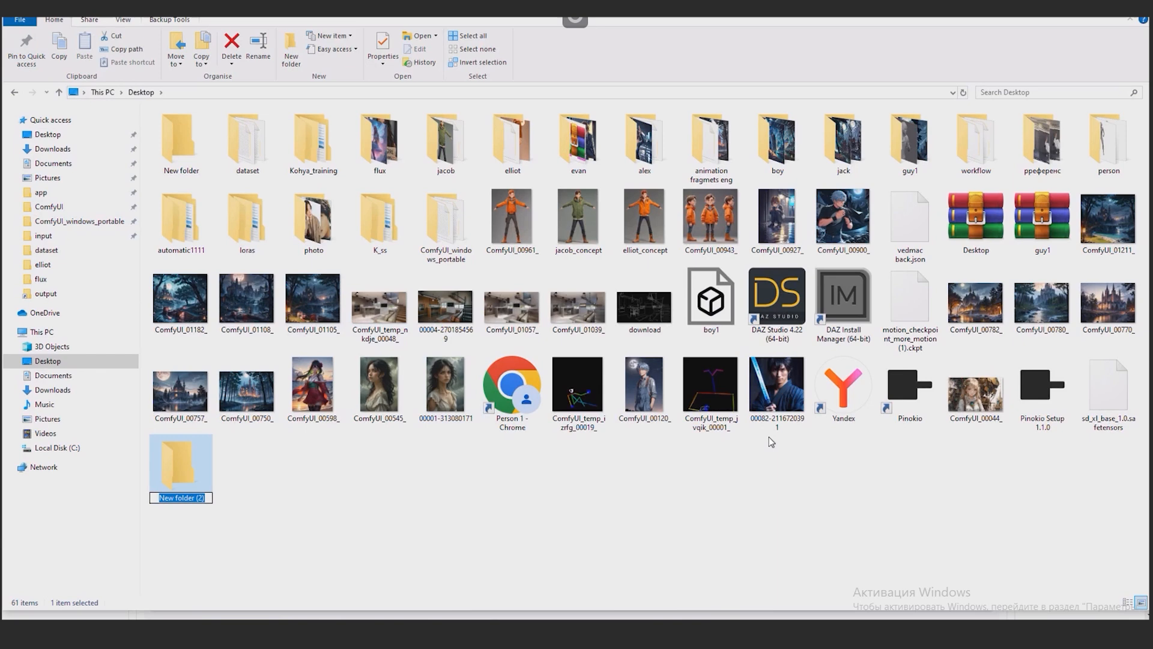
text(lora)
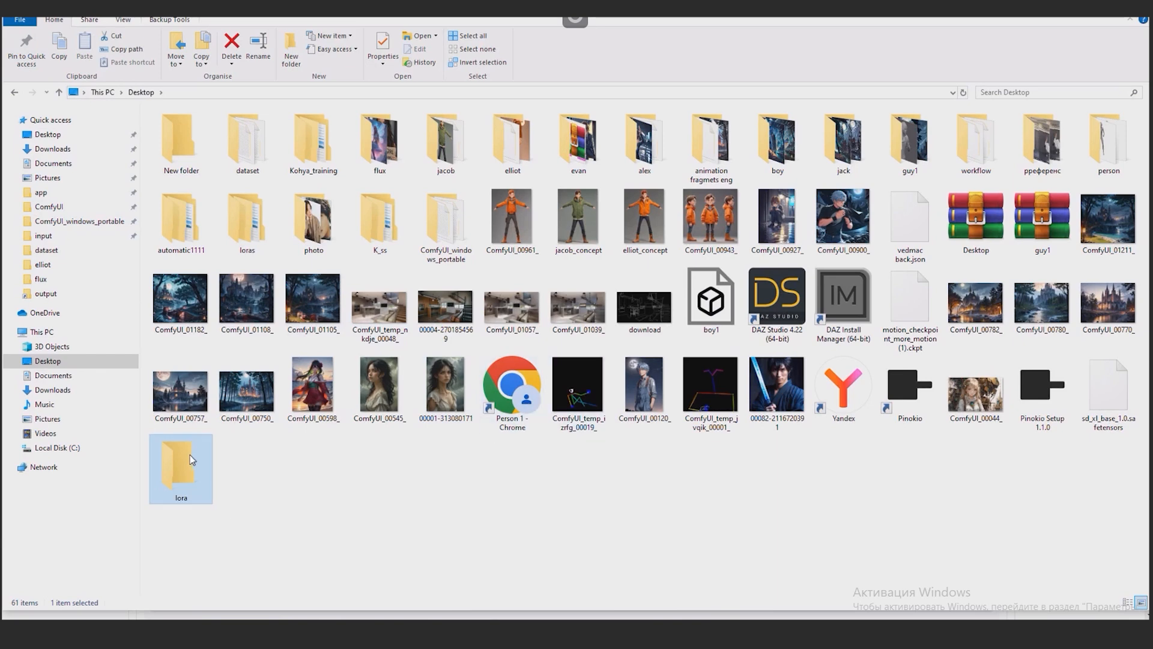
double_click(180, 463)
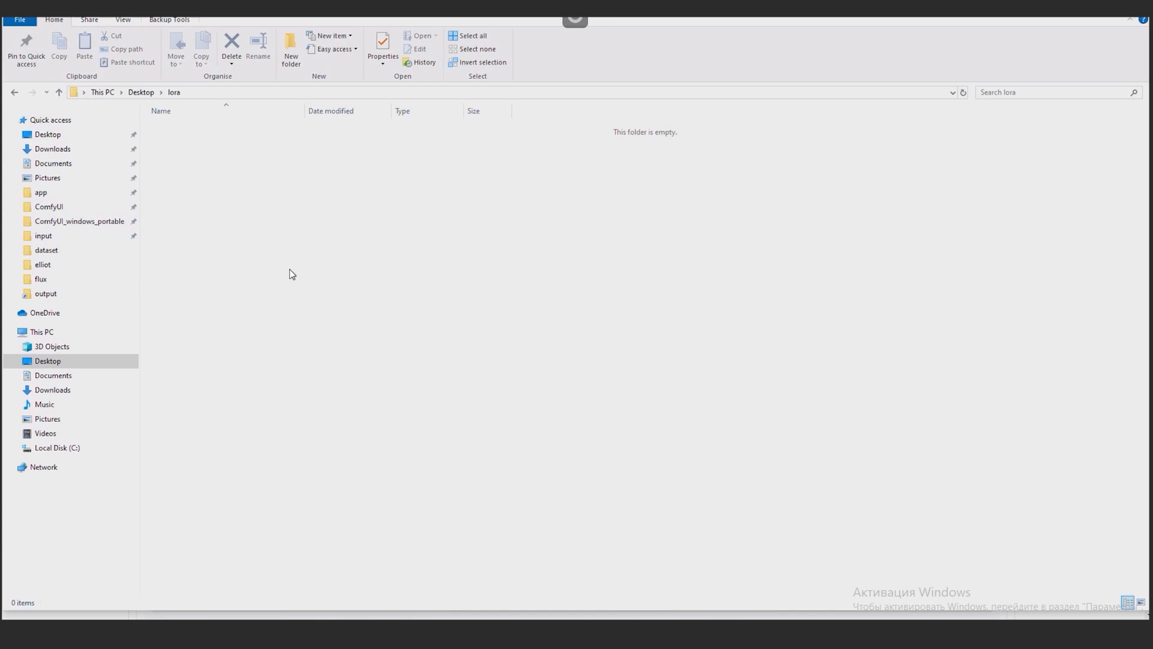
right_click(125, 92)
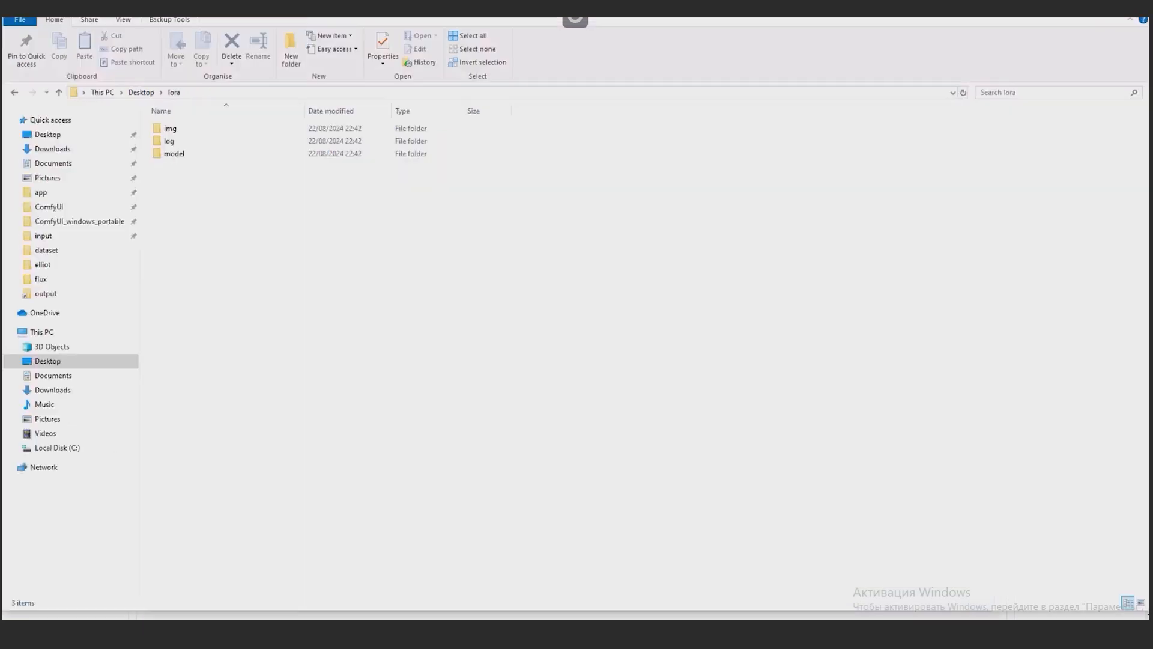
click(170, 128)
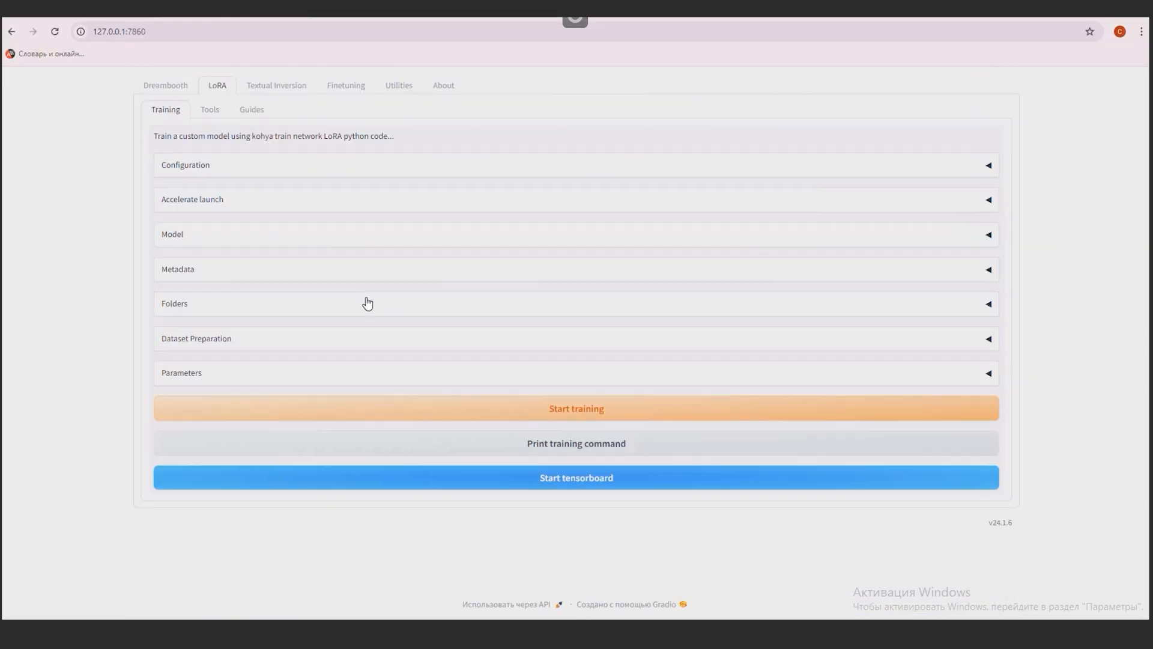
- Set 7 epochs, cache latents to disk, constant scheduler, and Adafactor with scale_parameter/relative_step/warmup_init False
click(434, 266)
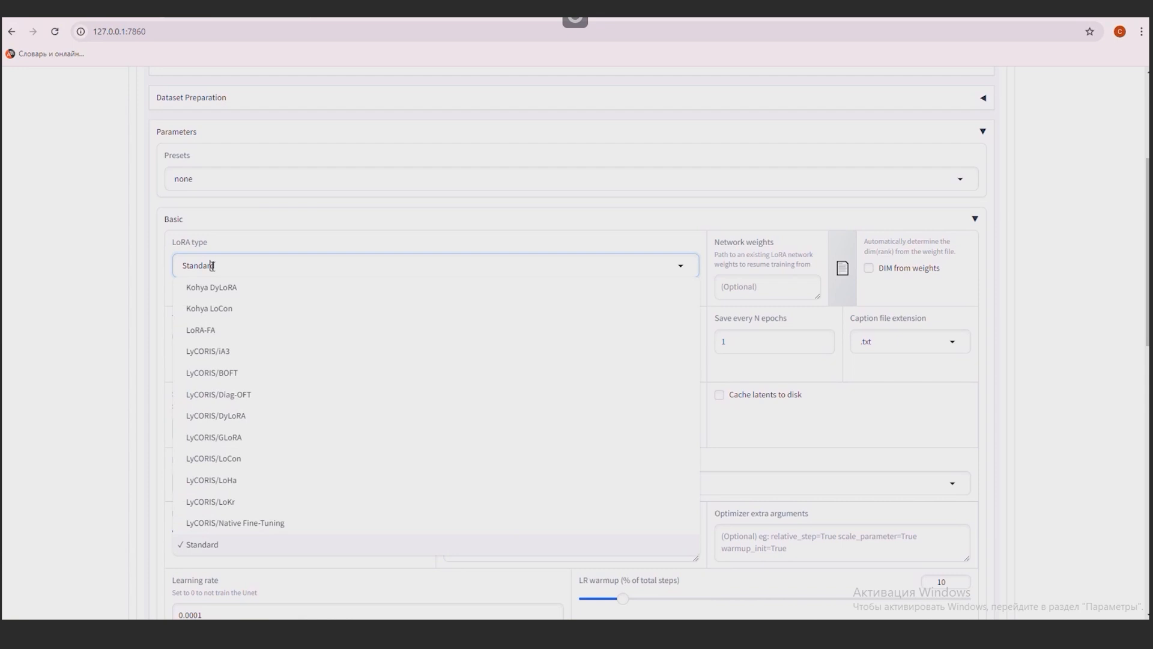
click(201, 544)
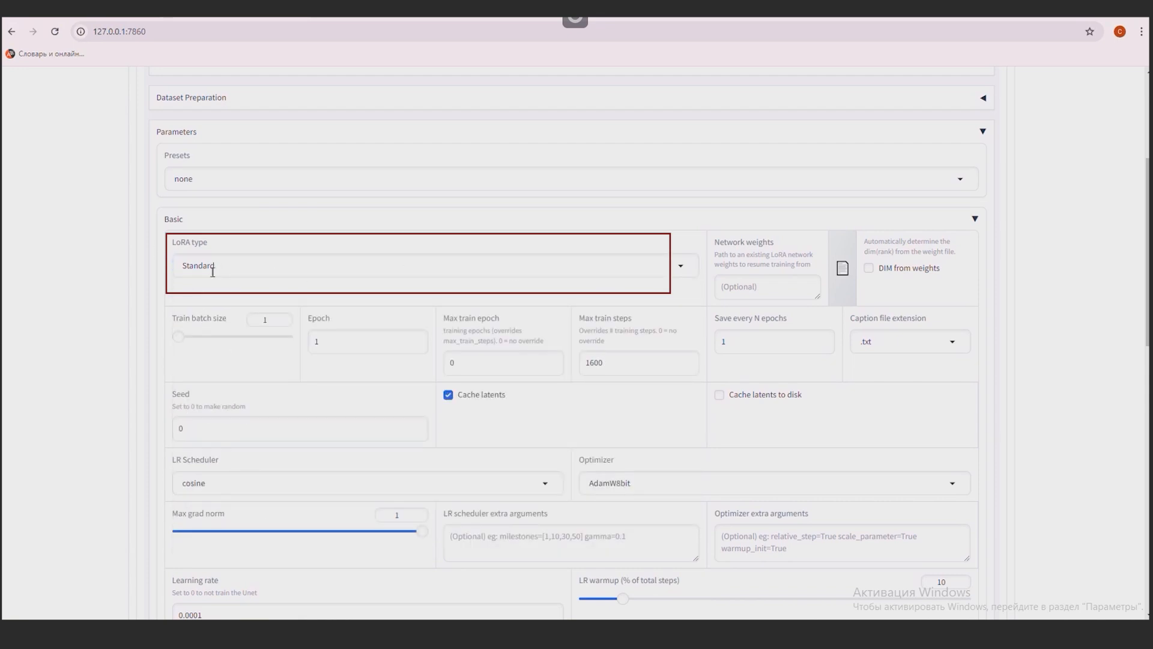
click(232, 332)
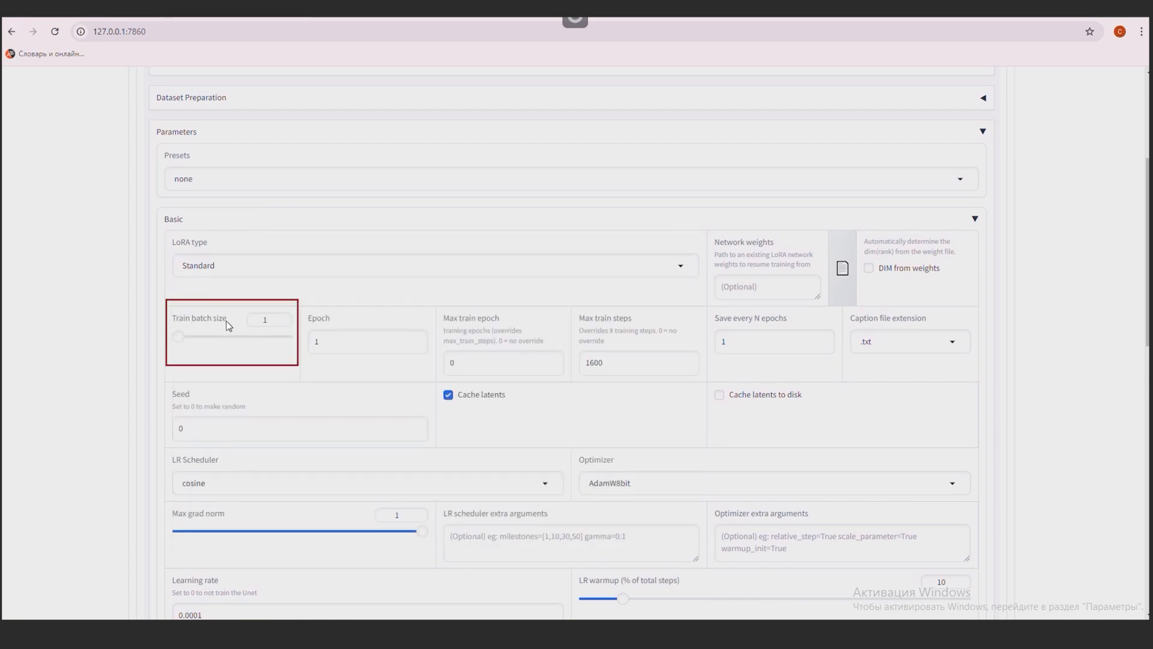
text(7)
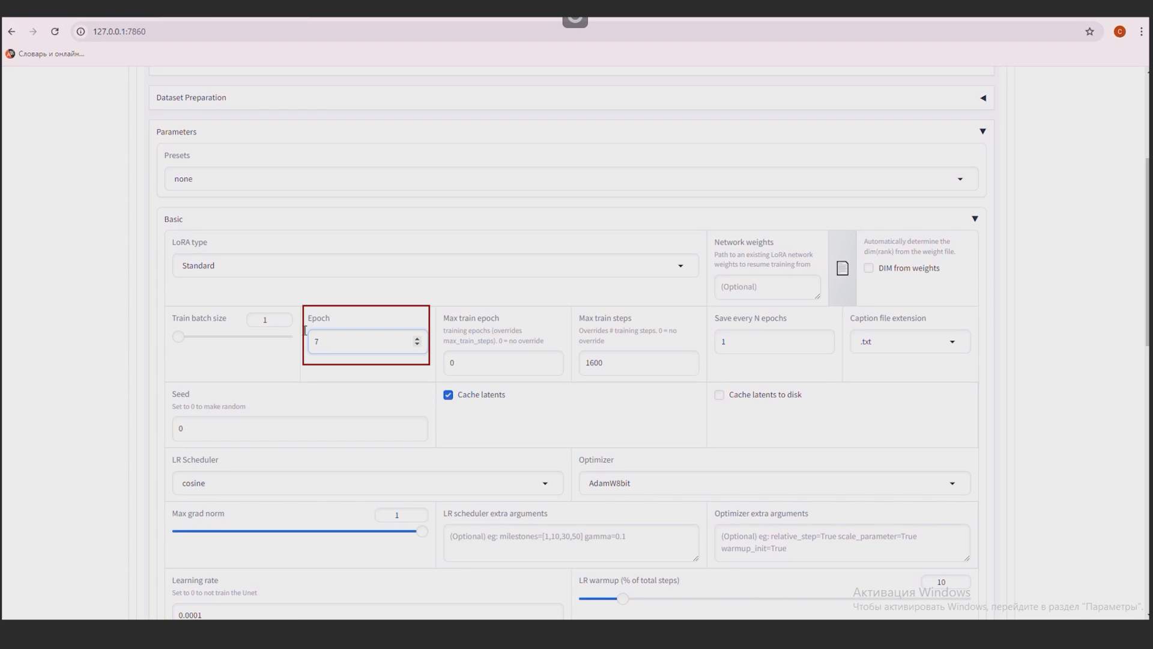
click(719, 394)
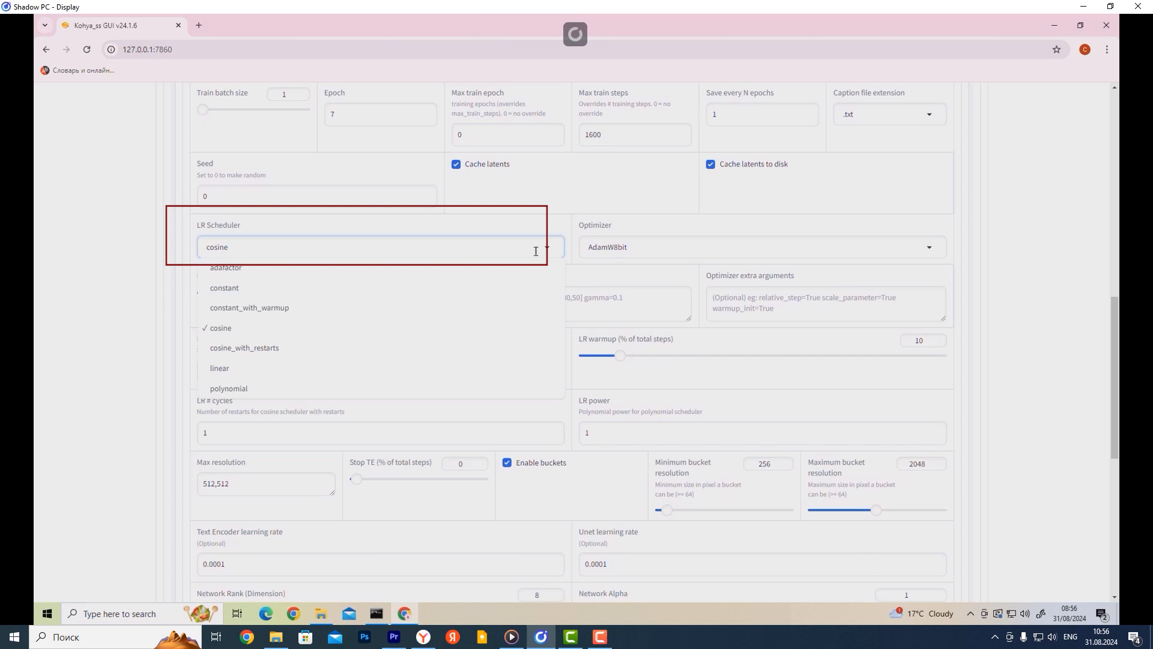
click(224, 288)
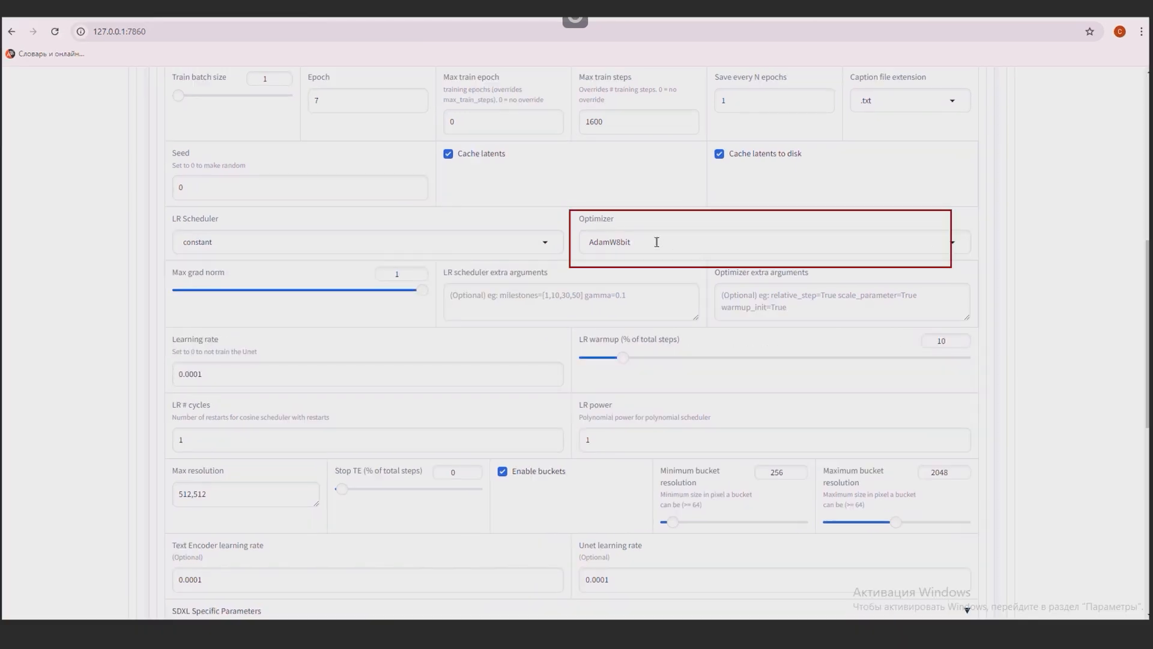
click(772, 242)
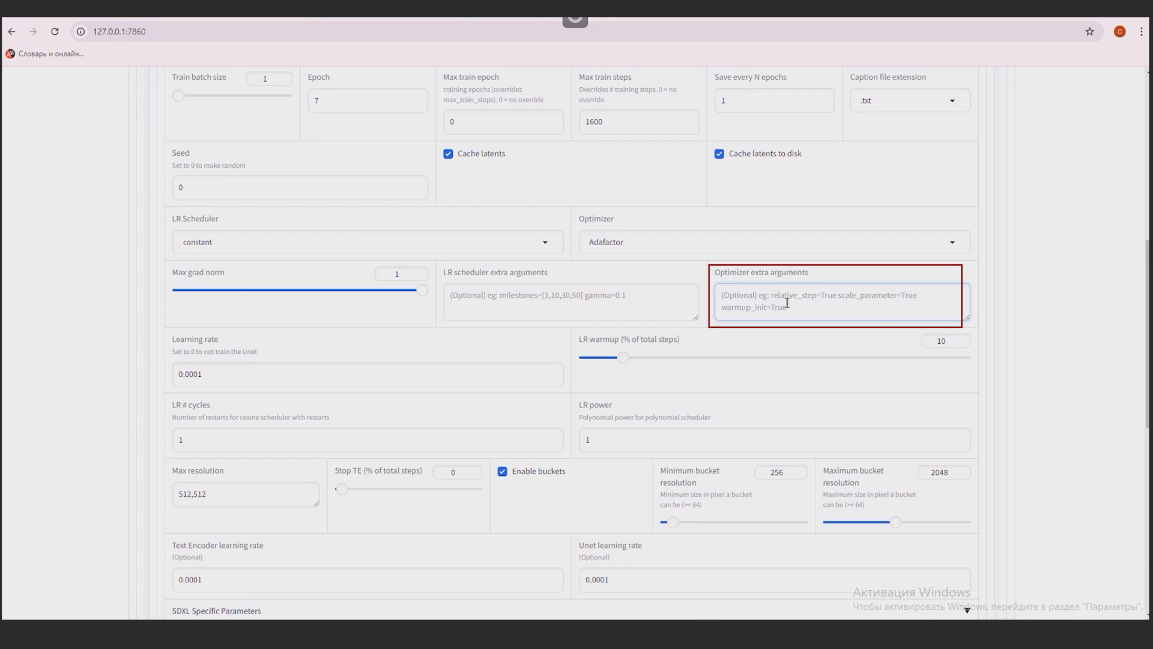
text(scale_parameter=False relative_step=False warmup_init=False)
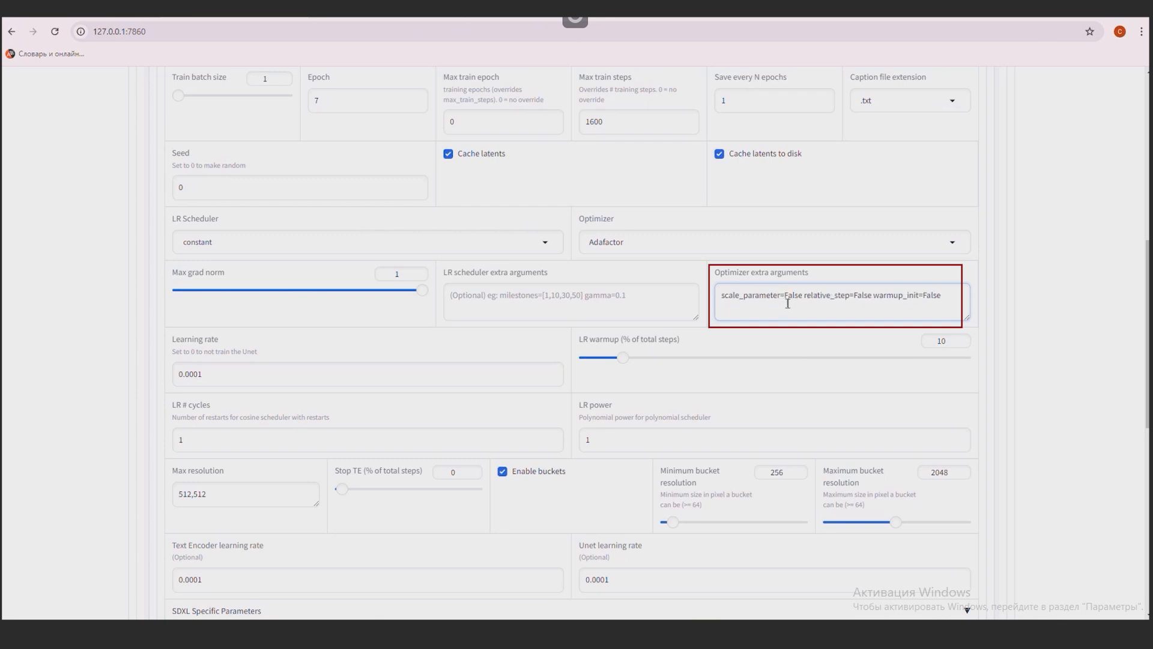
mouse_move(1094, 328)
text(0)
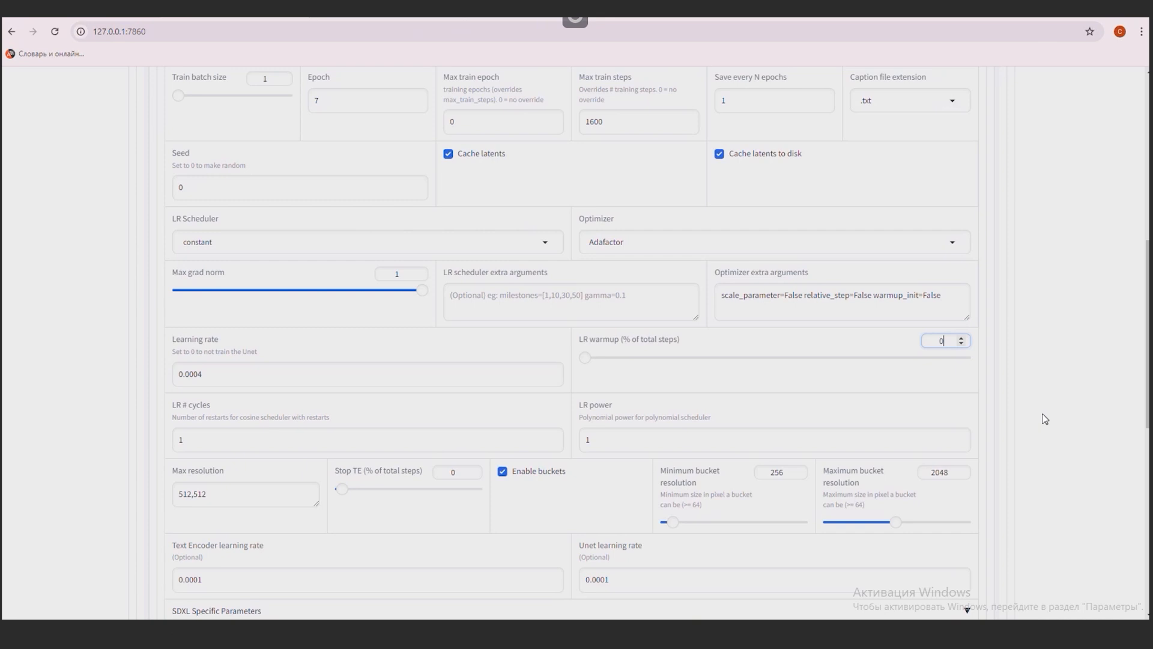
- Set max resolution 1024,1024, 0.0004 learning rates, No half VAE on, and network rank 32
click(245, 493)
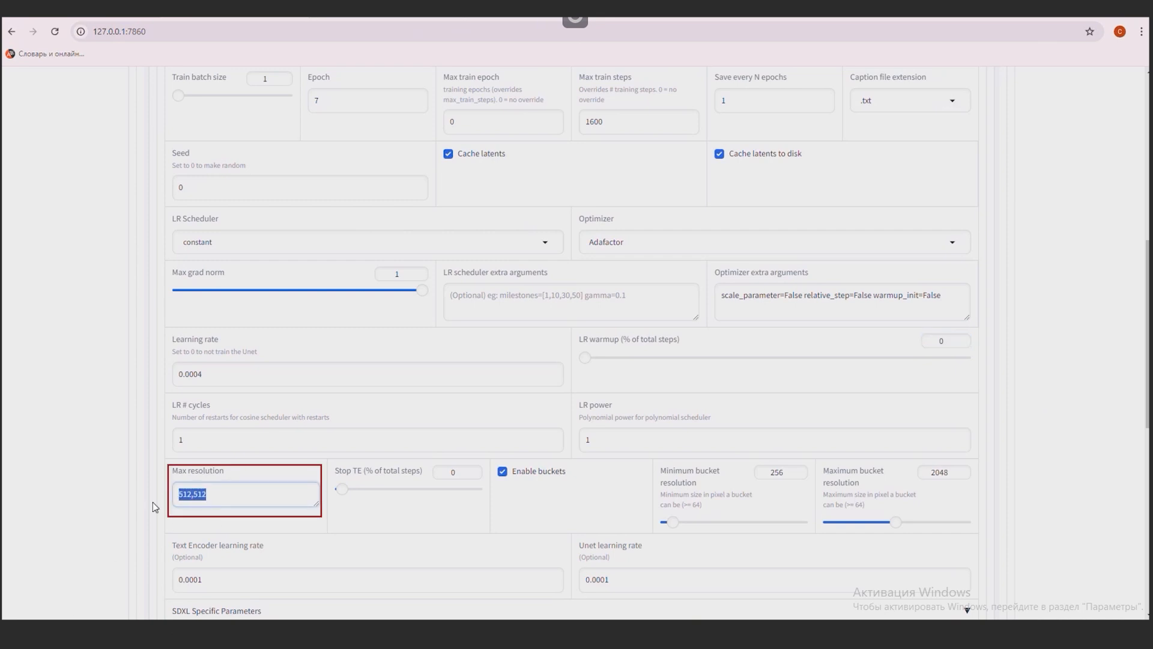
text(1024,1024)
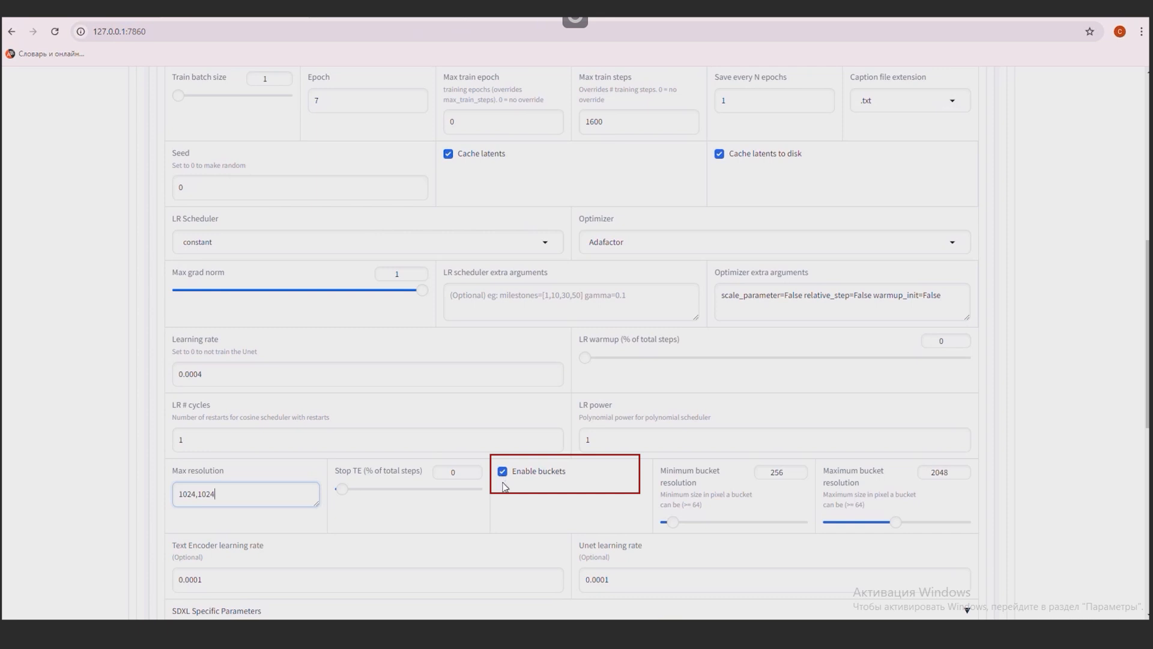
scroll(down, 3)
text(0.0004)
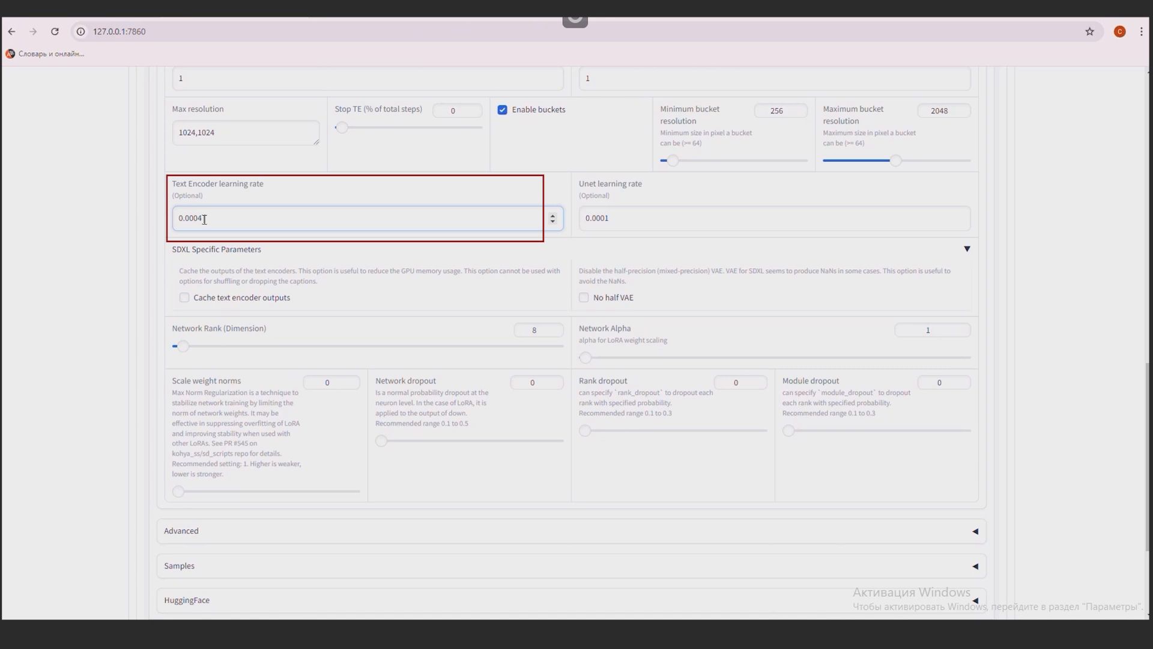
click(764, 217)
text(0.0004)
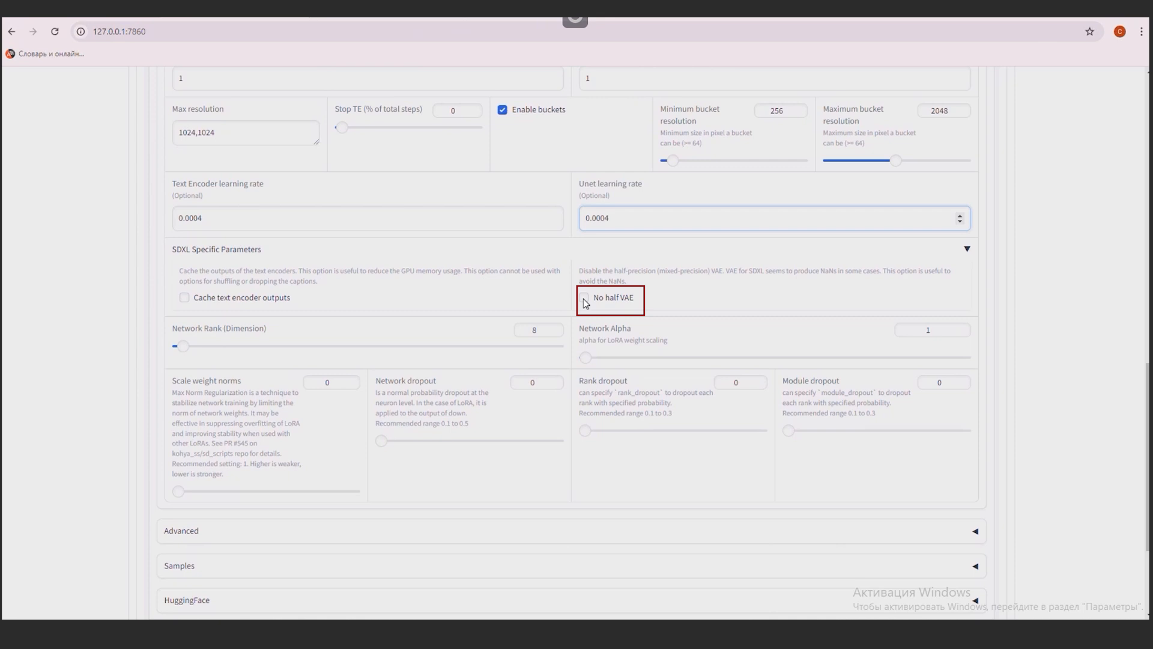
click(582, 297)
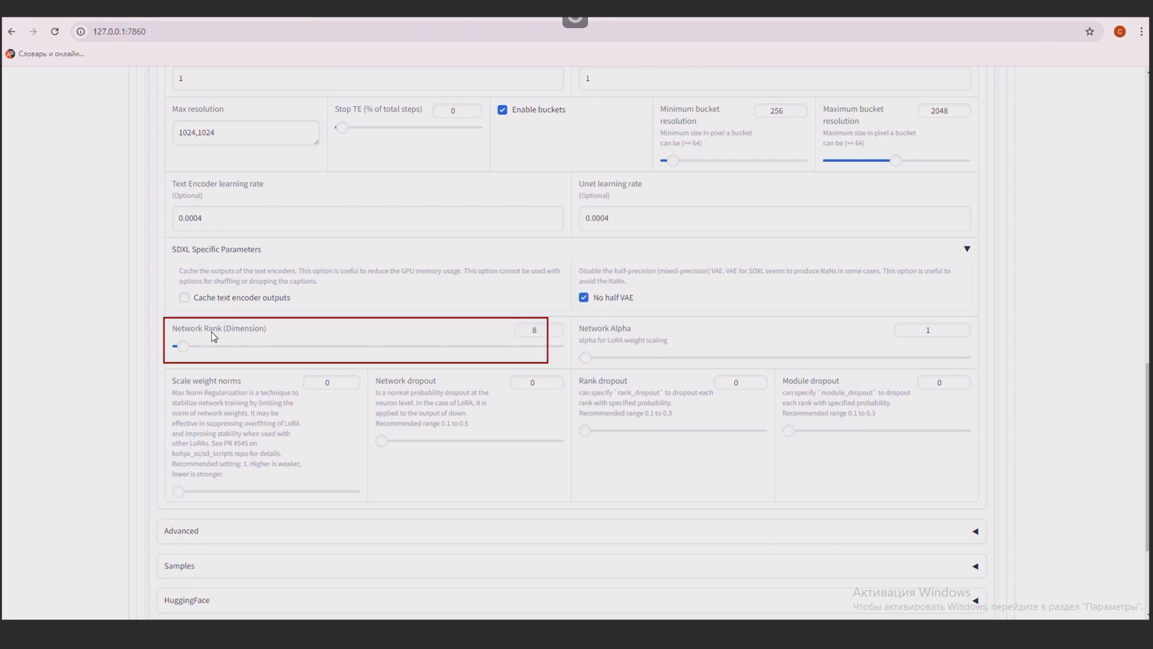
click(534, 330)
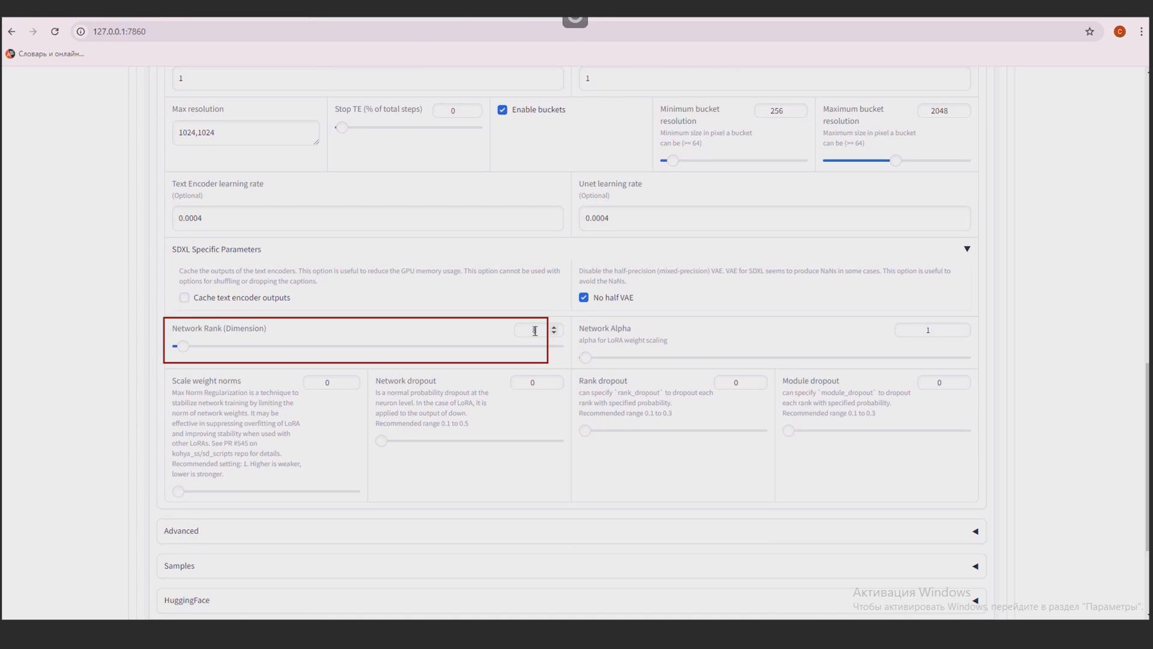
click(534, 330)
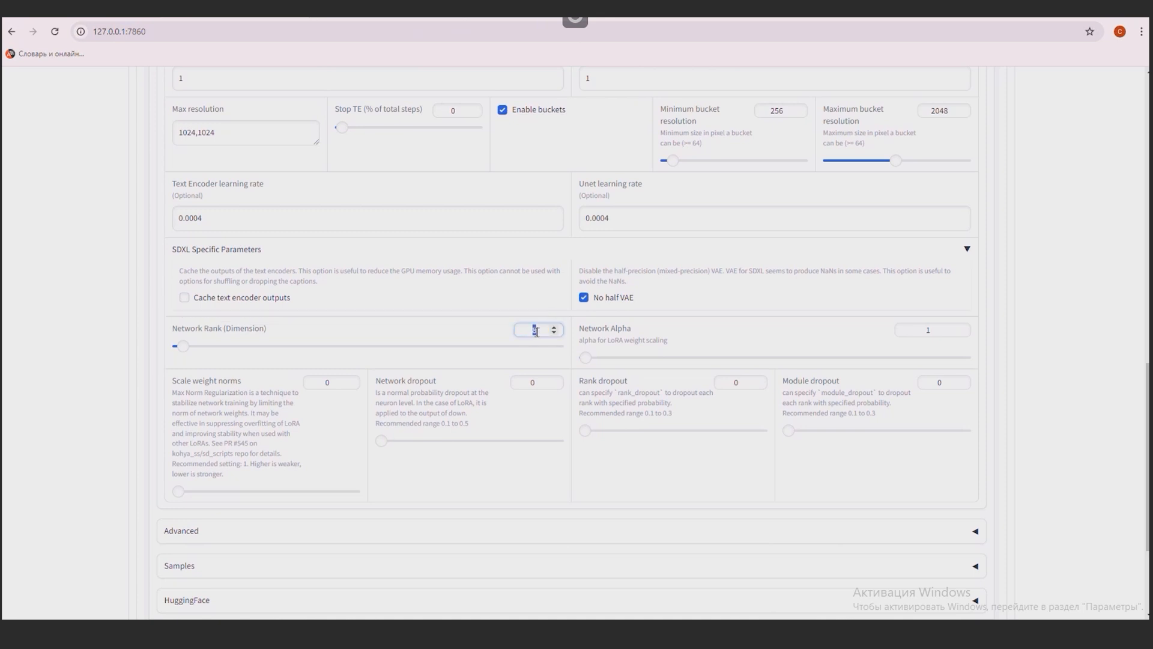
mouse_move(548, 321)
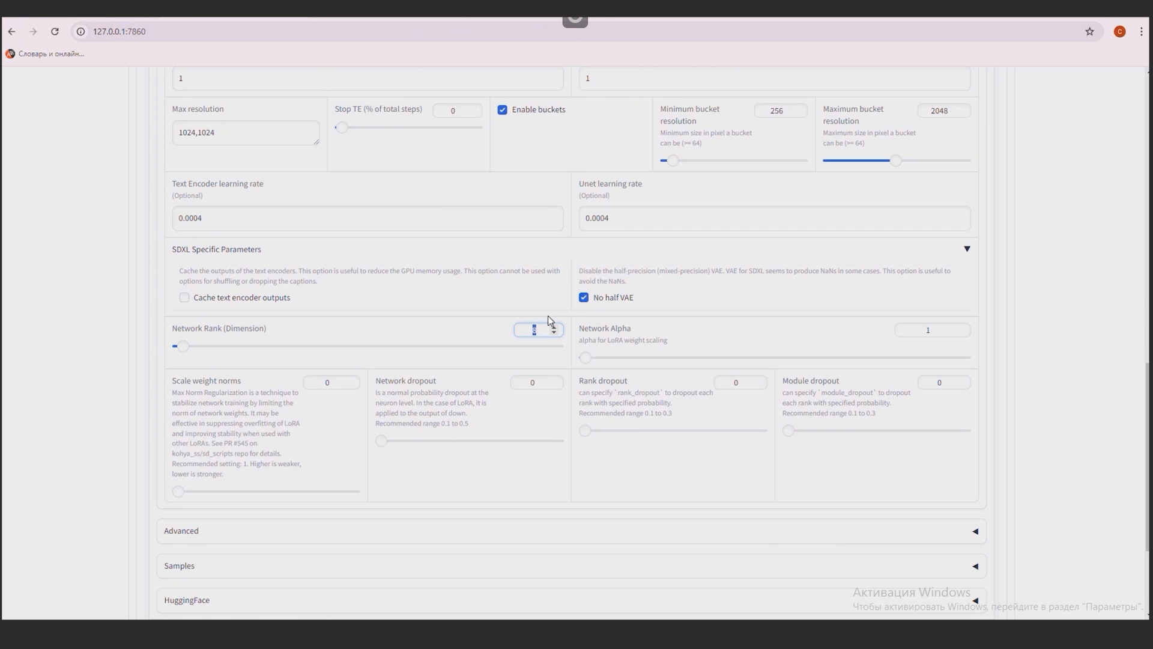
text(32)
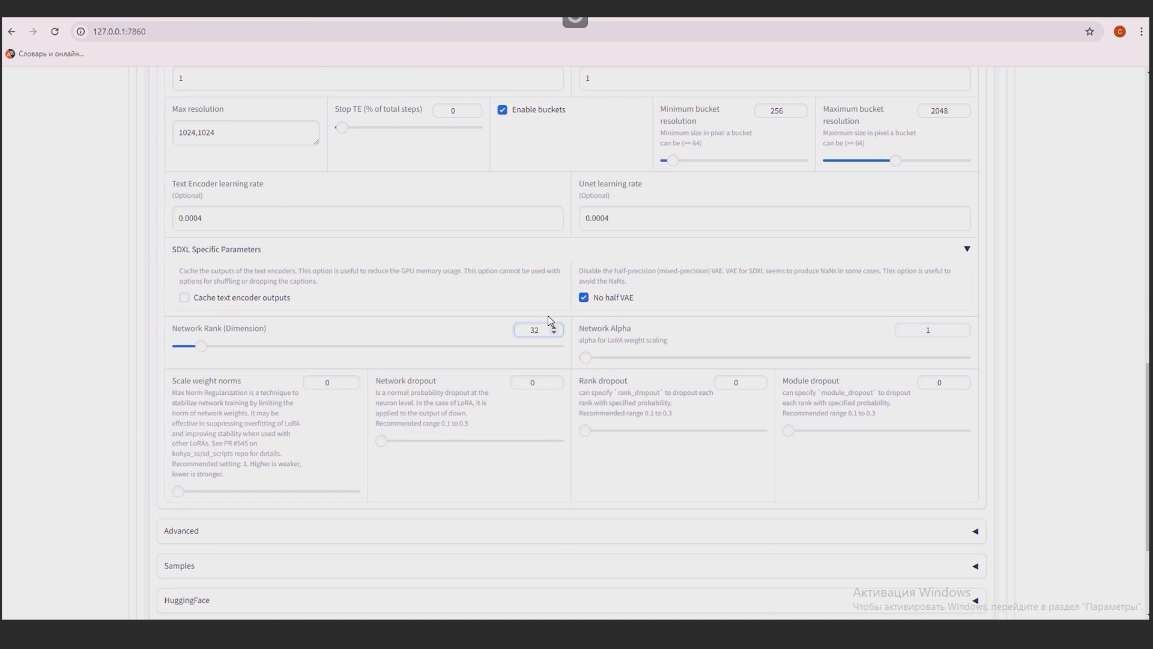
click(537, 329)
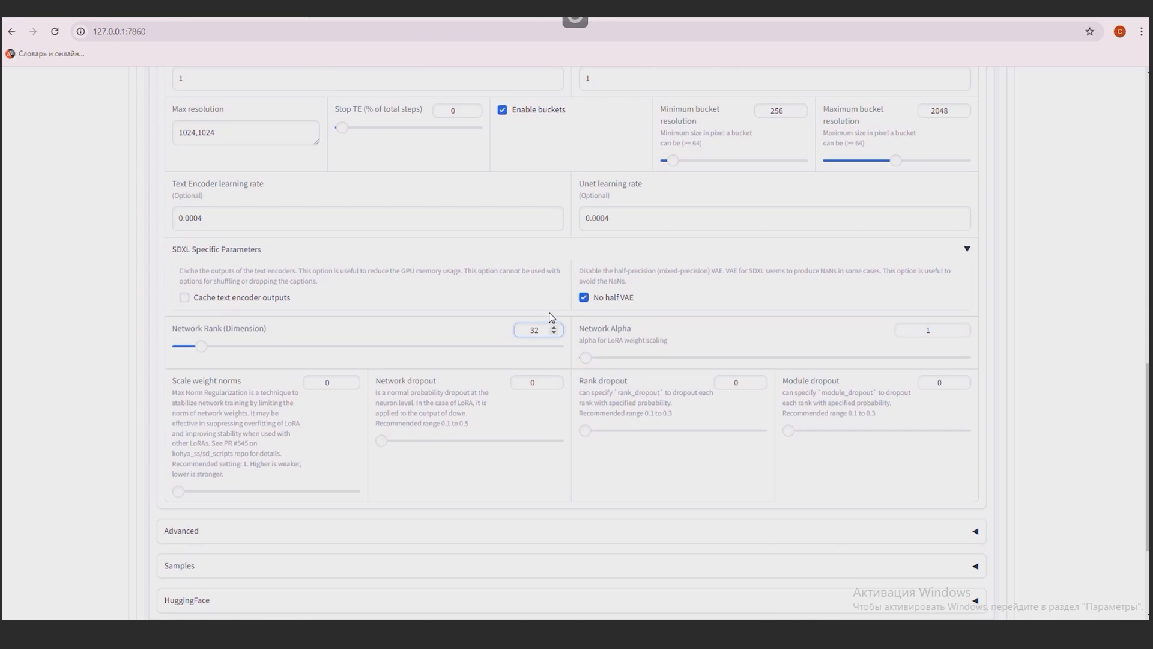
mouse_move(557, 307)
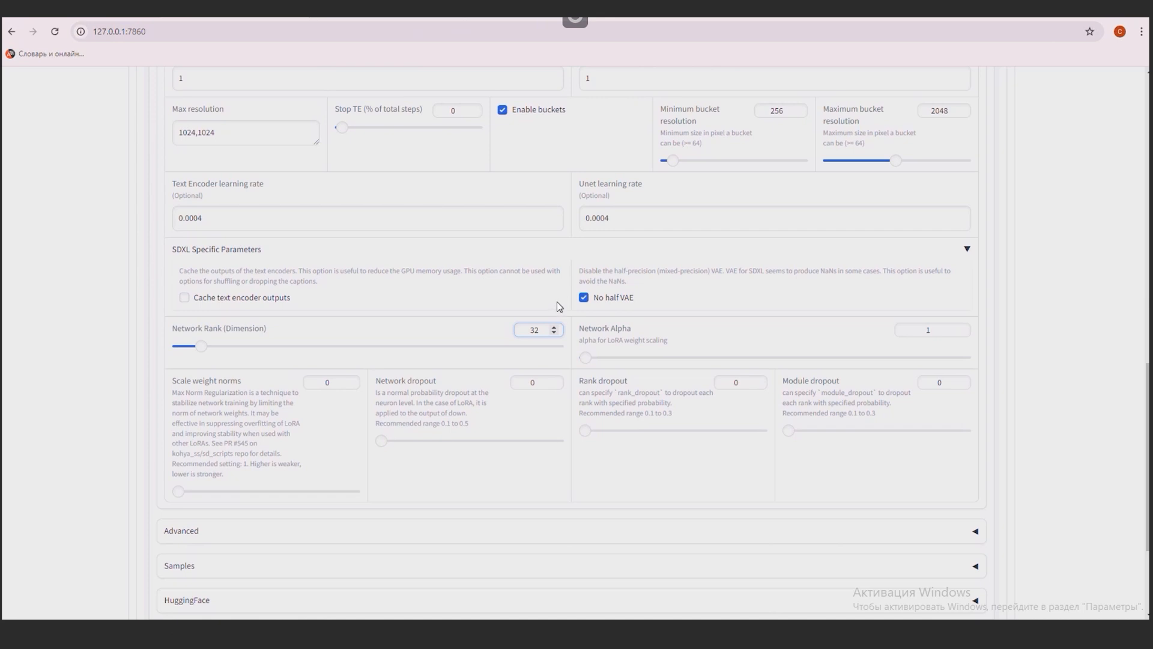
click(534, 330)
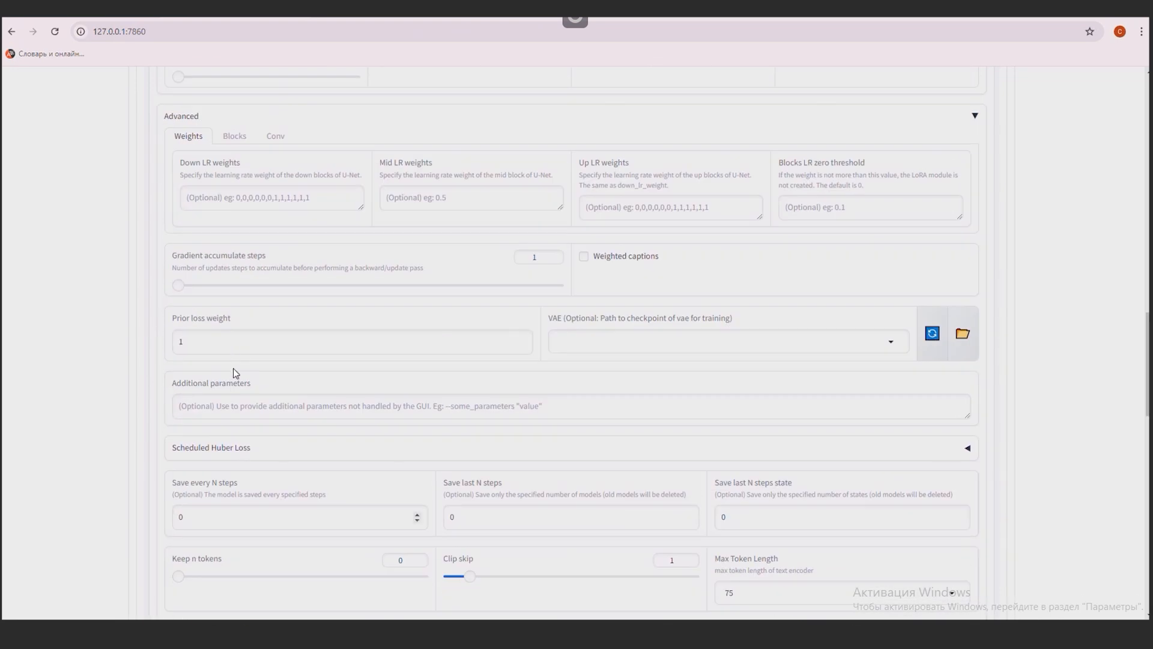
- Enable Shuffle caption, print the training command, and start the 7-epoch LoRA training
scroll(down, 3)
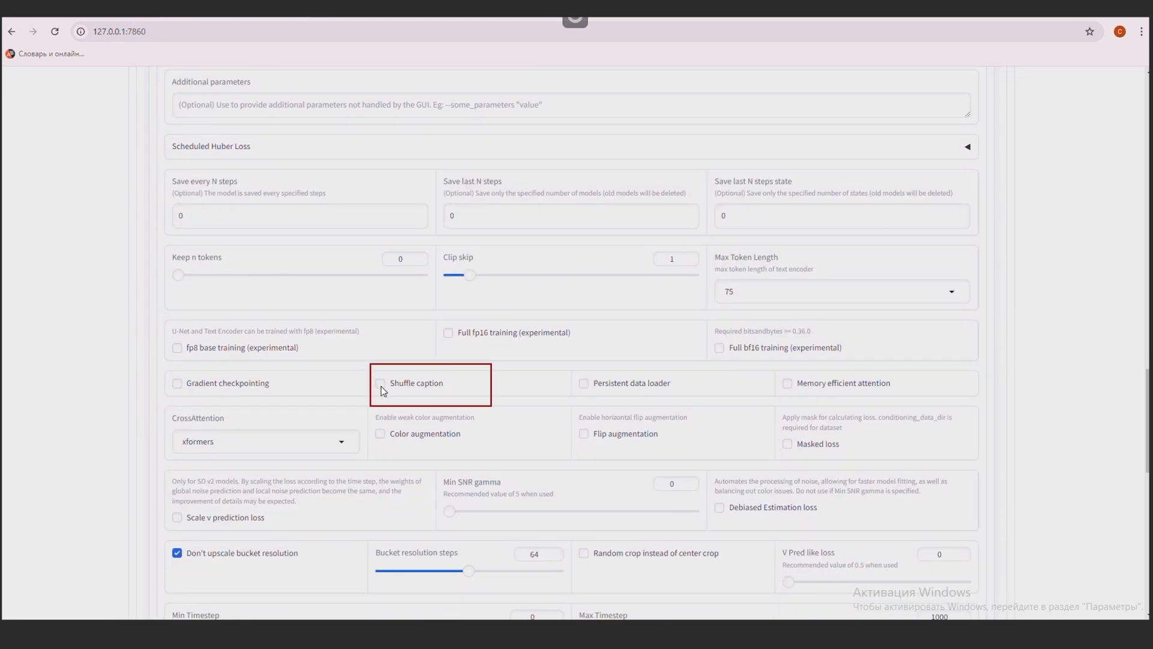
click(380, 383)
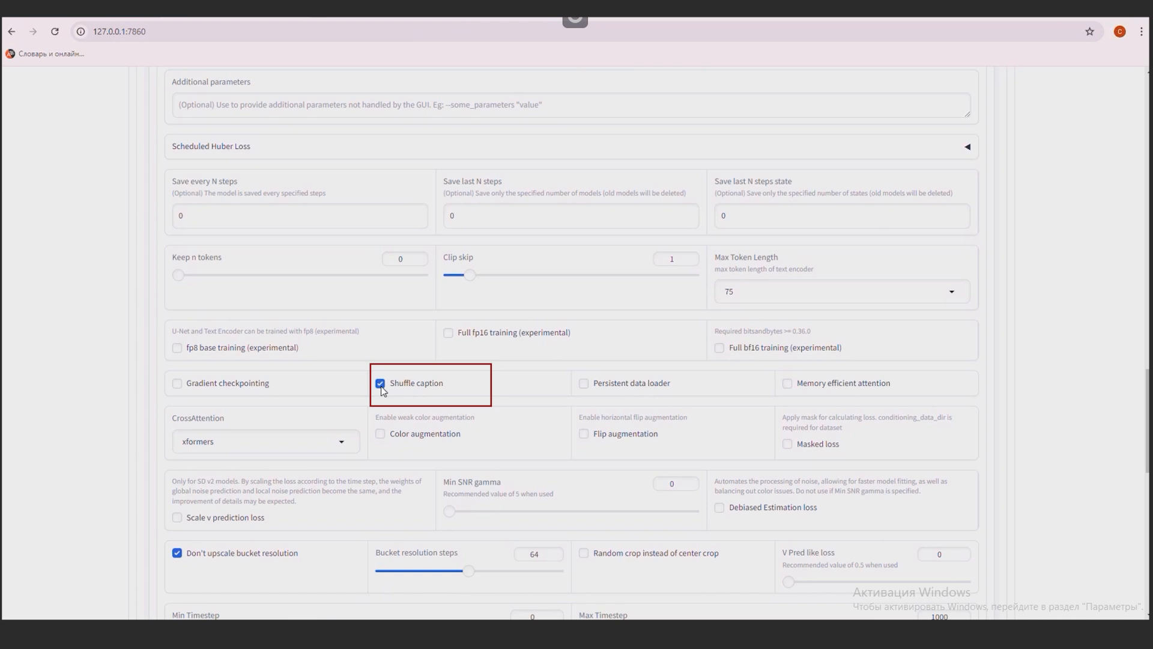
scroll(down, 3)
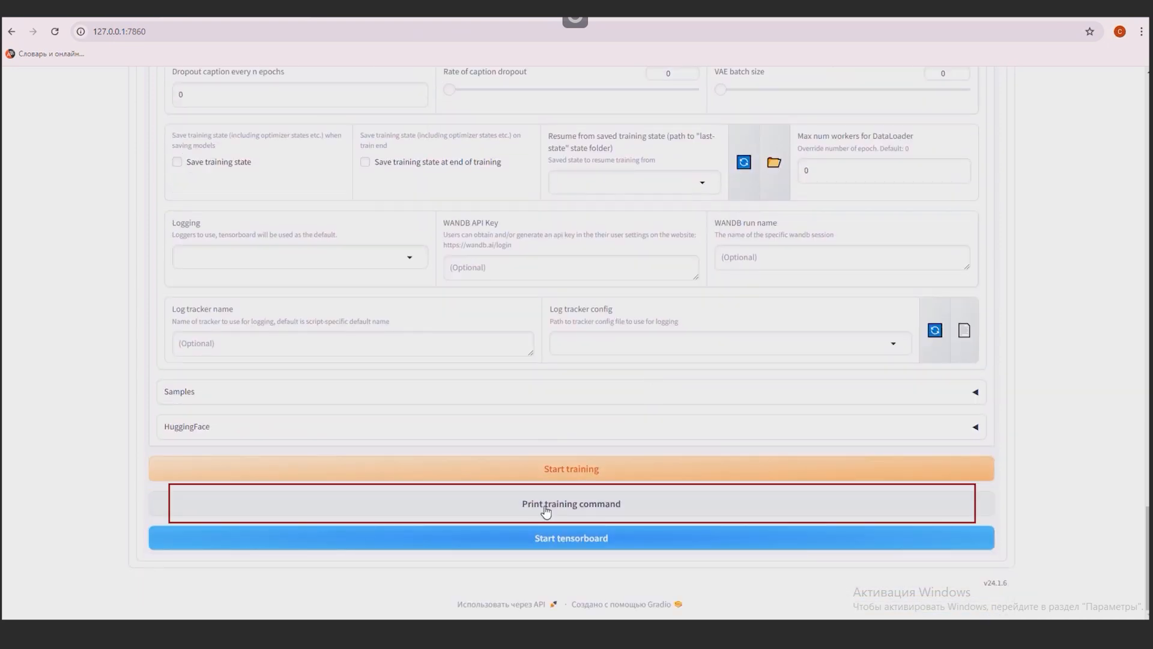
click(570, 468)
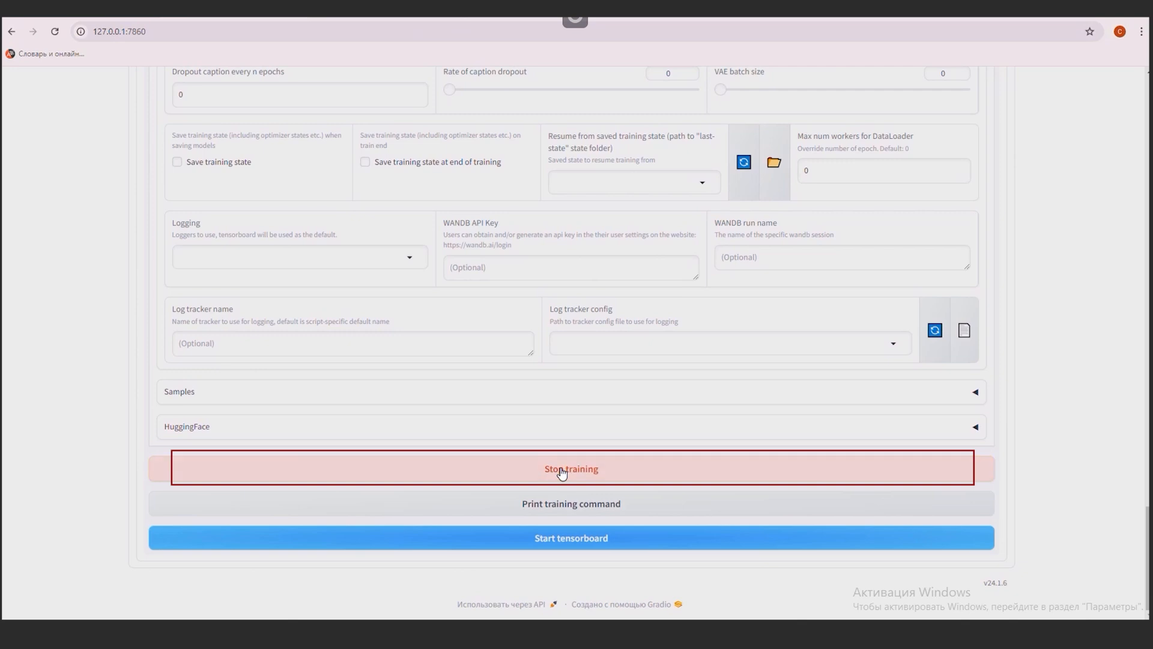
click(570, 468)
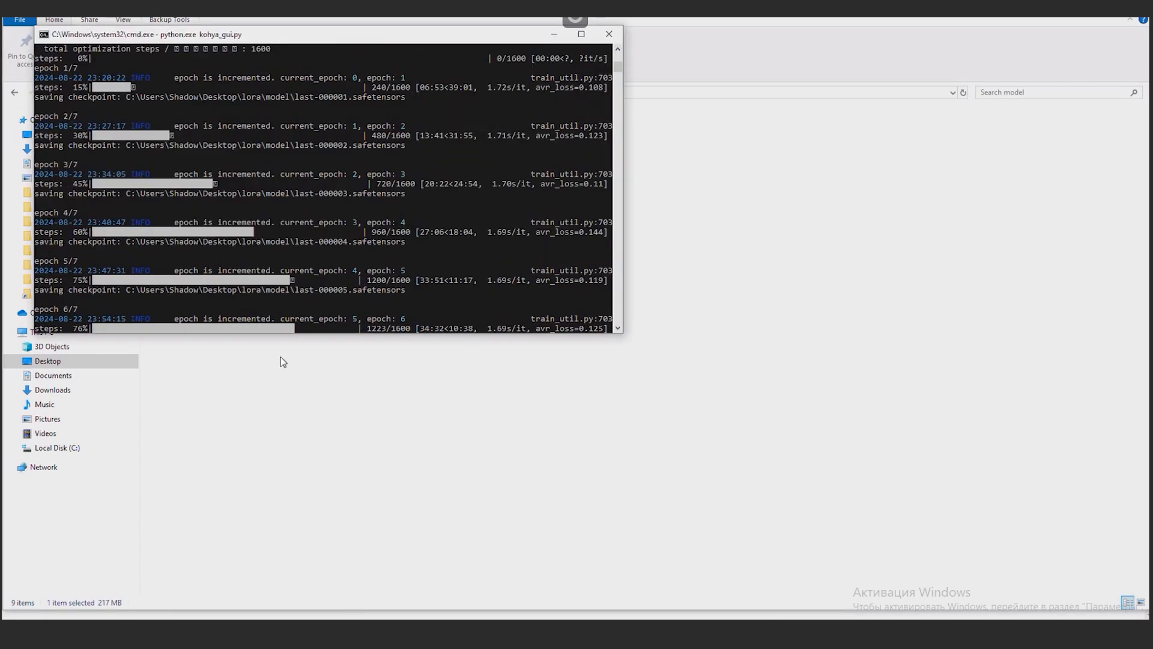
mouse_move(289, 375)
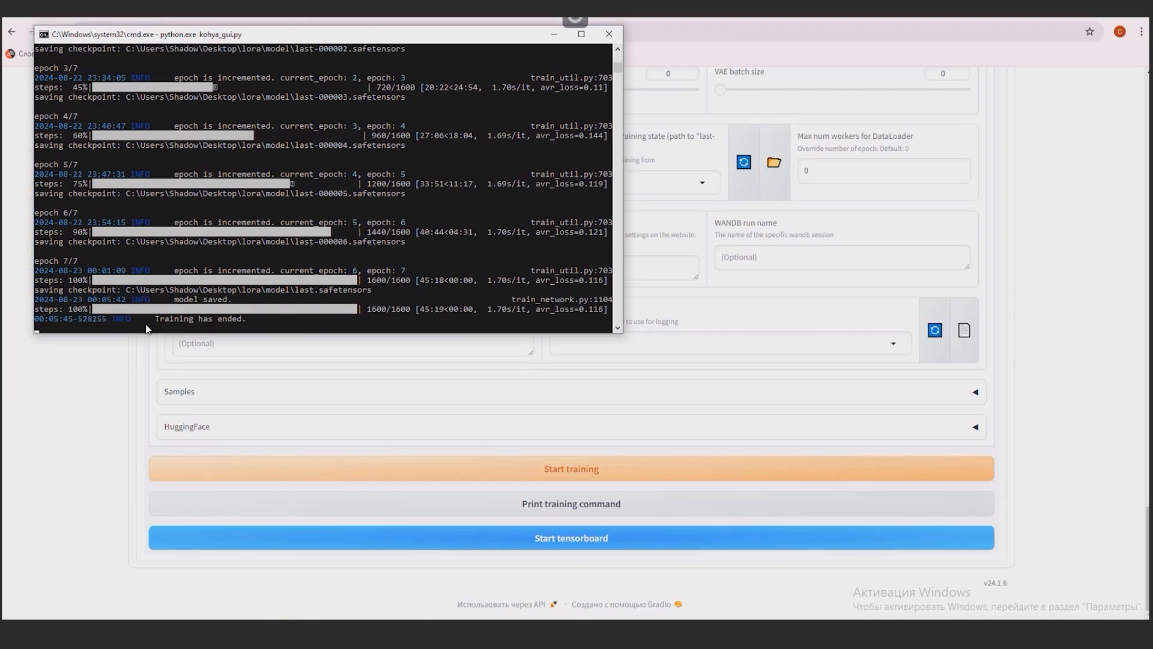
mouse_move(86, 314)
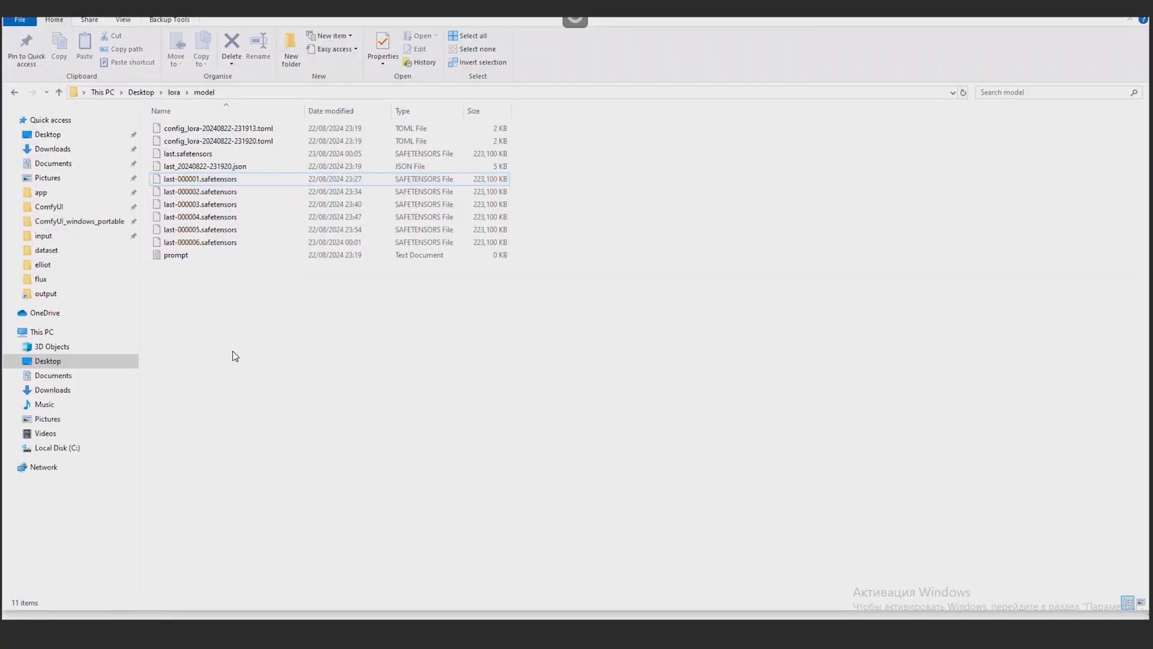
mouse_move(297, 273)
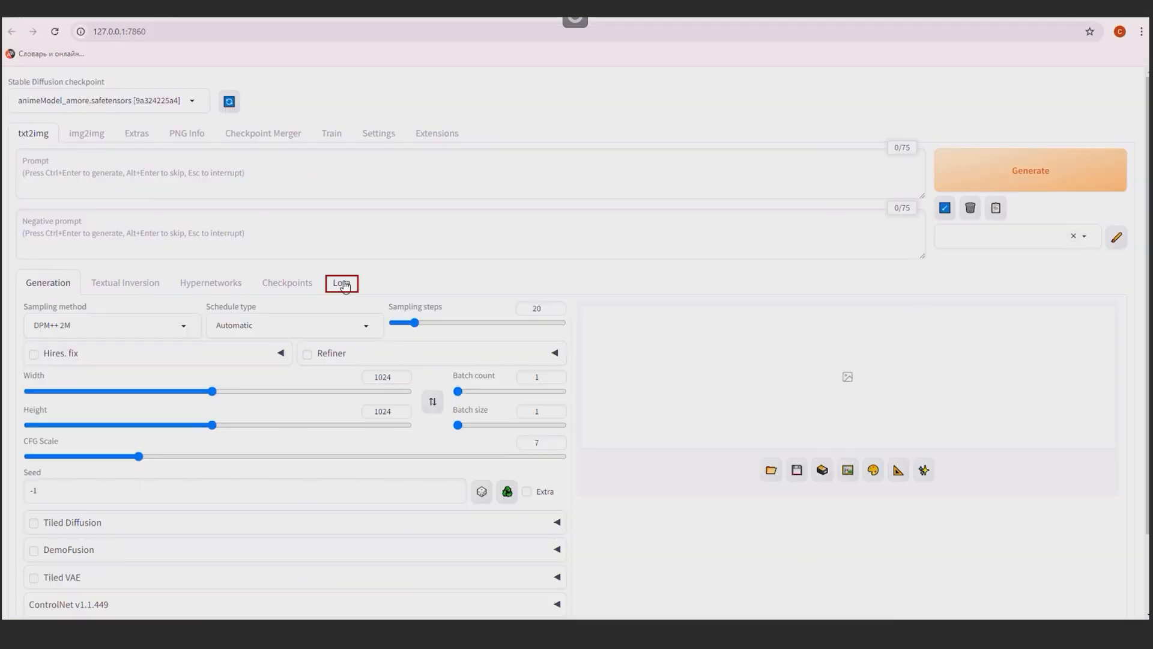
- Refresh the Lora list and insert last-000001 into the prompt 'fghj man, <lora:last-000001:1>'
click(341, 282)
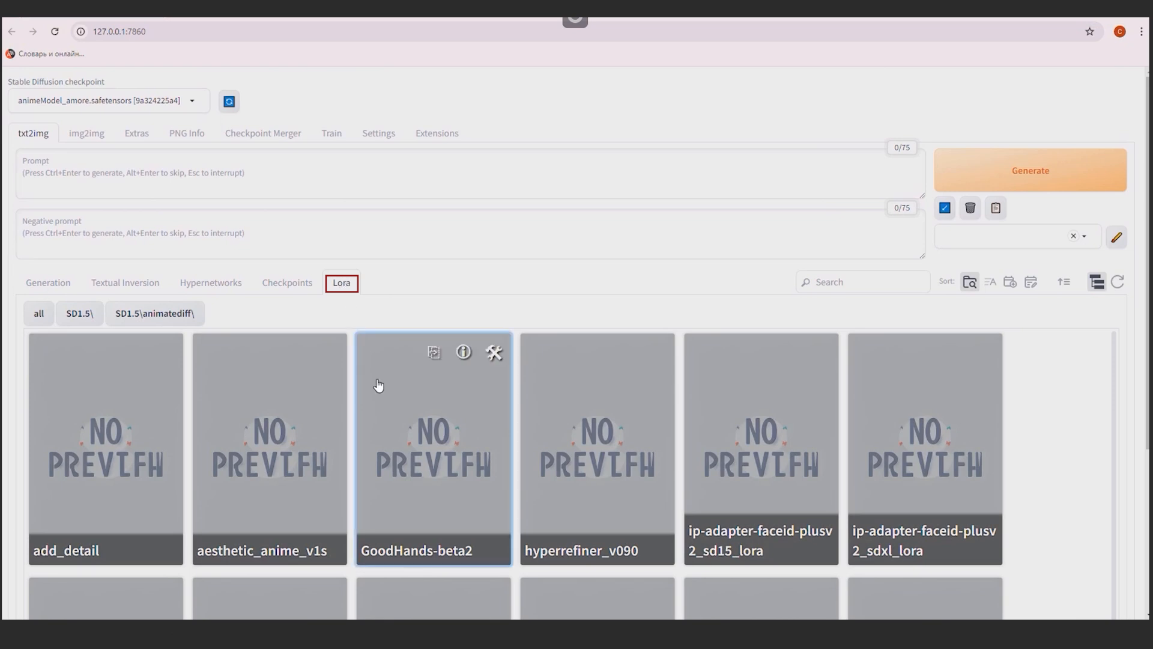
scroll(down, 3)
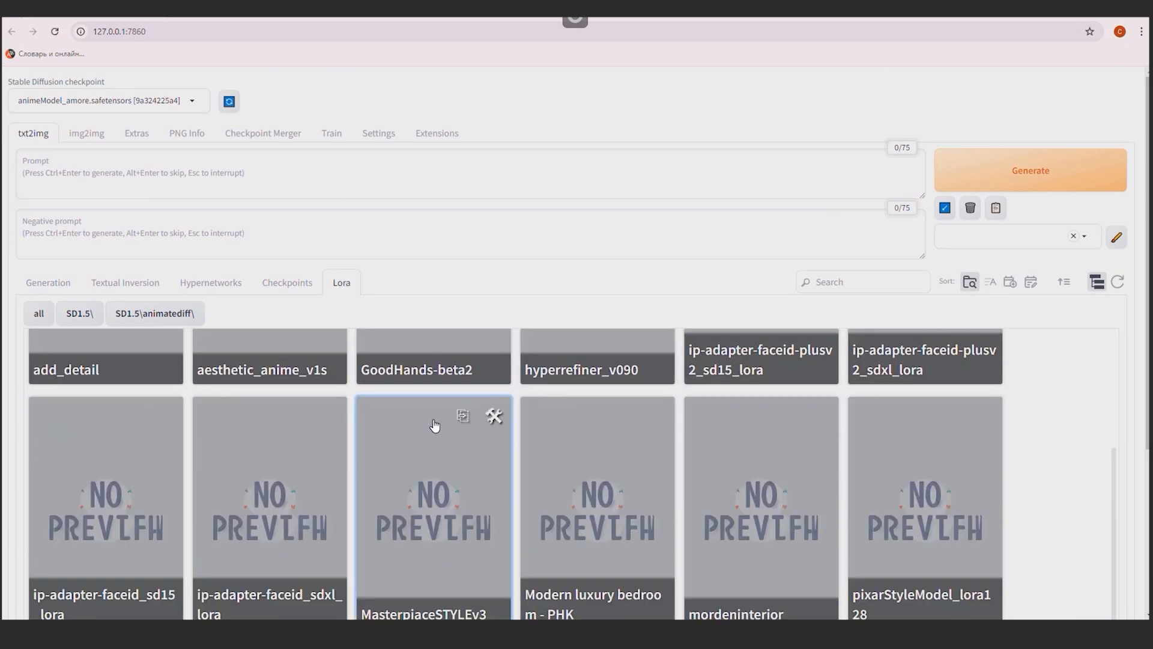
scroll(down, 3)
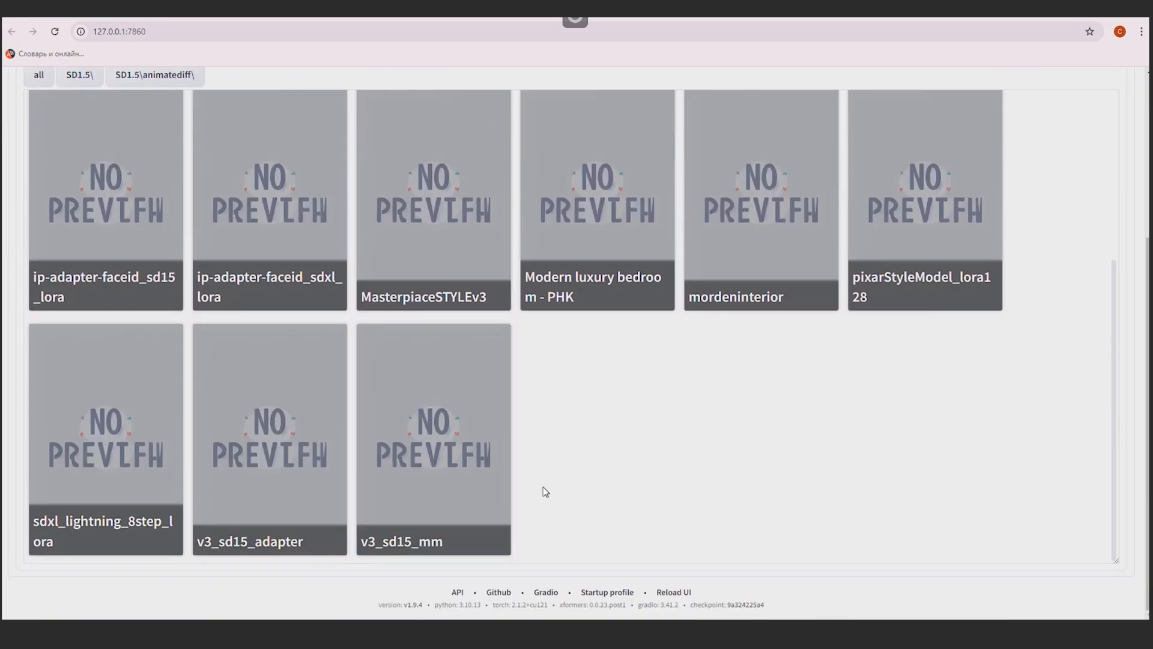
mouse_move(648, 507)
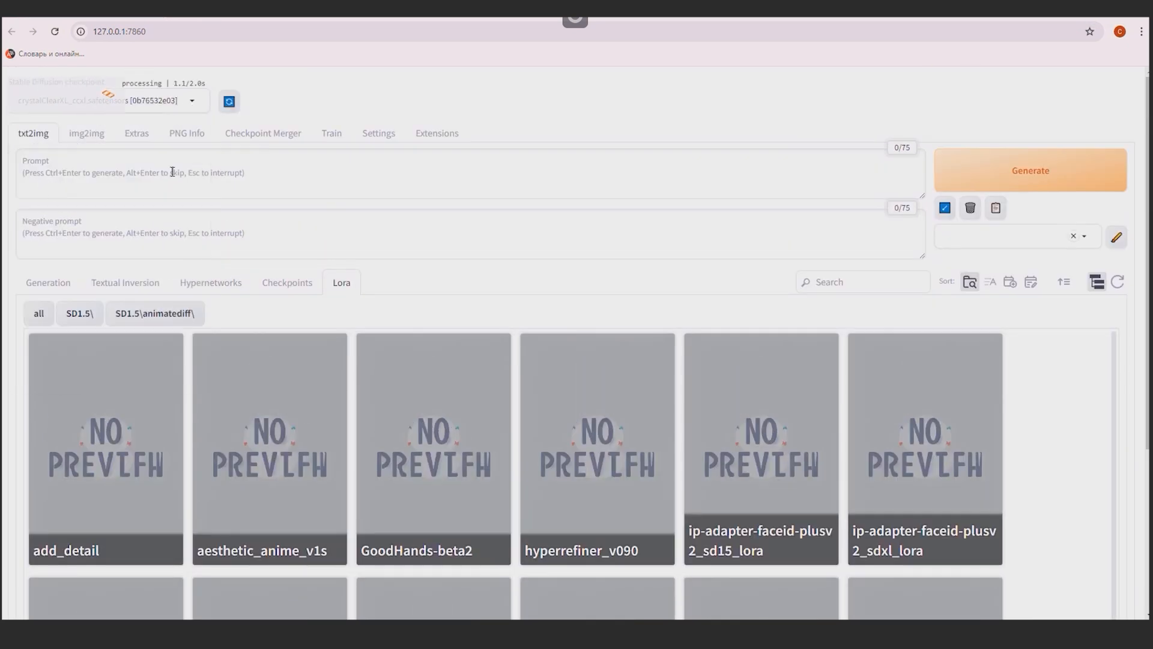
click(1118, 283)
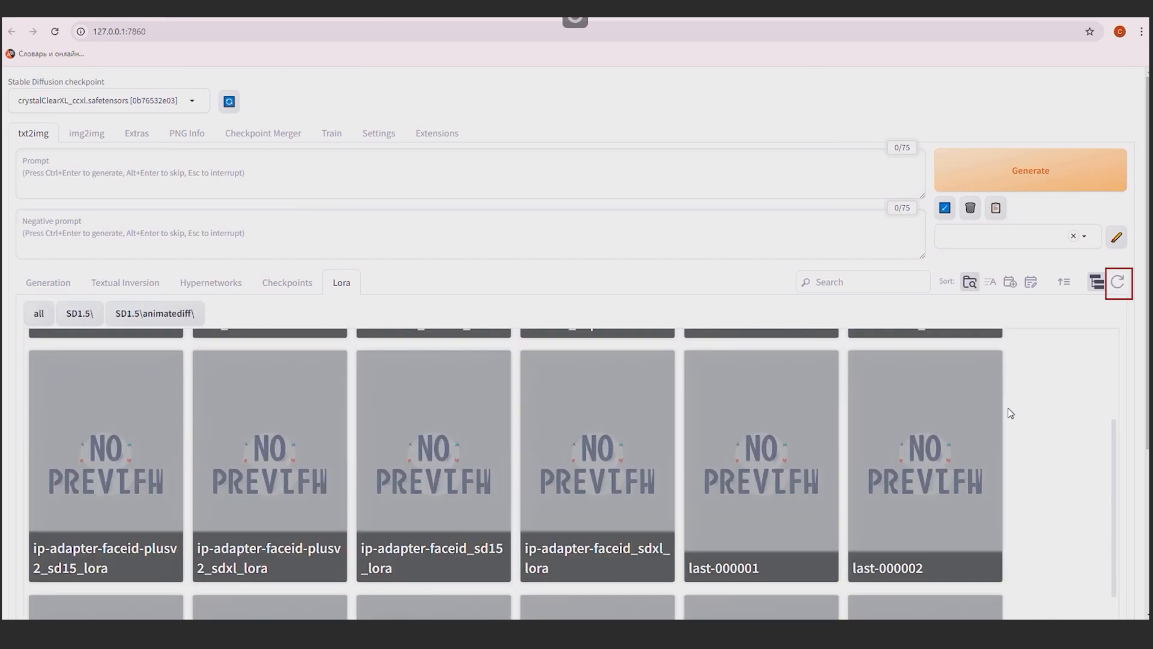
scroll(down, 3)
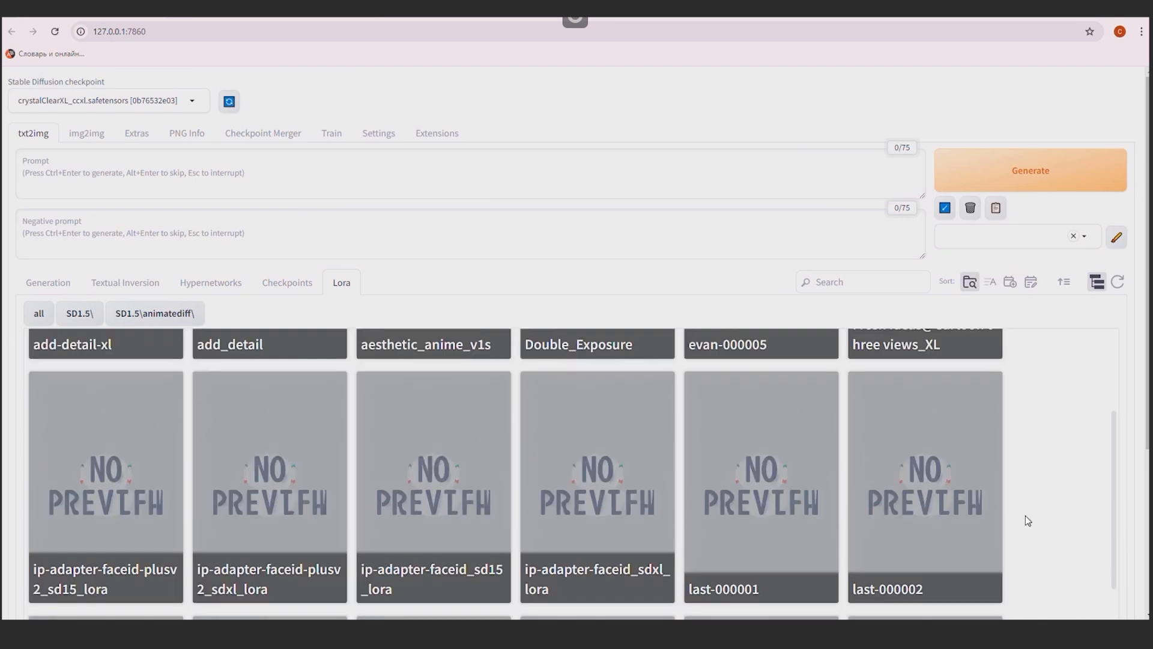
mouse_move(1037, 478)
text(fghj man, <lora:last-000001:1>)
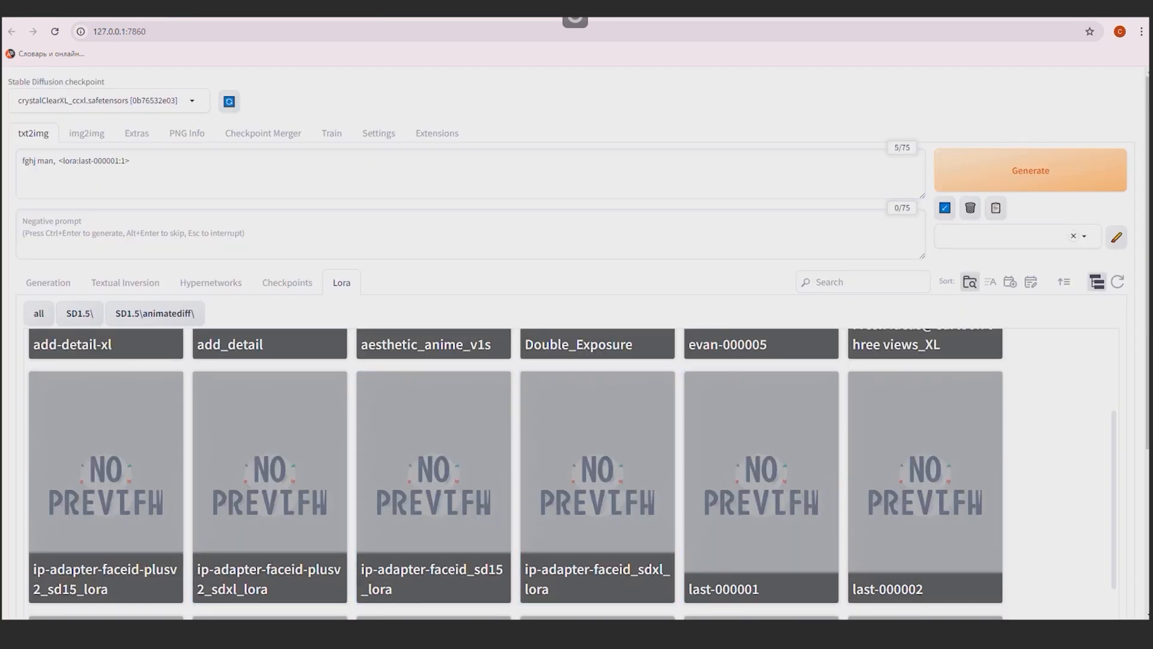
click(151, 163)
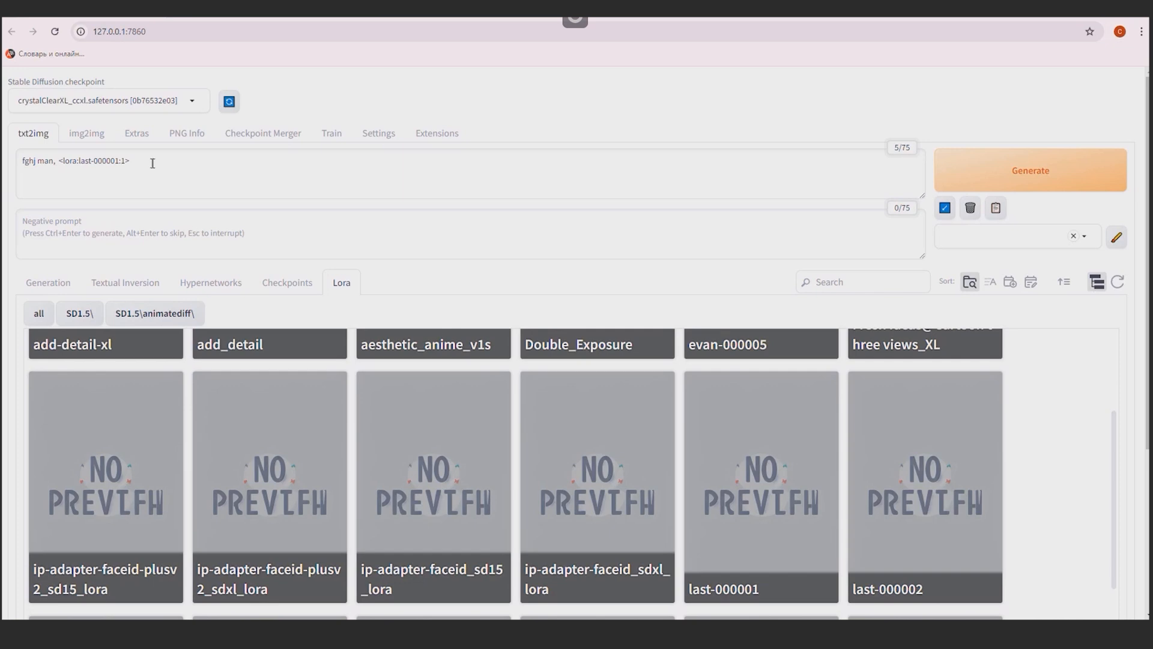
mouse_move(48, 282)
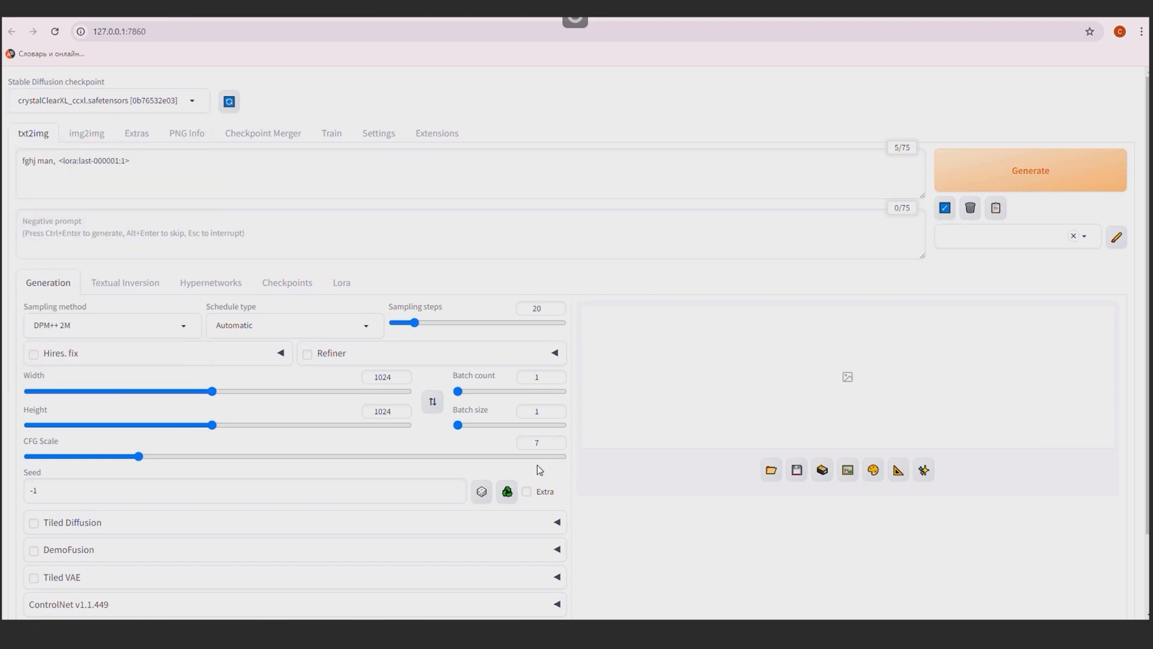
- Select the X/Y/Z plot script from the Script dropdown
scroll(down, 3)
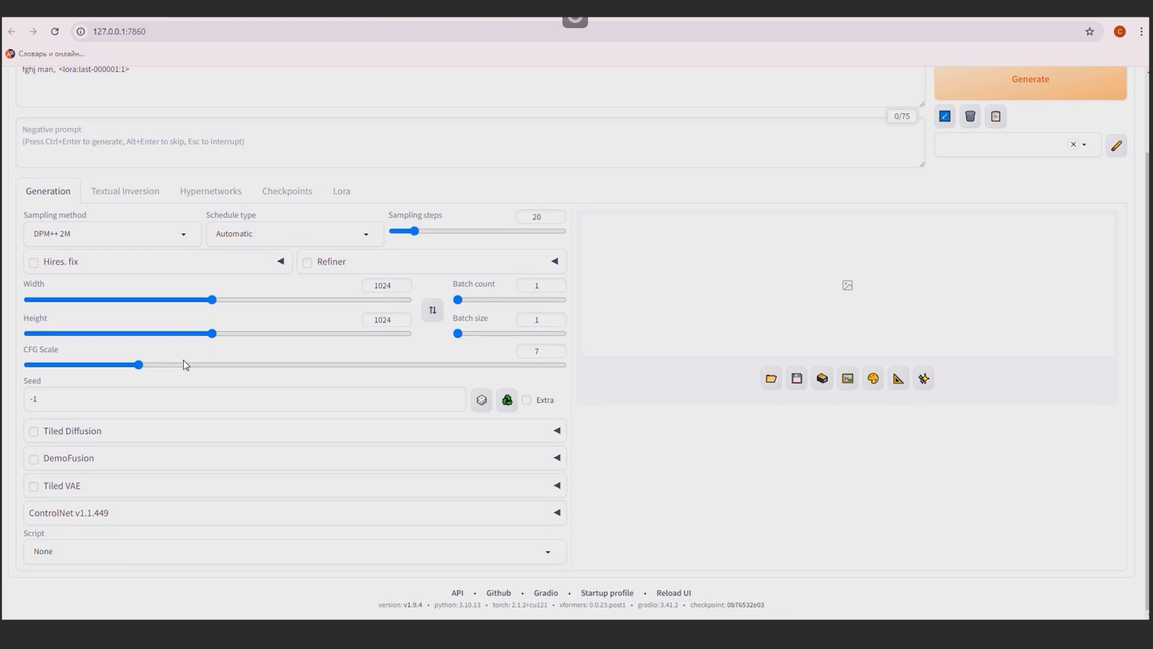
mouse_move(550, 561)
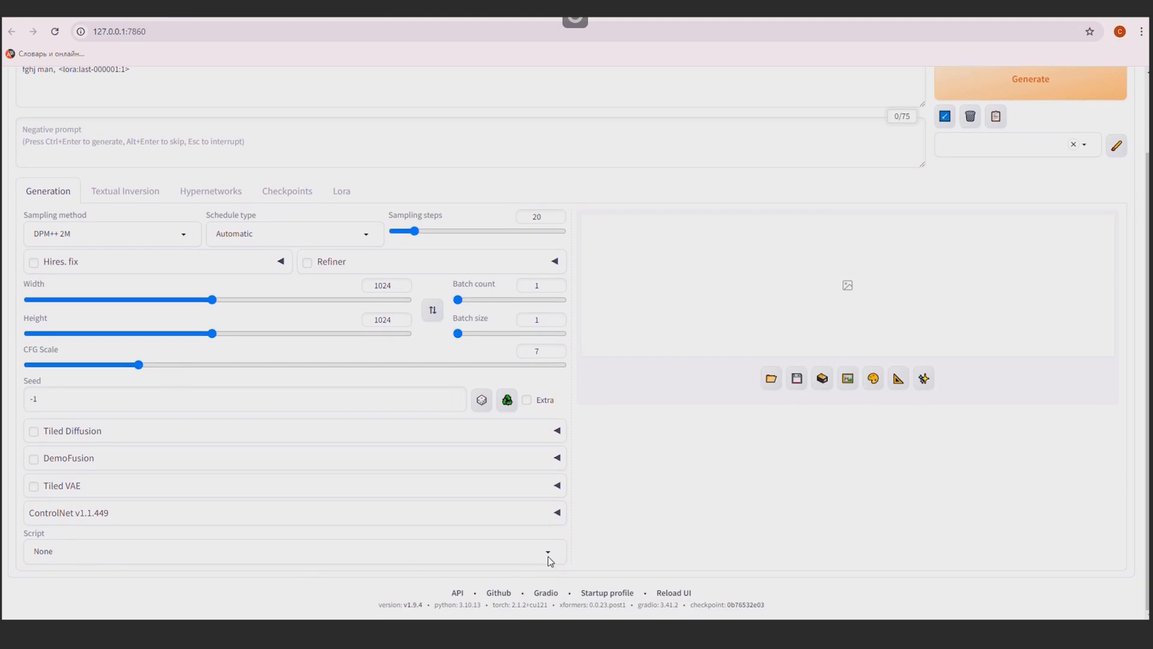
click(295, 551)
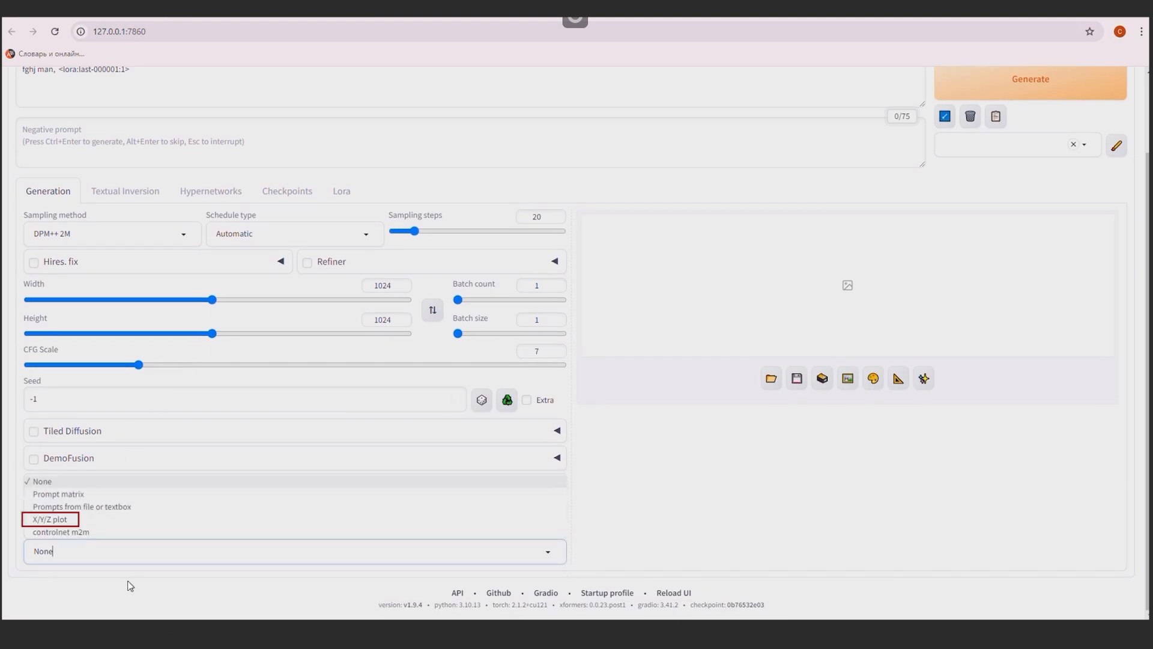
click(49, 519)
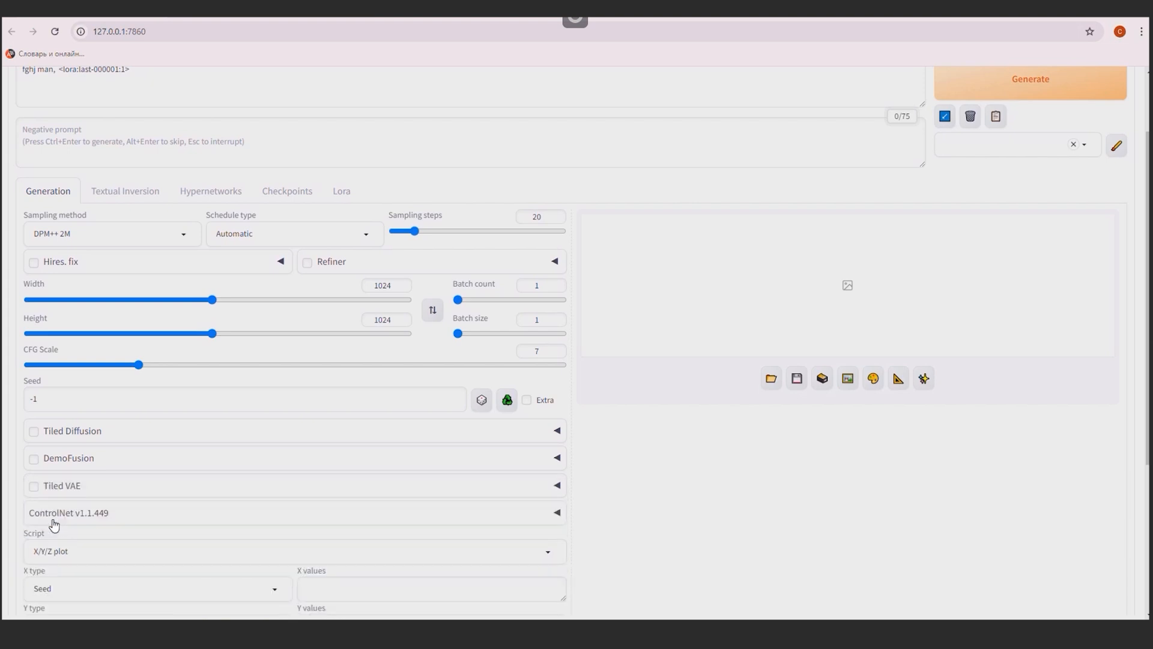
scroll(down, 3)
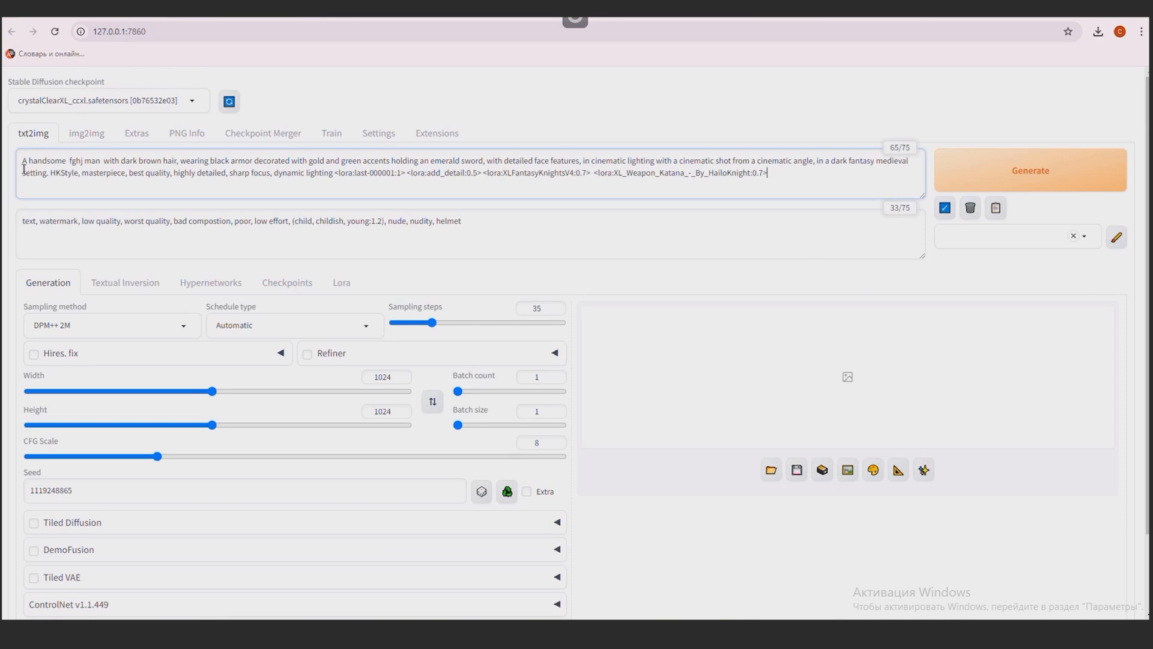
click(406, 173)
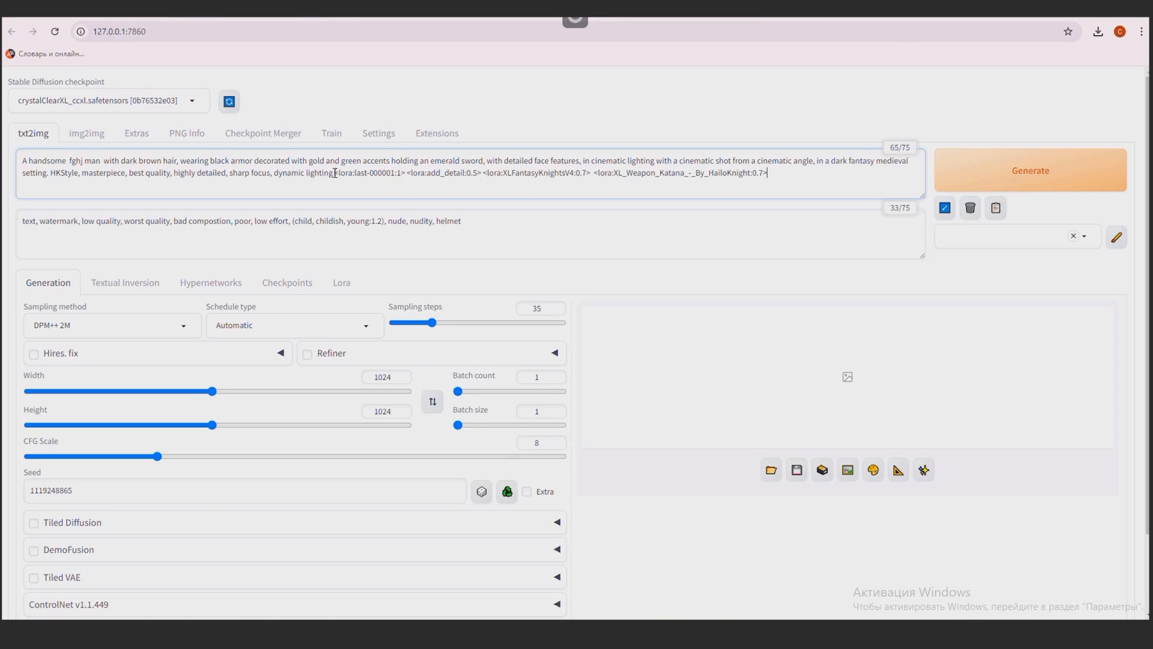
double_click(366, 172)
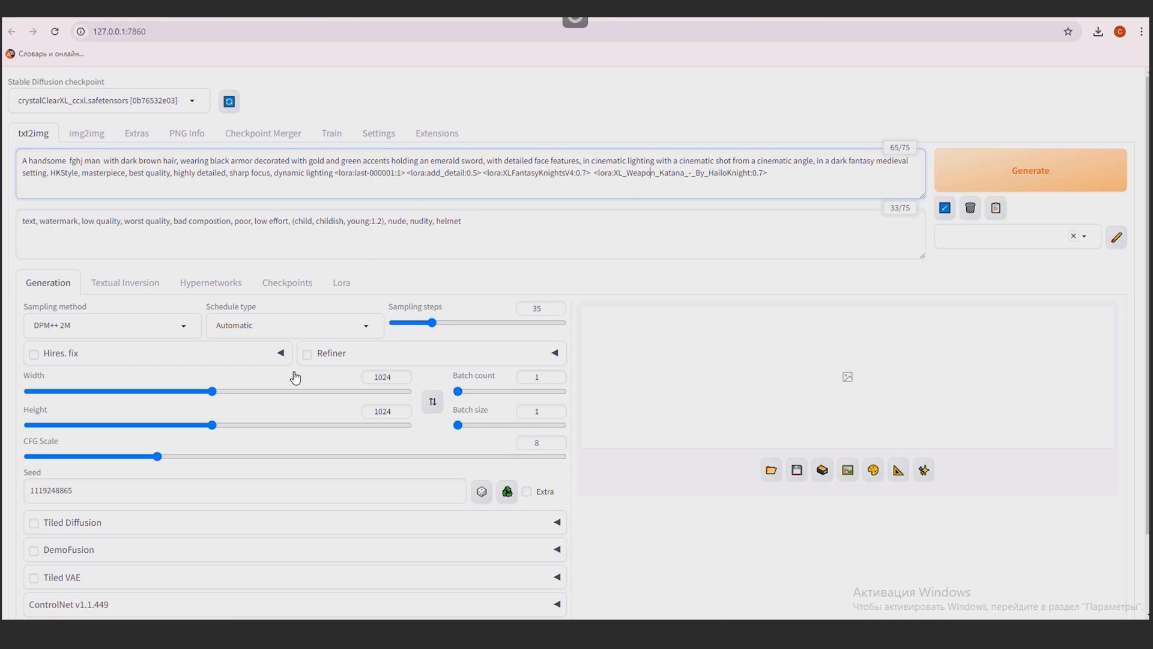
scroll(down, 3)
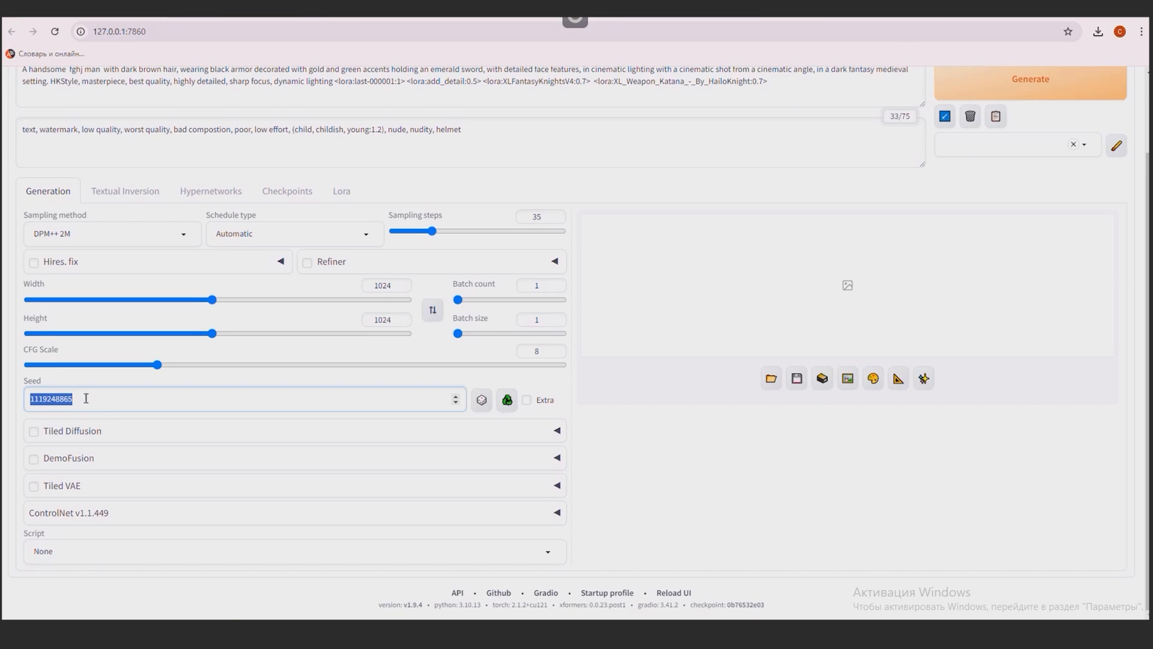
click(294, 550)
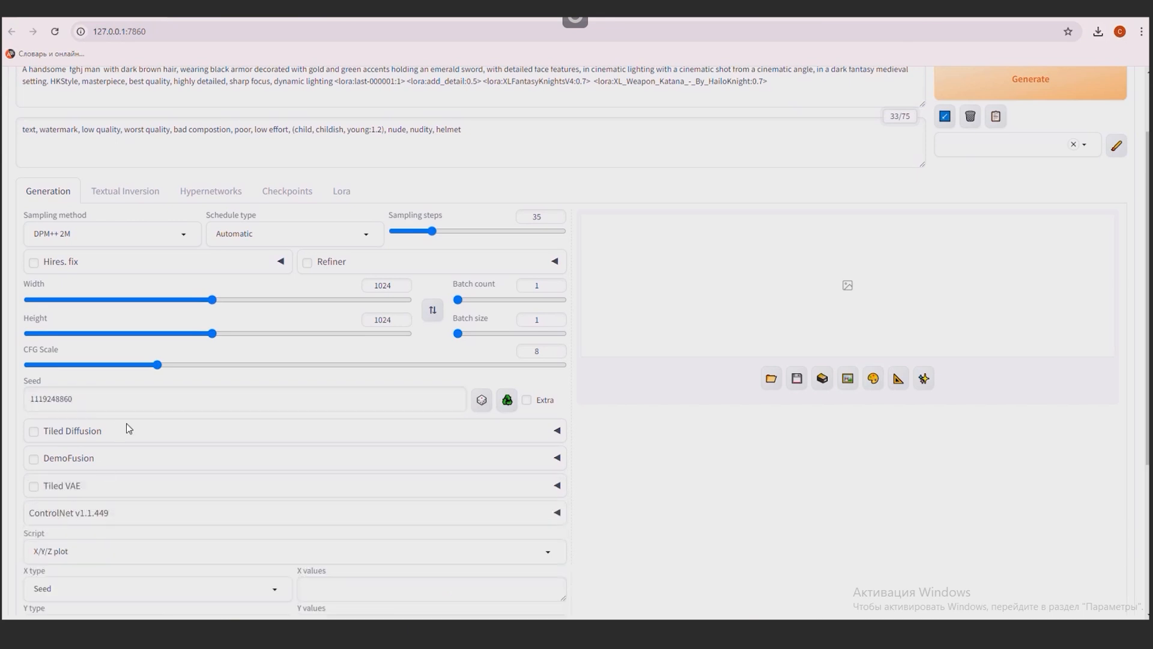
click(155, 587)
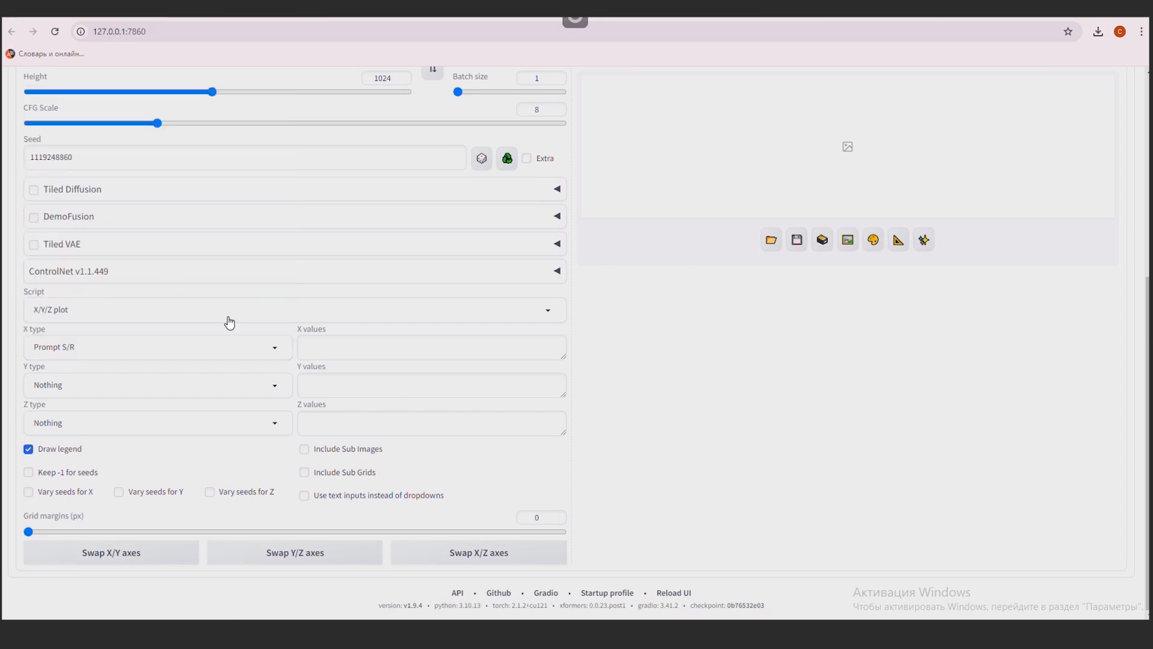
click(432, 347)
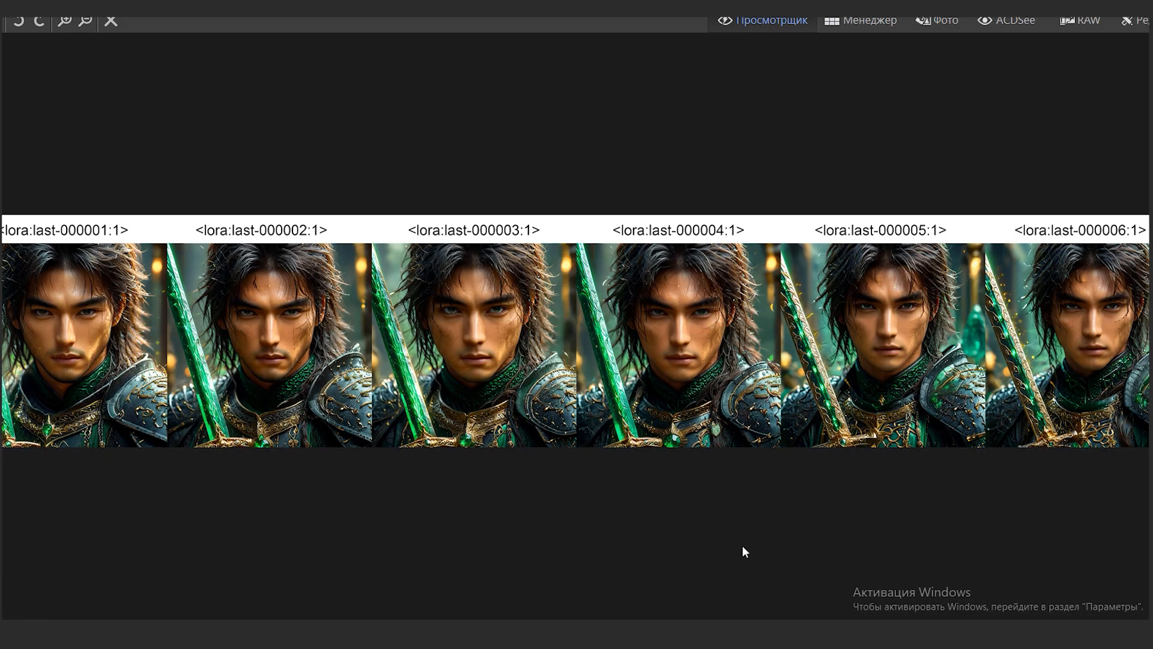
mouse_move(770, 550)
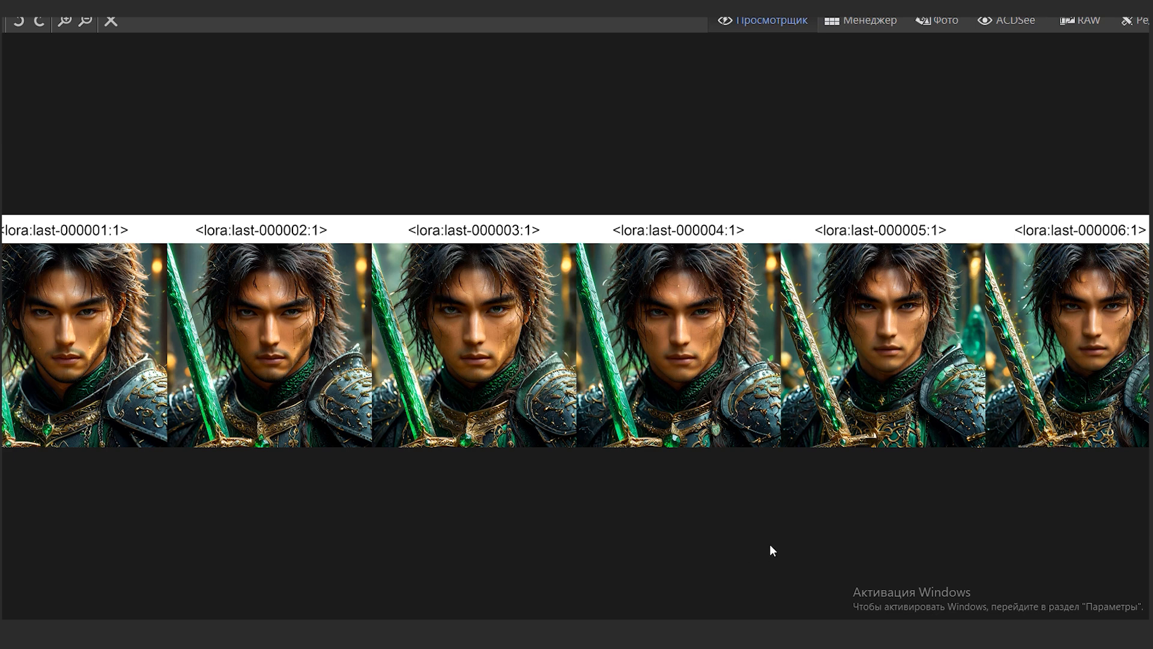
mouse_move(724, 525)
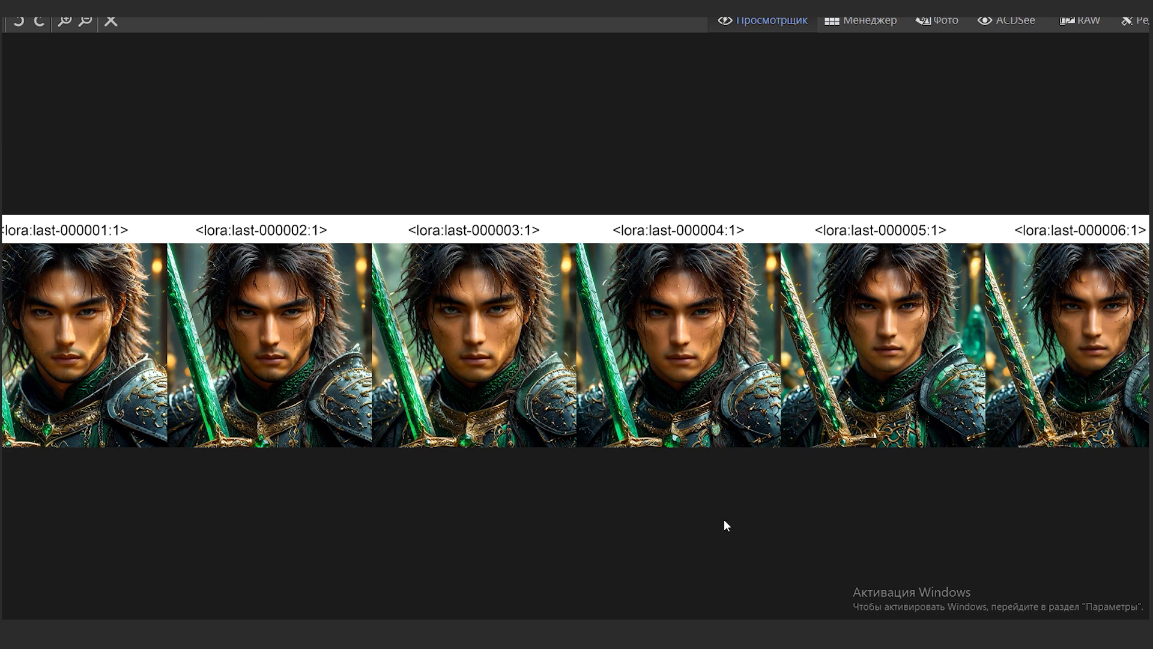
mouse_move(495, 526)
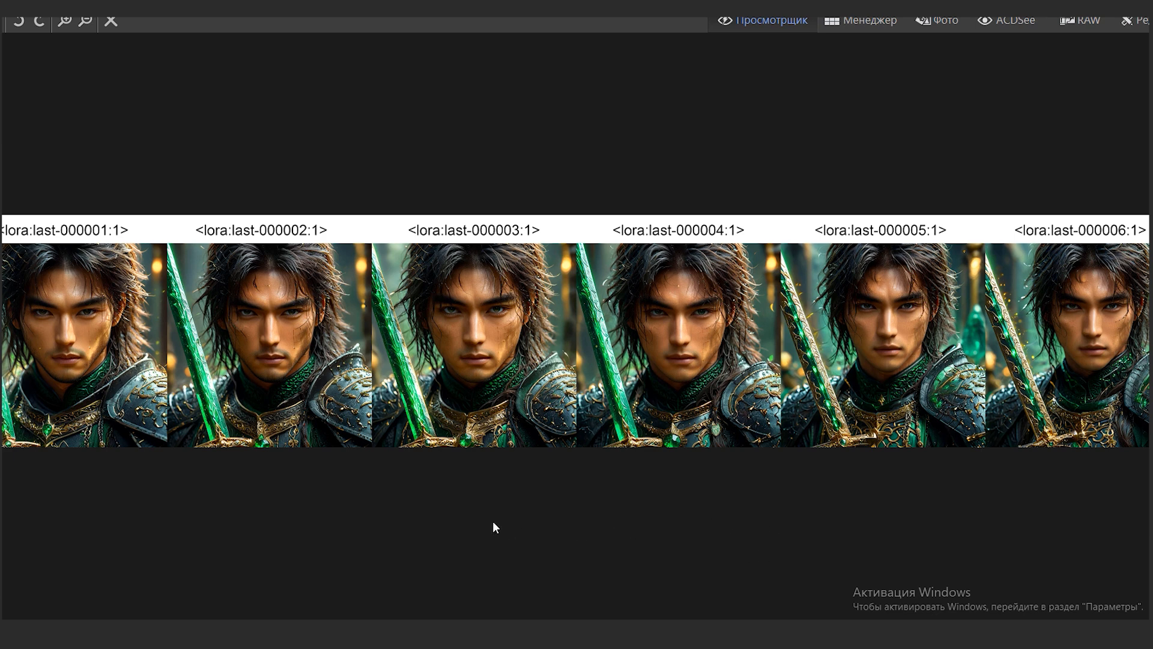
mouse_move(434, 501)
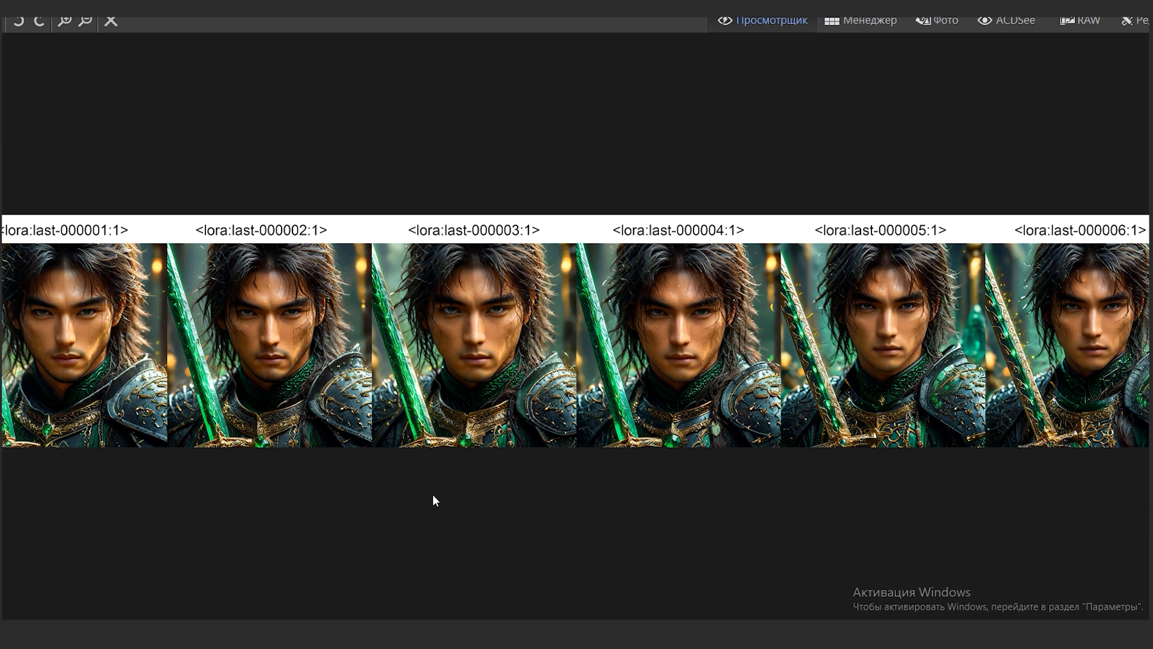
mouse_move(442, 499)
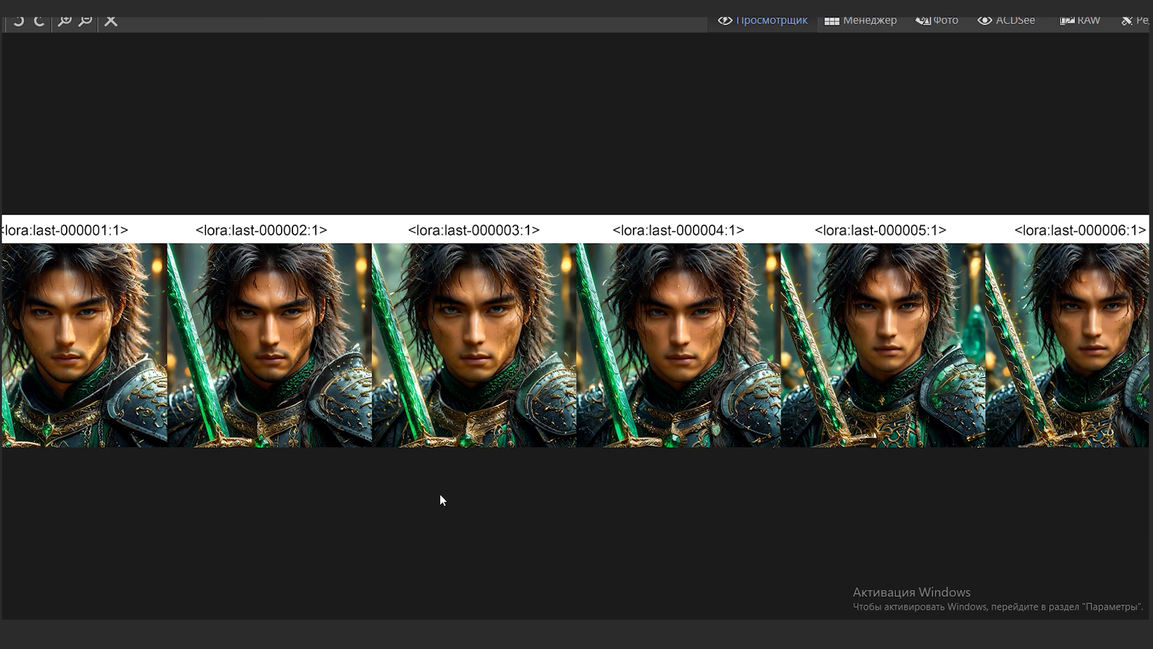
mouse_move(524, 501)
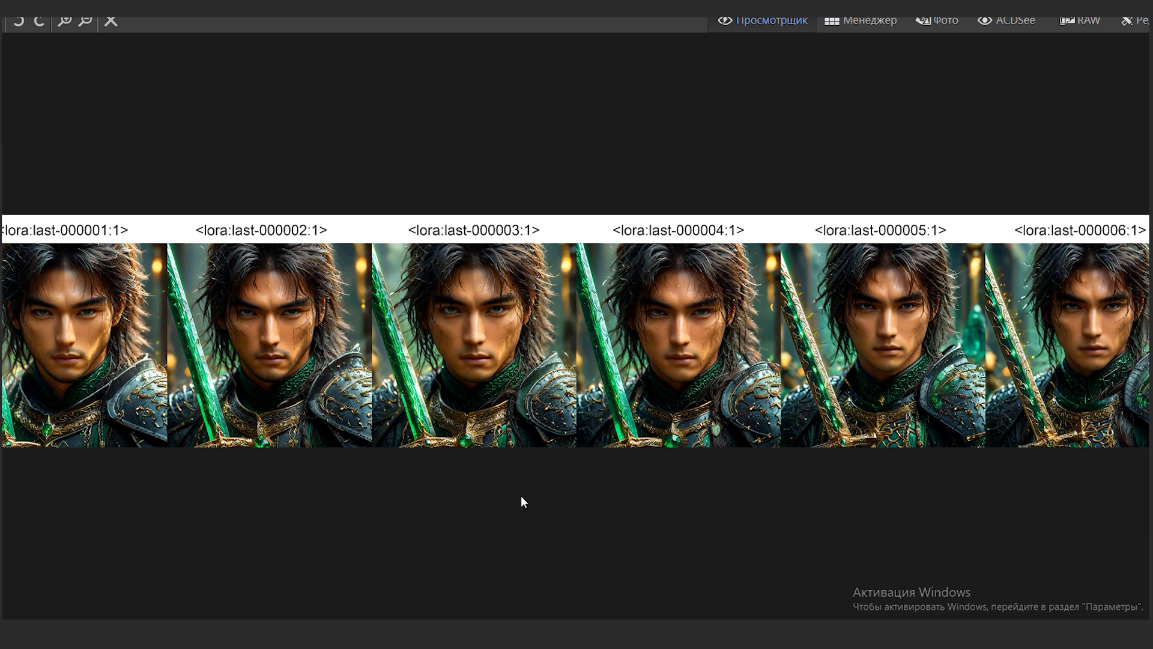